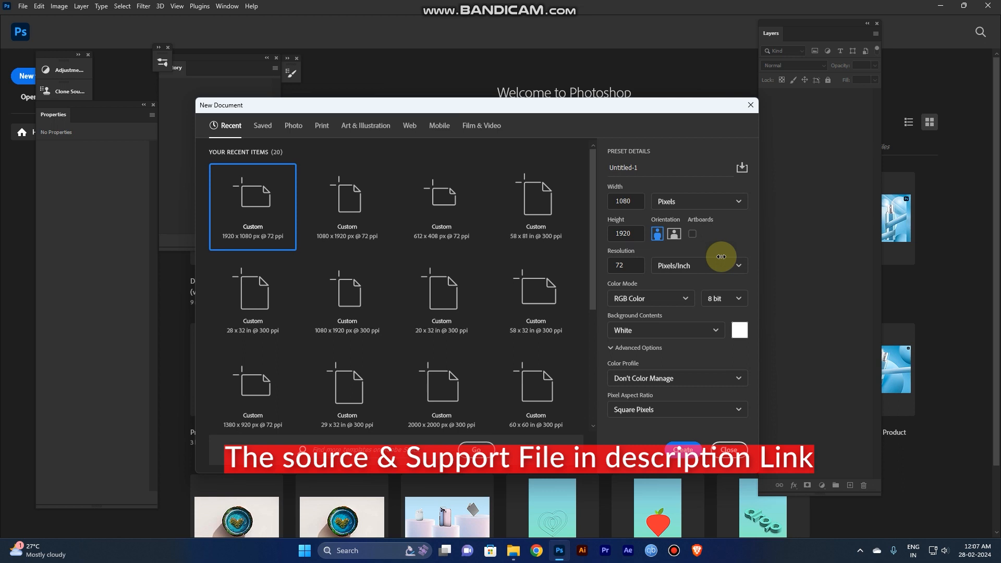
# Create a new 1080 × 1920 document
pyautogui.press('alt')
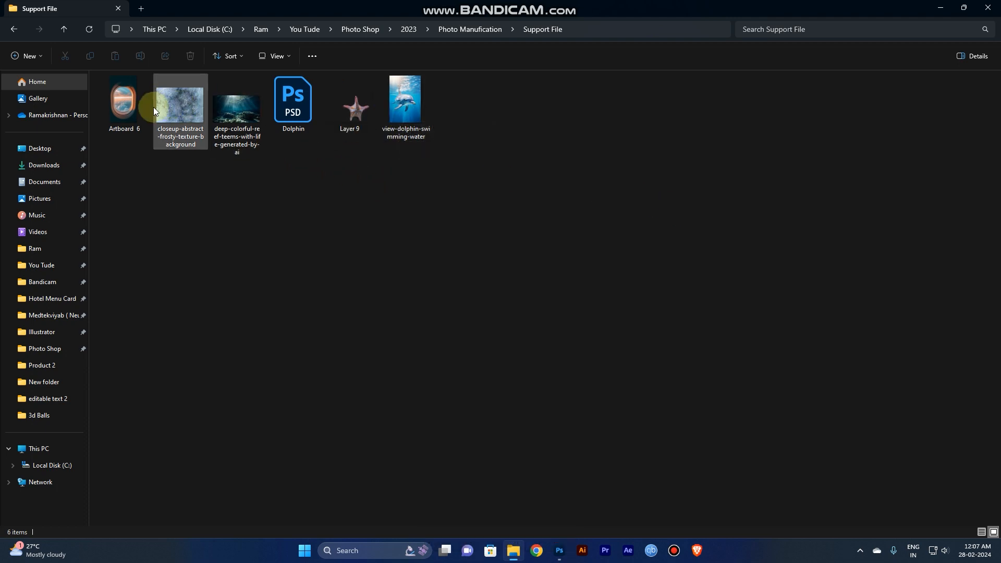
pyautogui.click(123, 102)
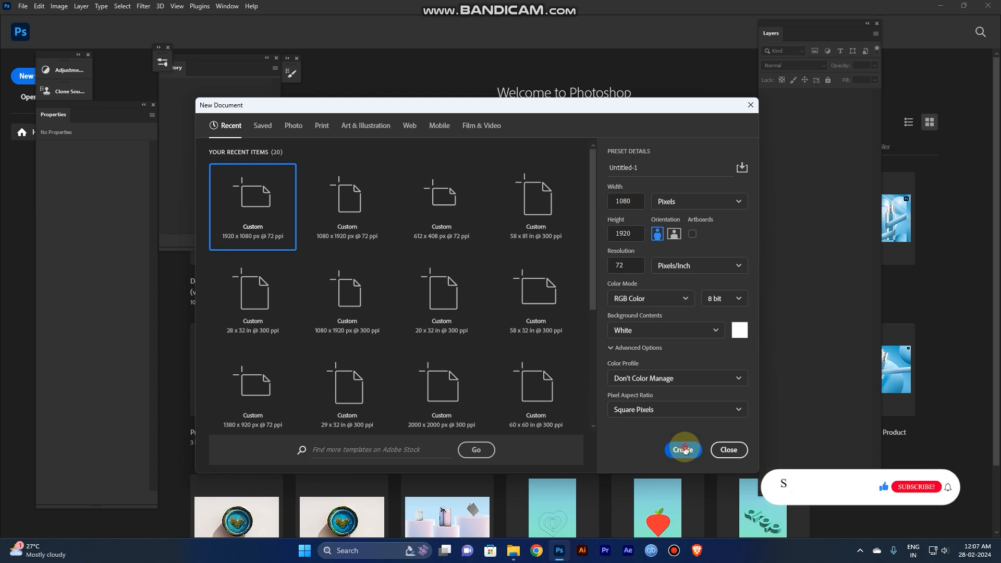
pyautogui.click(681, 449)
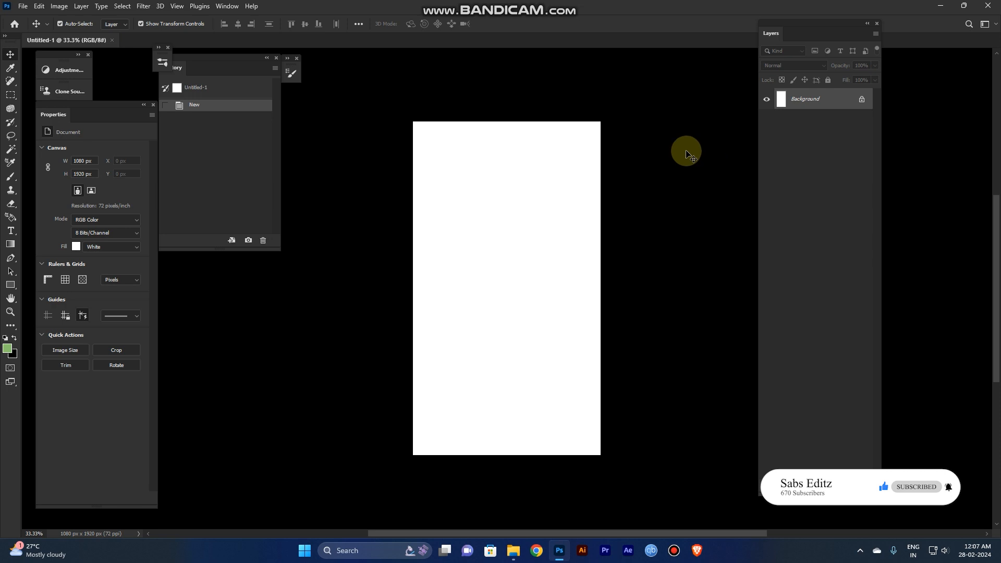
# Place the airplane window image (Artboard 6) onto the canvas
pyautogui.press('alt+tab')
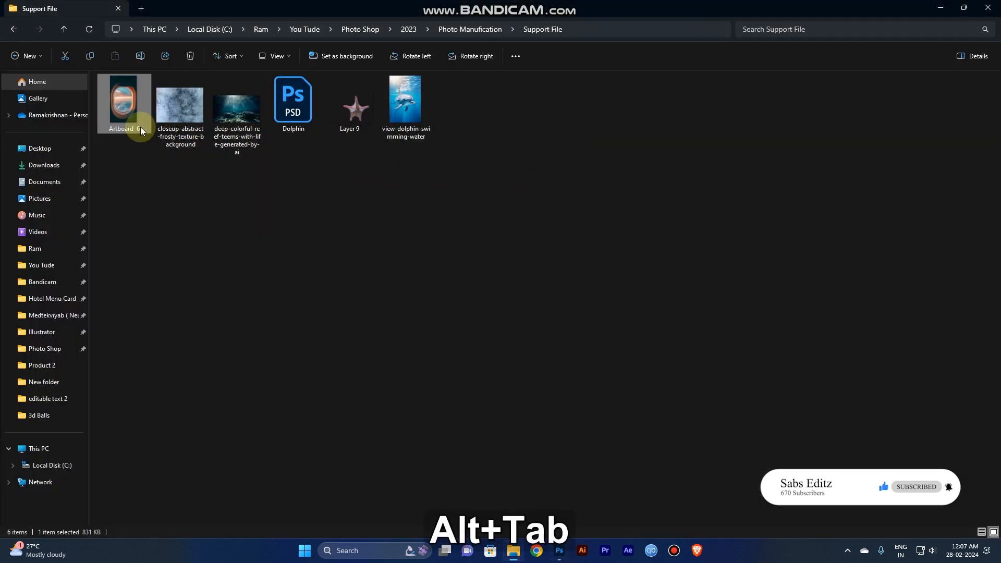
pyautogui.press('alt+tab')
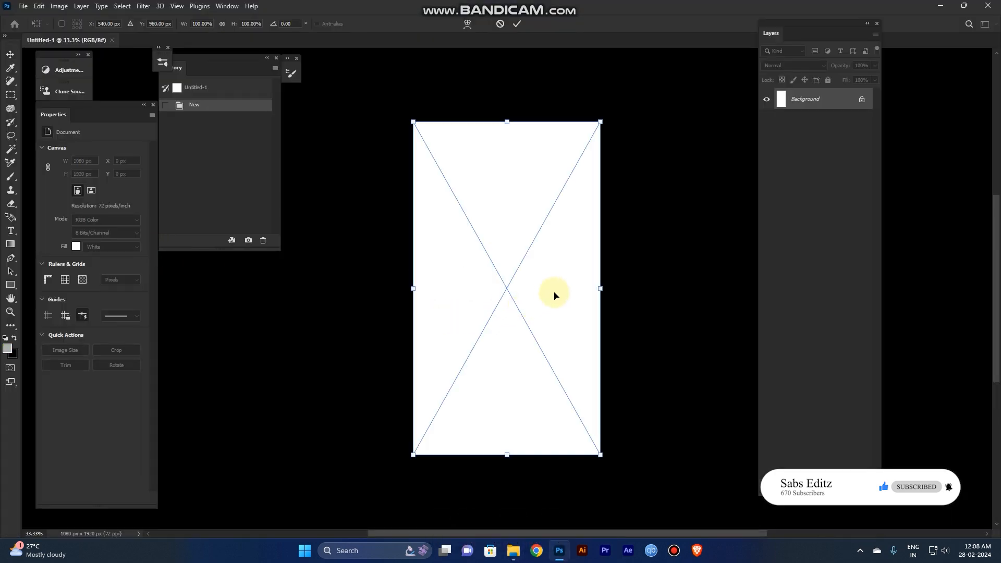
pyautogui.click(517, 24)
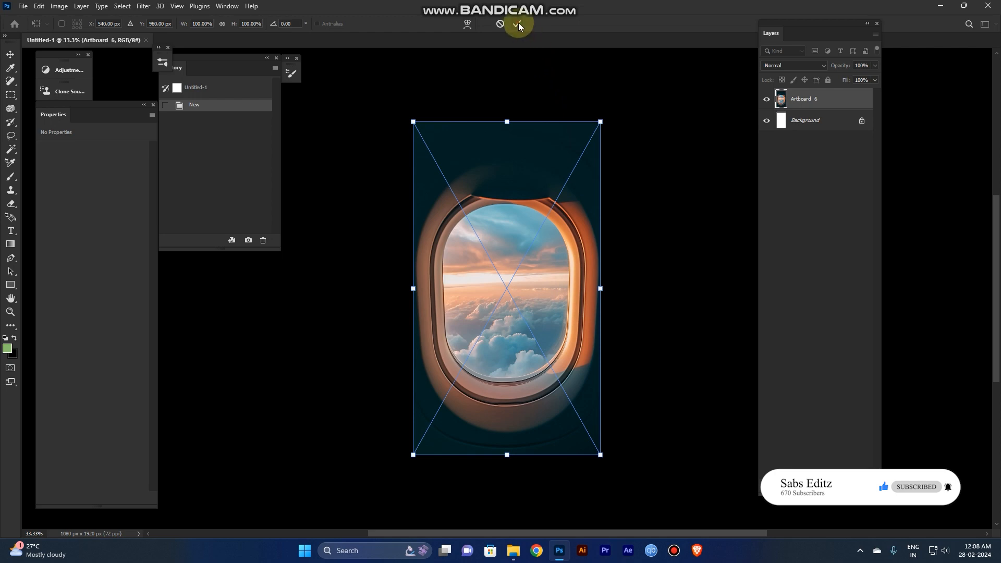
pyautogui.click(517, 25)
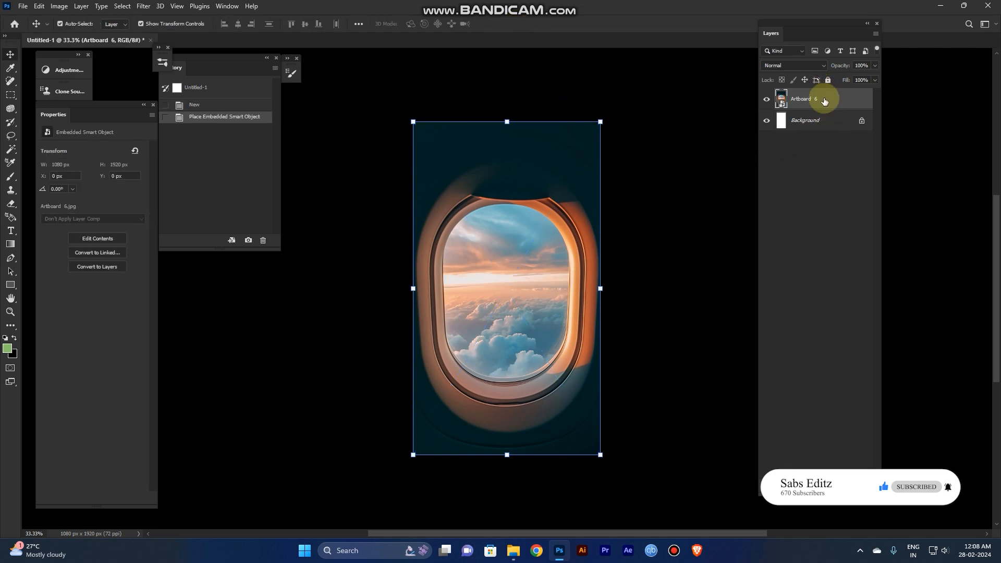
# Rasterize the Artboard 6 window layer, then convert it back into a smart object
pyautogui.rightClick(801, 98)
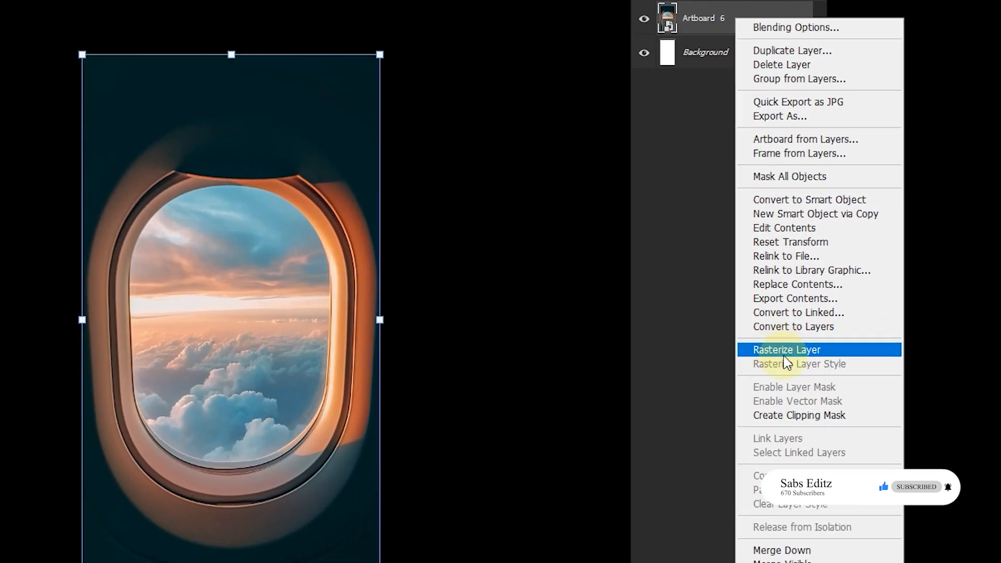
pyautogui.click(785, 349)
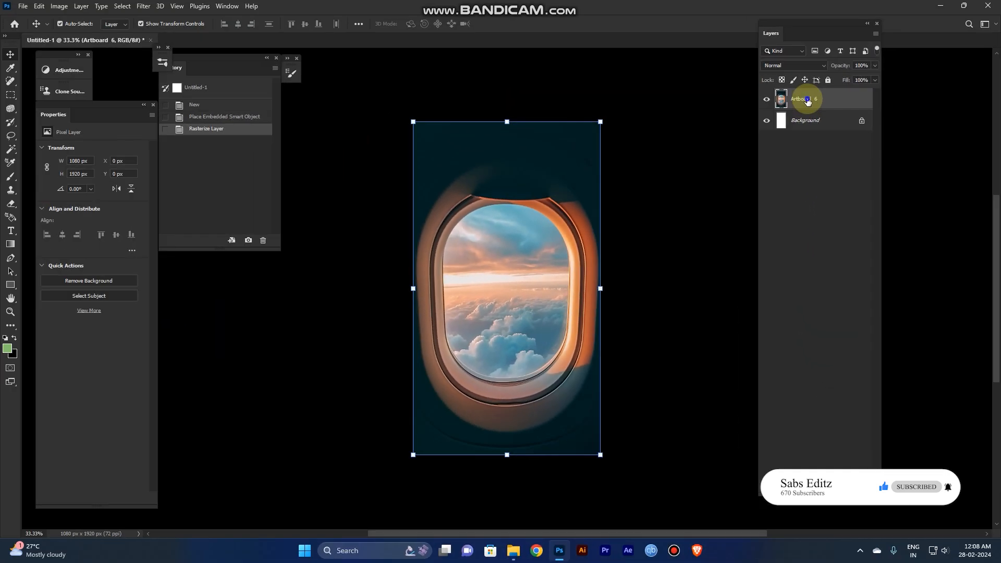
pyautogui.rightClick(805, 99)
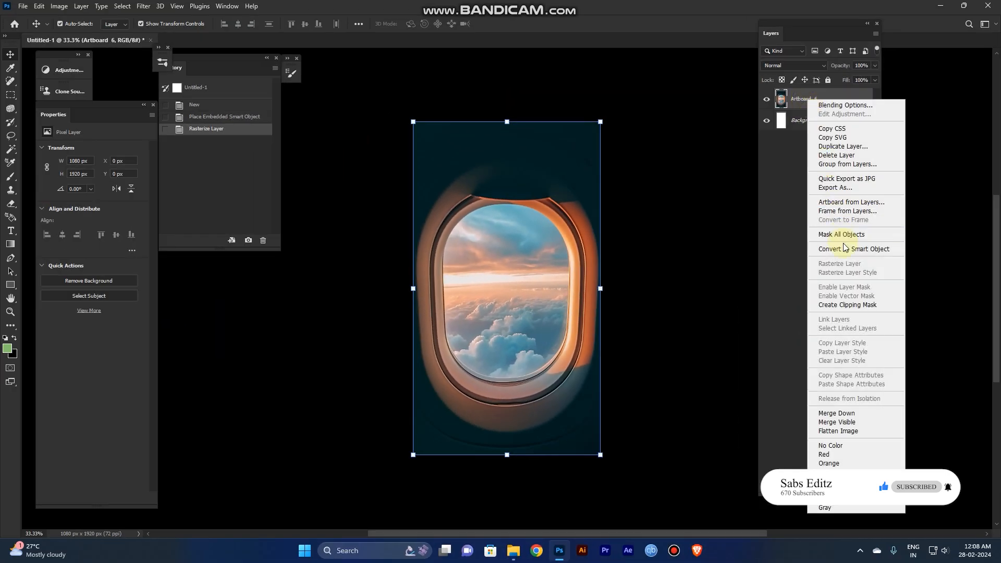
pyautogui.click(853, 249)
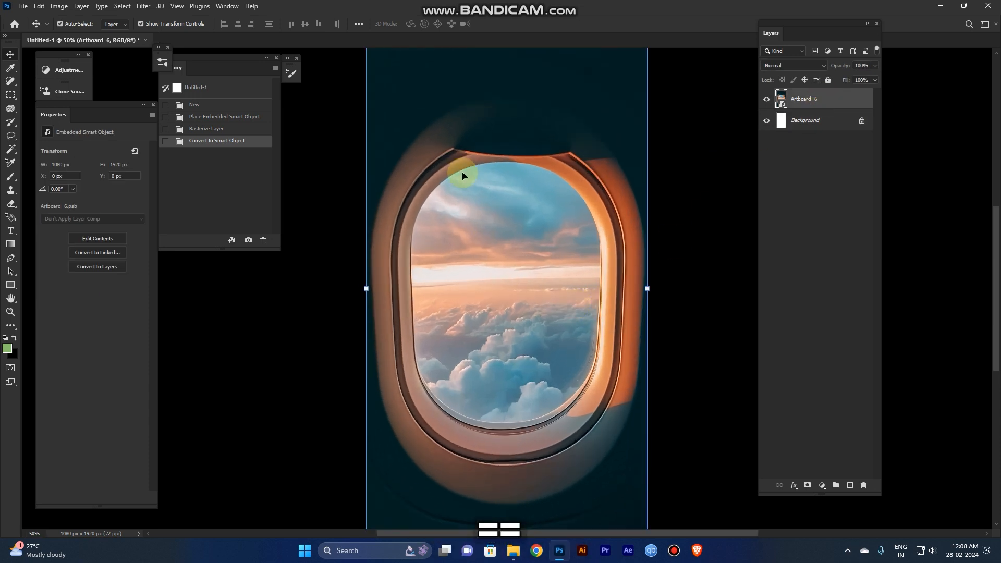
pyautogui.moveTo(503, 267)
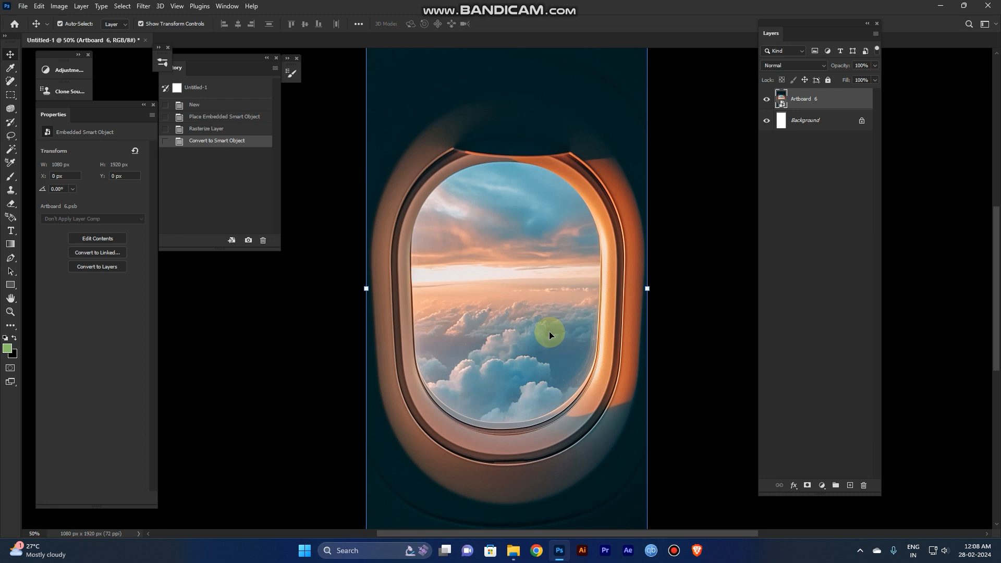
pyautogui.moveTo(490, 334)
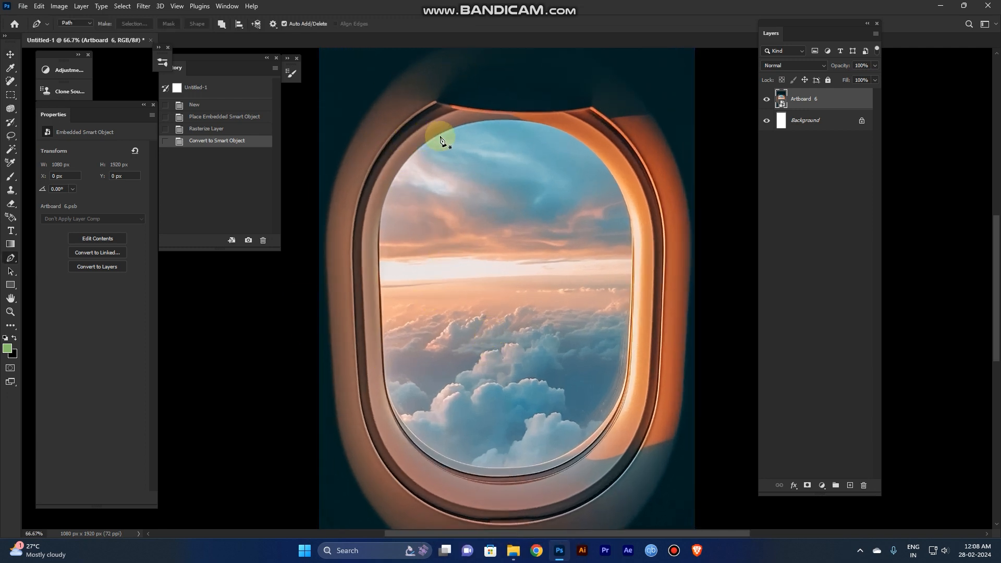
# Trace a closed Pen path around the window glass, undoing misplaced points and reshaping the closing curve
pyautogui.click(375, 268)
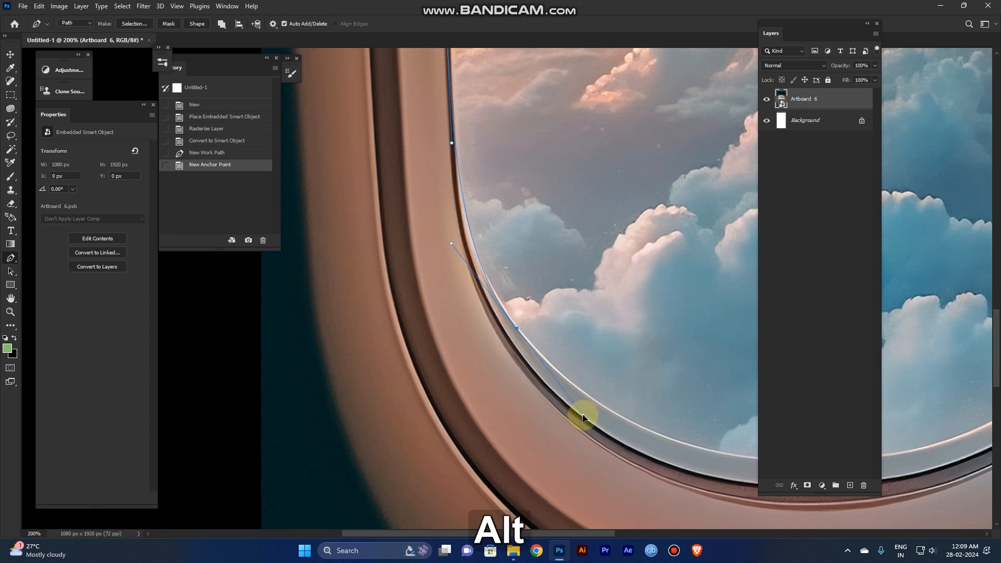
pyautogui.moveTo(581, 418); pyautogui.dragTo(254, 356)
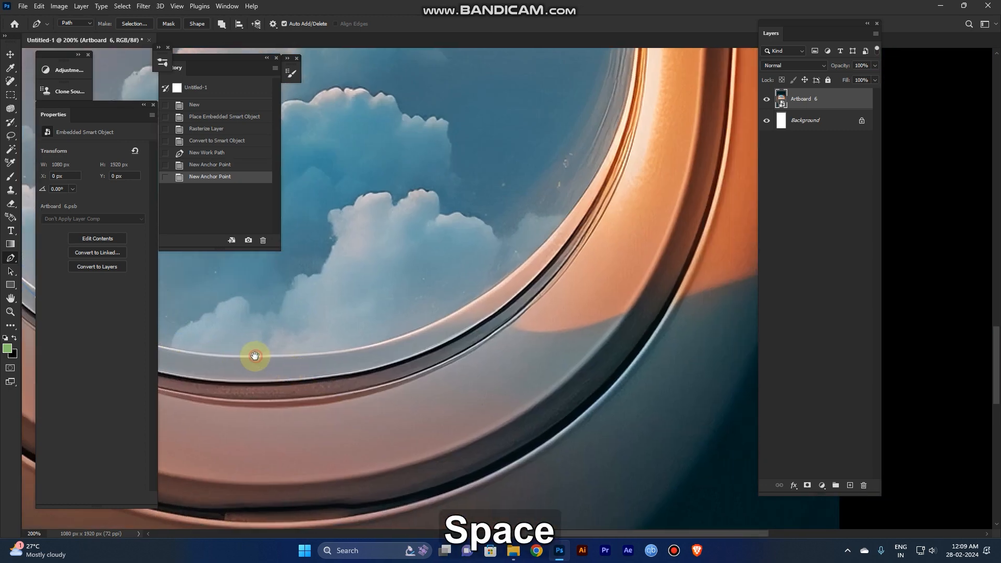
pyautogui.moveTo(253, 355); pyautogui.dragTo(592, 383)
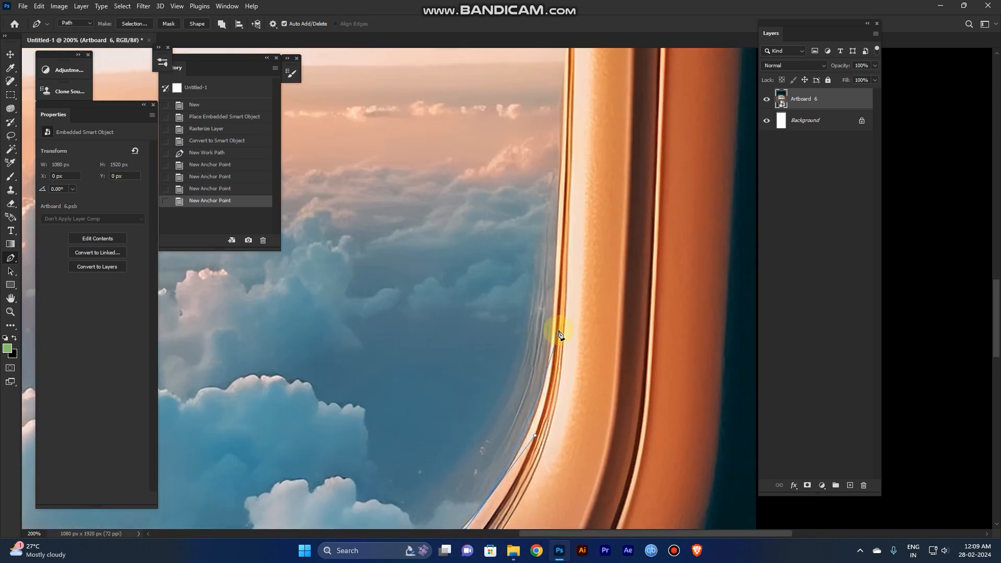
pyautogui.press('ctrl+z')
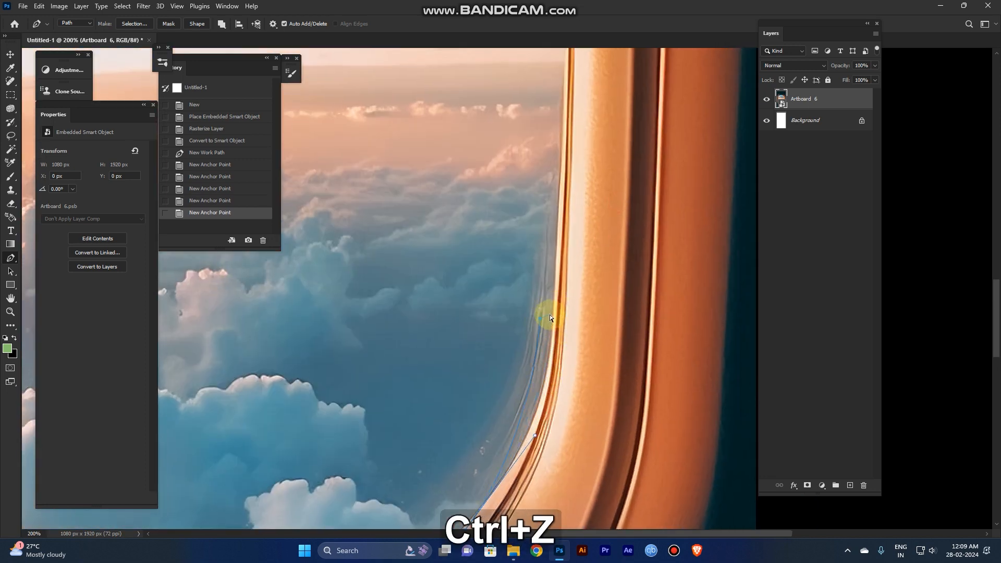
pyautogui.press('ctrl+z')
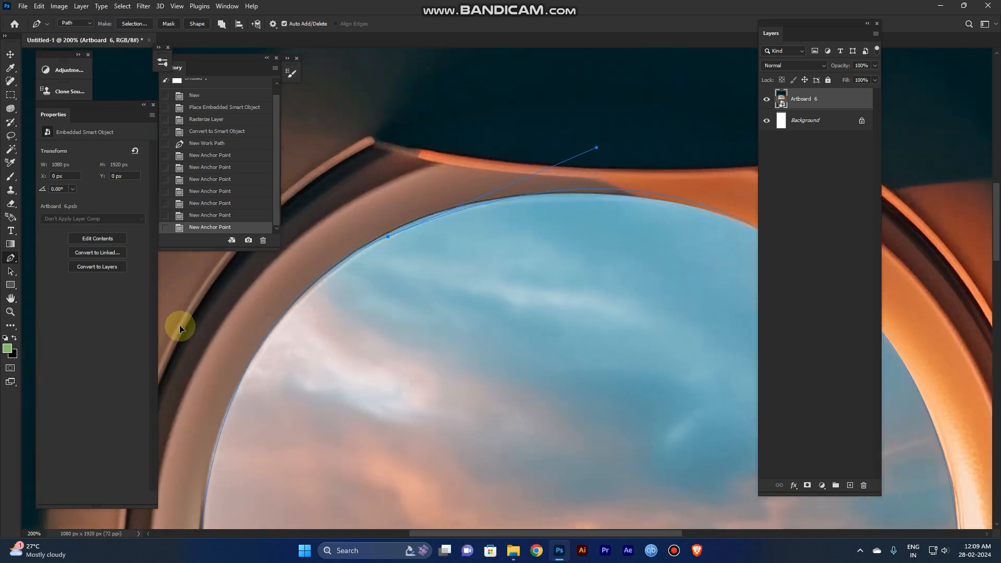
pyautogui.press('space')
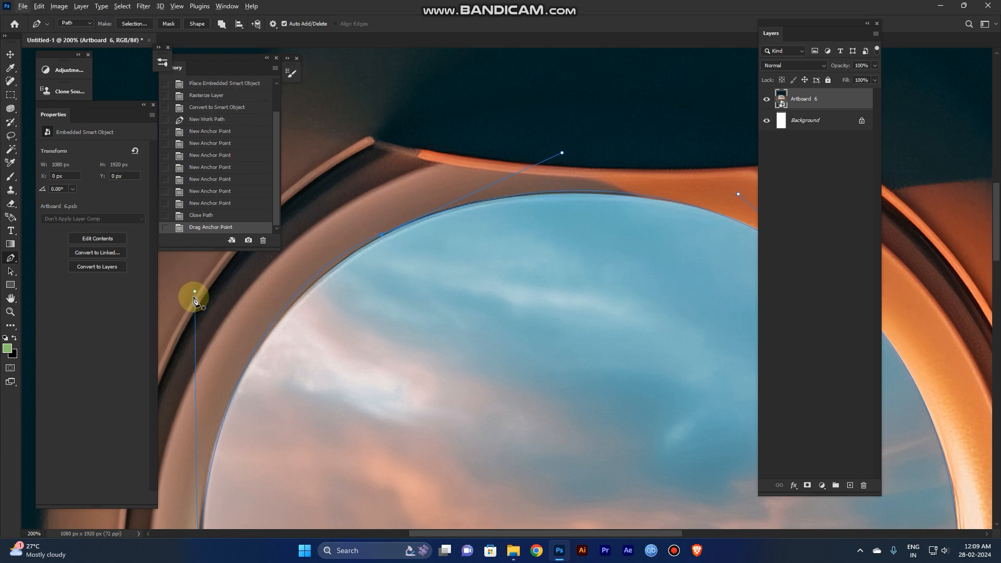
pyautogui.moveTo(194, 300); pyautogui.dragTo(193, 313)
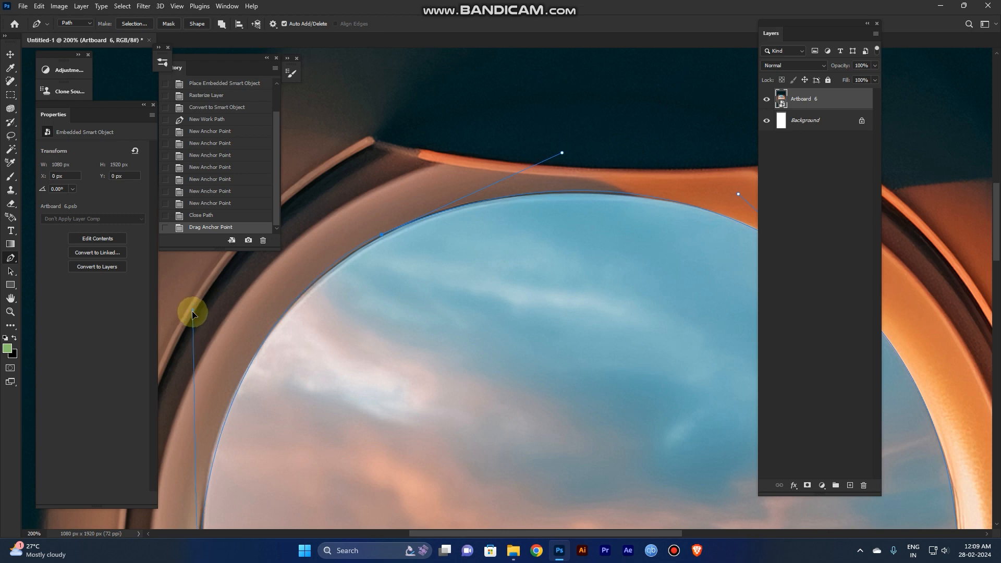
pyautogui.moveTo(191, 313); pyautogui.dragTo(350, 335)
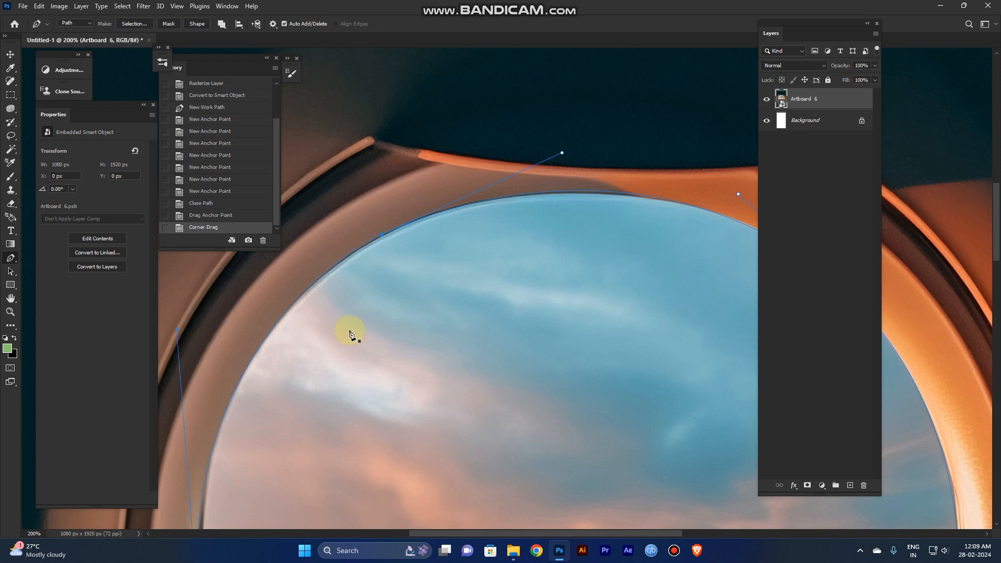
pyautogui.press('space')
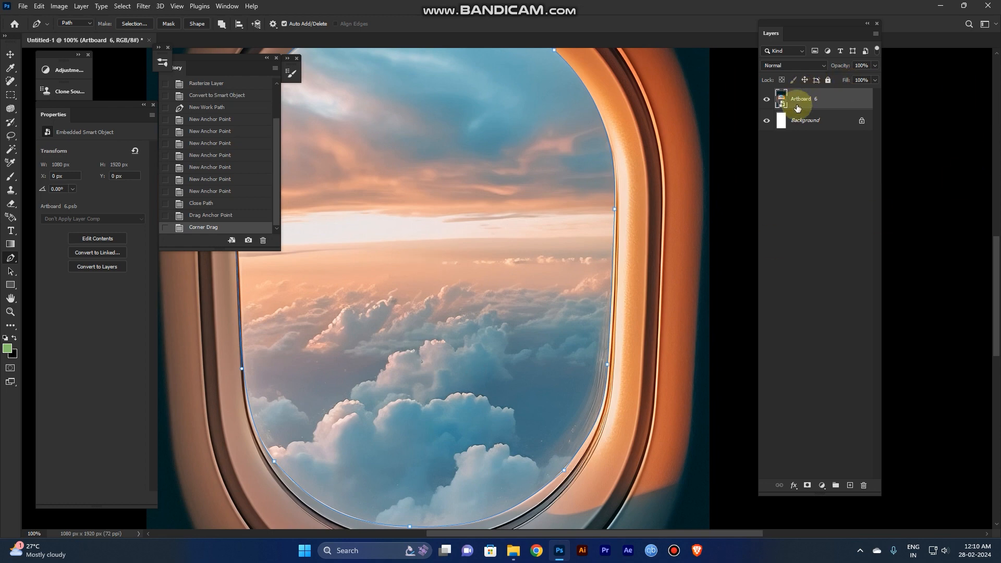
# Turn the glass path into a selection, invert it, and add a layer mask hiding the glass
pyautogui.press('ctrl+shift+enter')
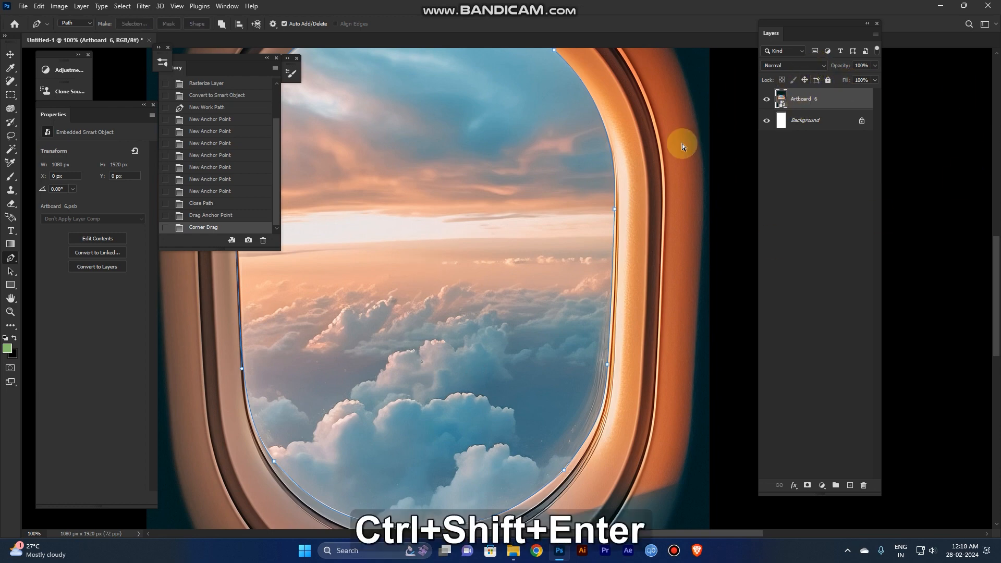
pyautogui.press('ctrl+shift+enter')
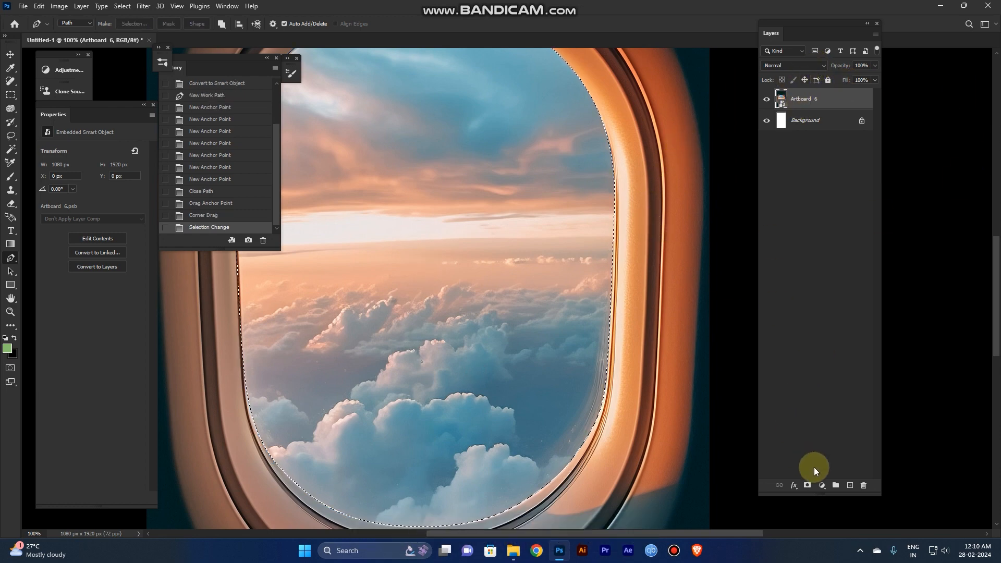
pyautogui.click(807, 485)
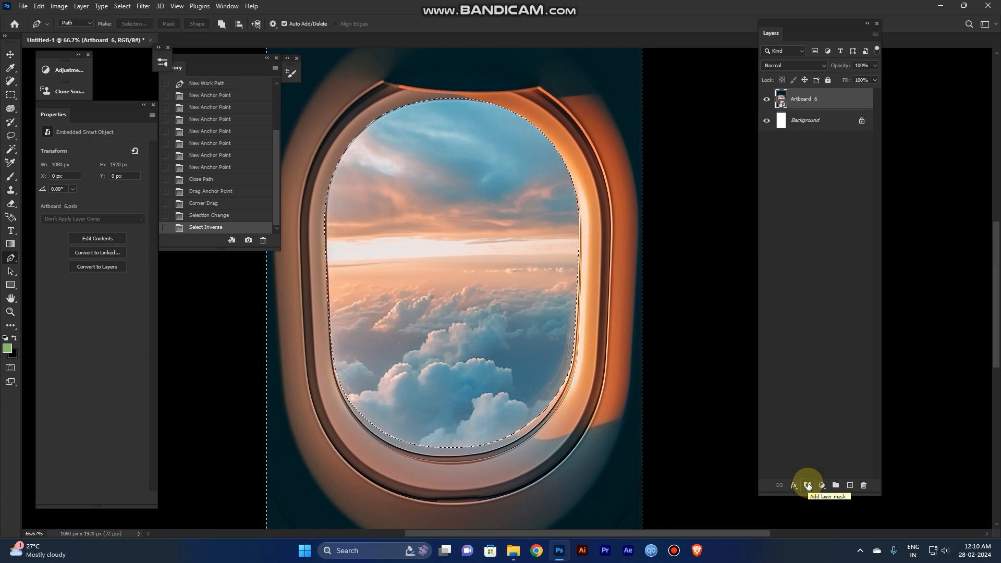
pyautogui.press('ctrl+shift+i')
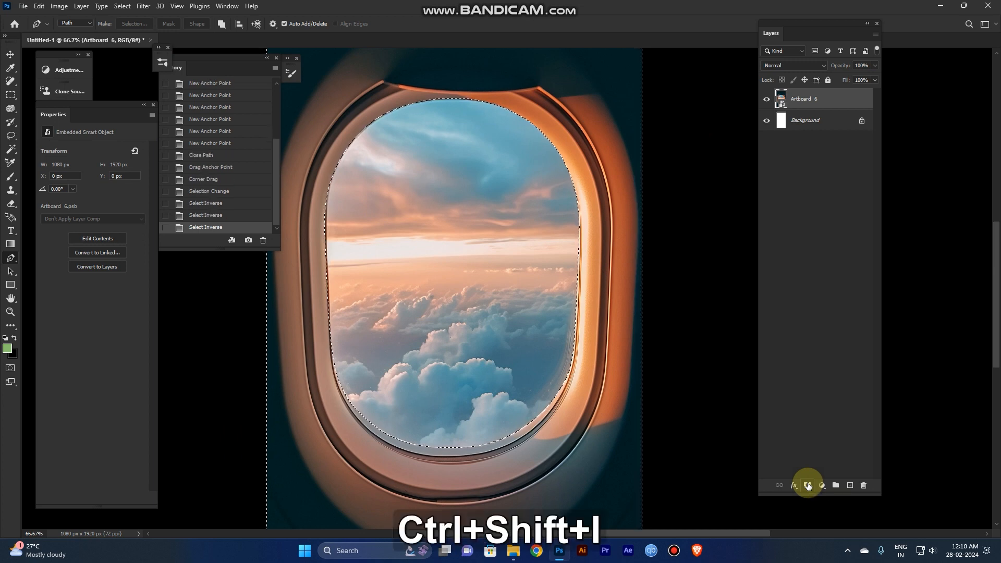
pyautogui.click(805, 486)
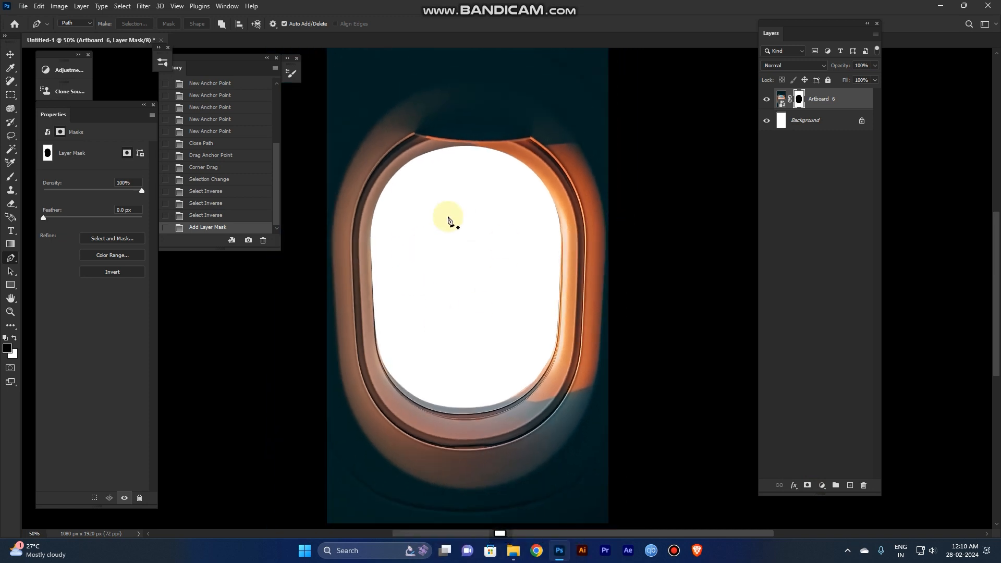
pyautogui.press('space')
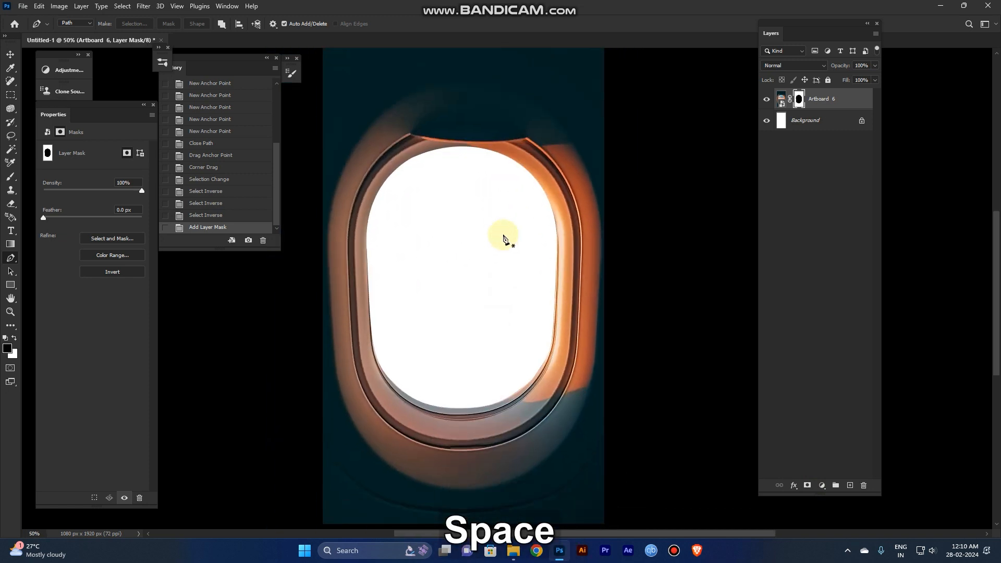
pyautogui.press('Alt+Tab')
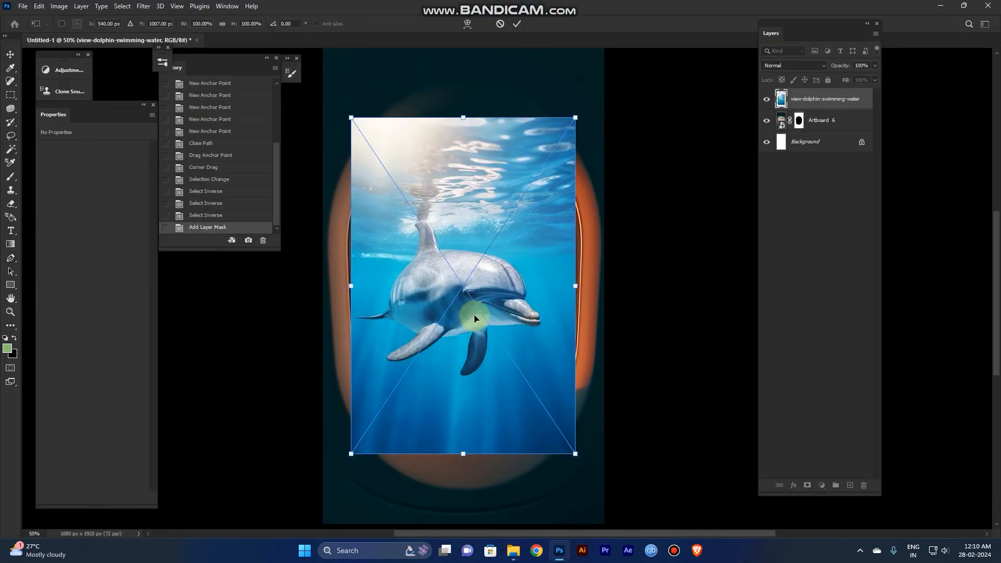
# Resize the placed dolphin photo and rasterize it into a regular pixel layer
pyautogui.moveTo(573, 286); pyautogui.dragTo(580, 288)
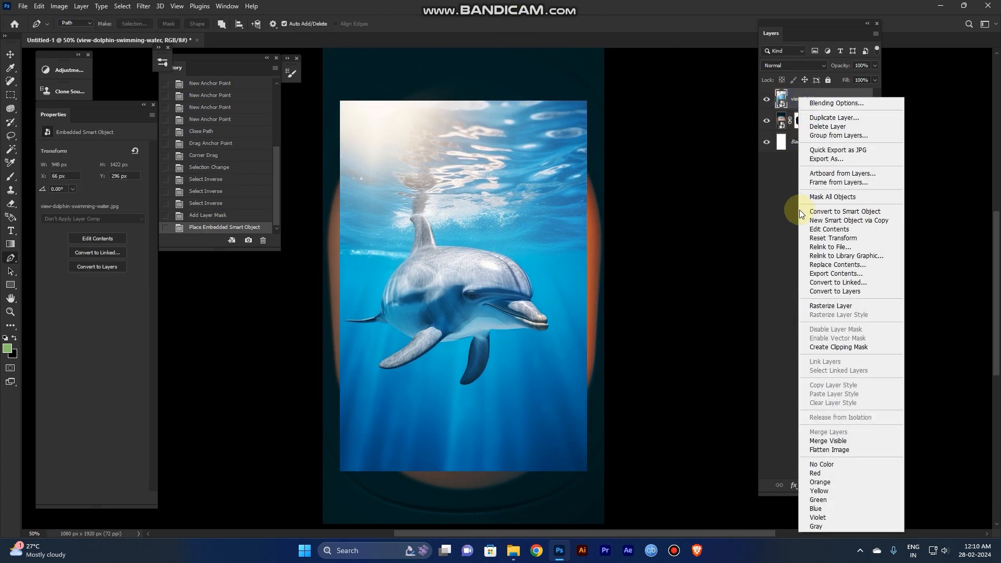
pyautogui.moveTo(831, 305)
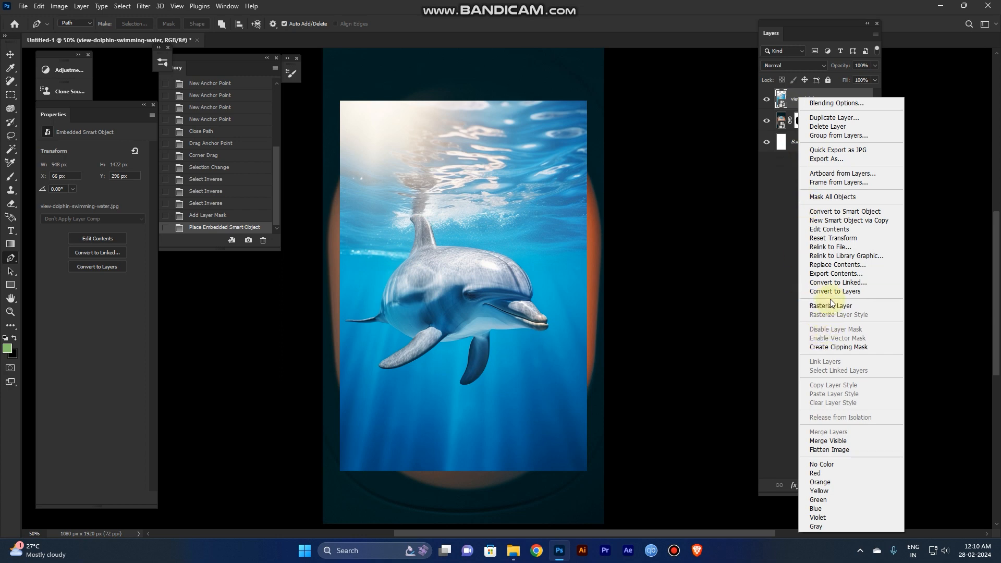
pyautogui.click(830, 305)
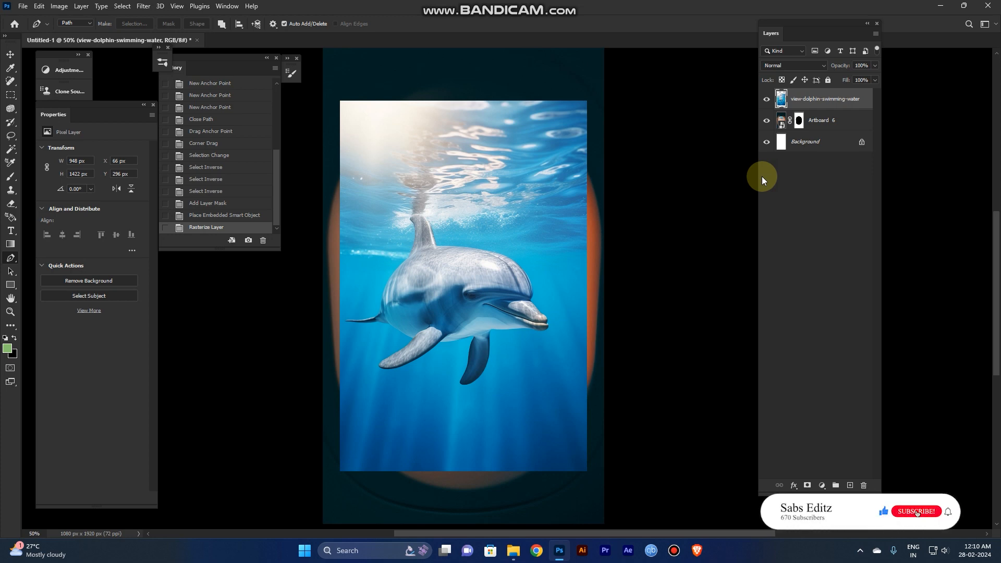
pyautogui.click(914, 511)
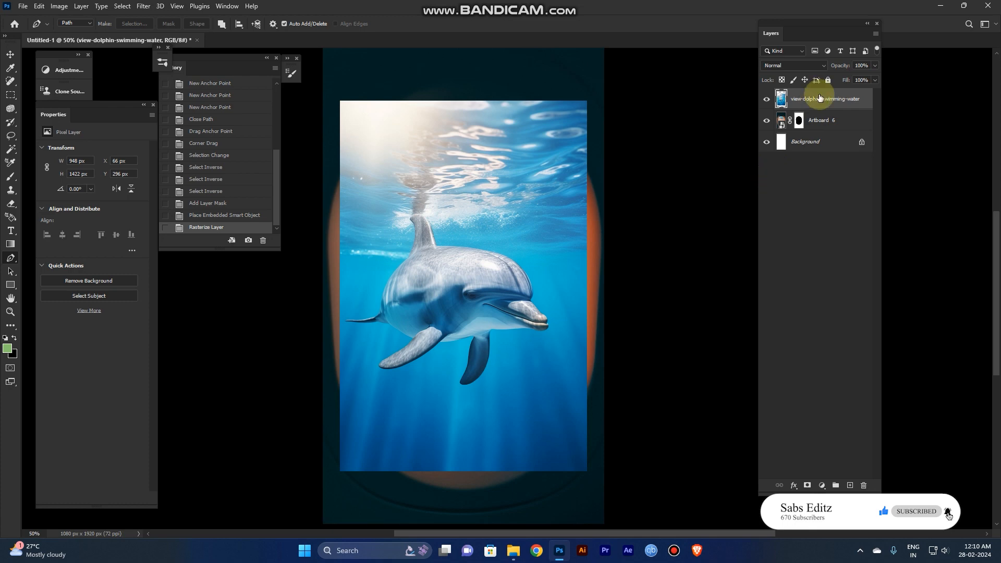
pyautogui.rightClick(823, 98)
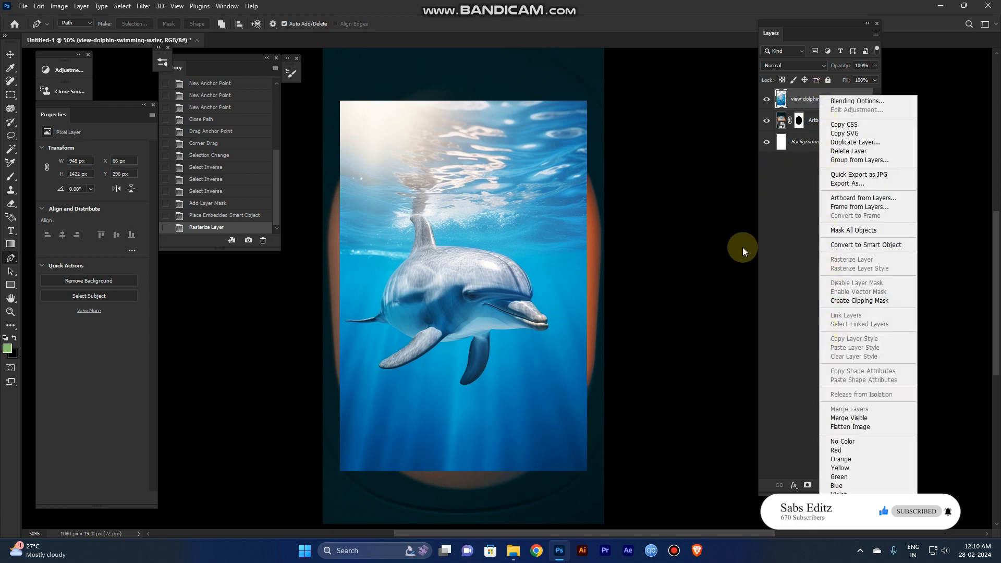
pyautogui.moveTo(776, 205)
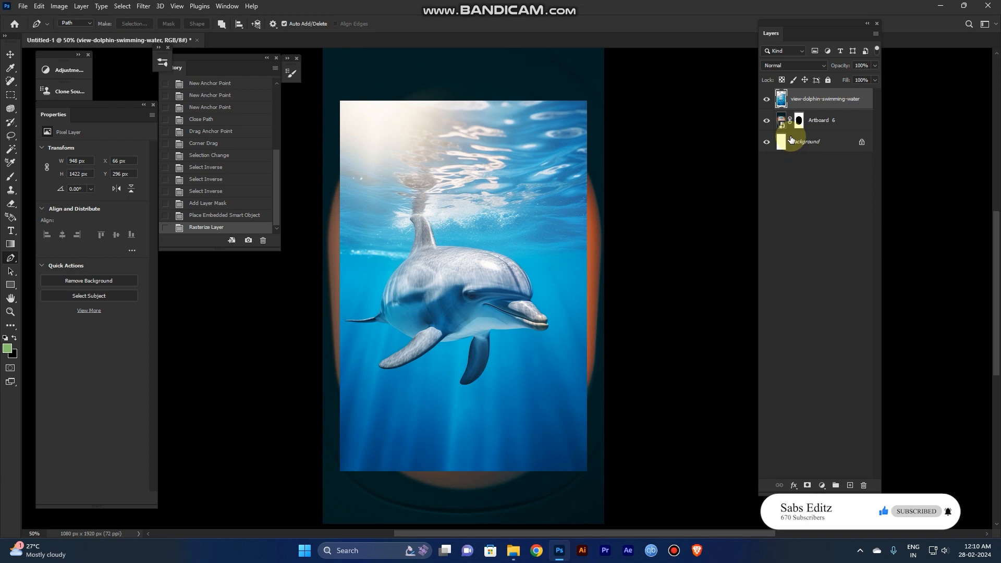
pyautogui.moveTo(805, 142)
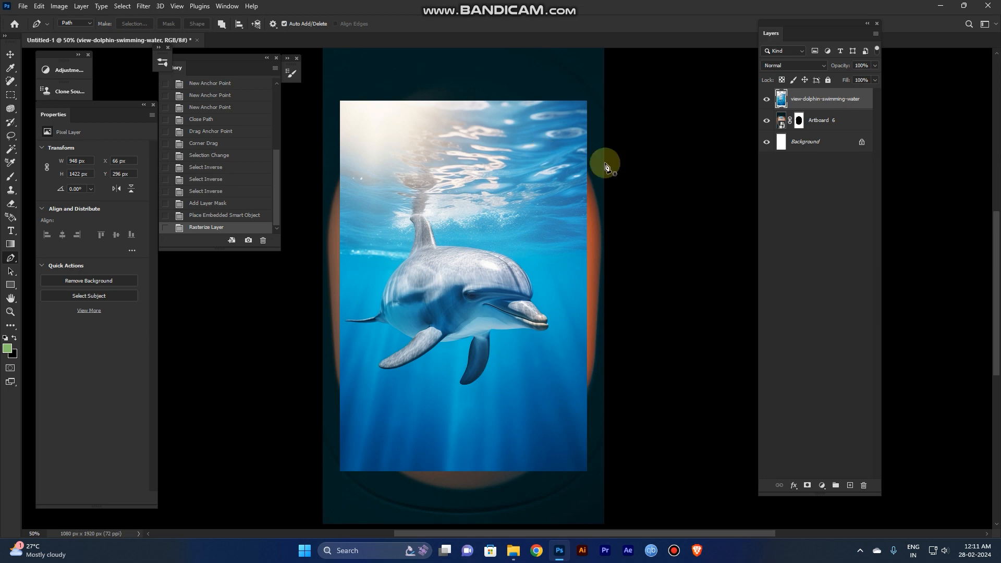
pyautogui.moveTo(818, 108)
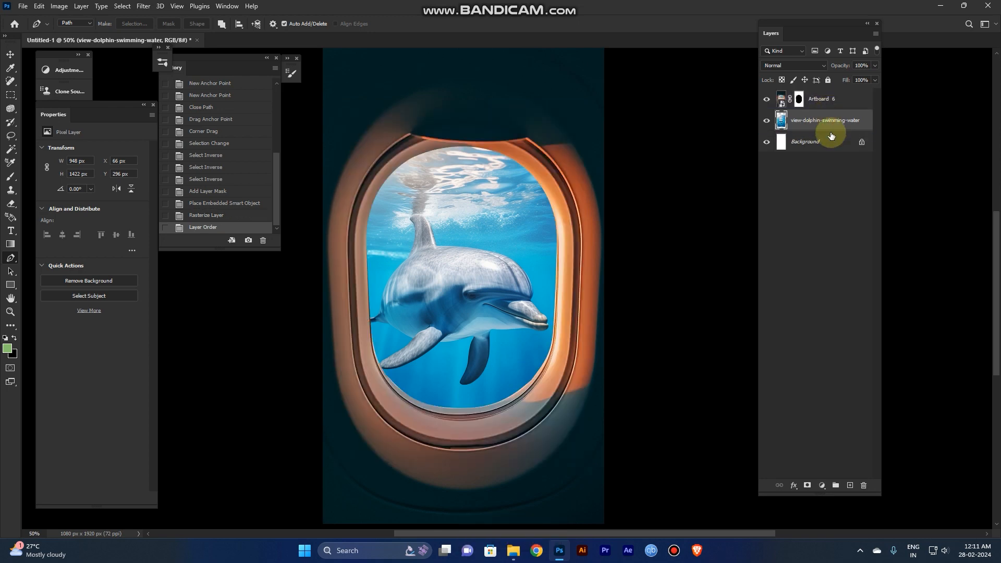
# Scale the dolphin photo down with Ctrl+T to fit the window, then nudge it upward
pyautogui.press('ctrl+plus')
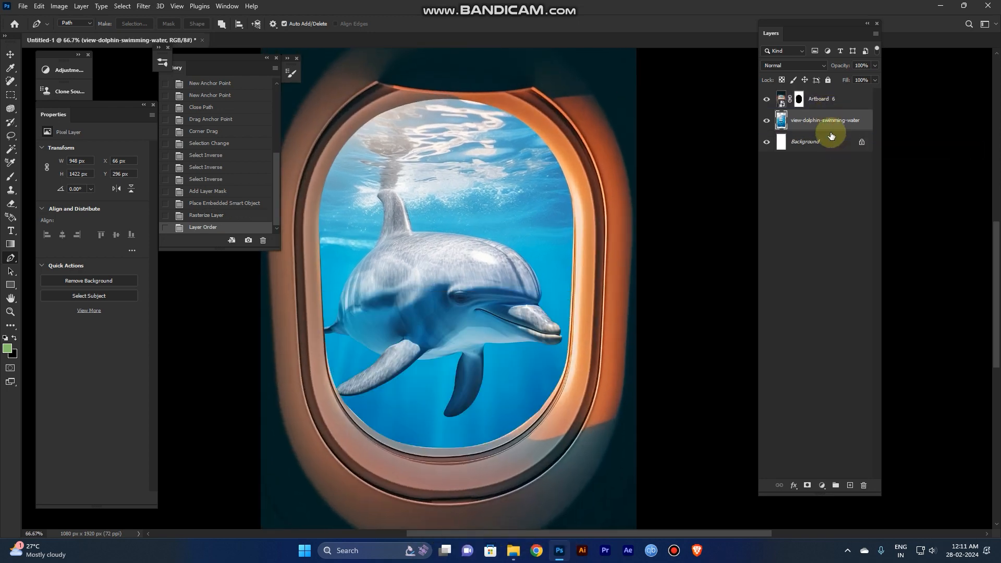
pyautogui.moveTo(789, 98)
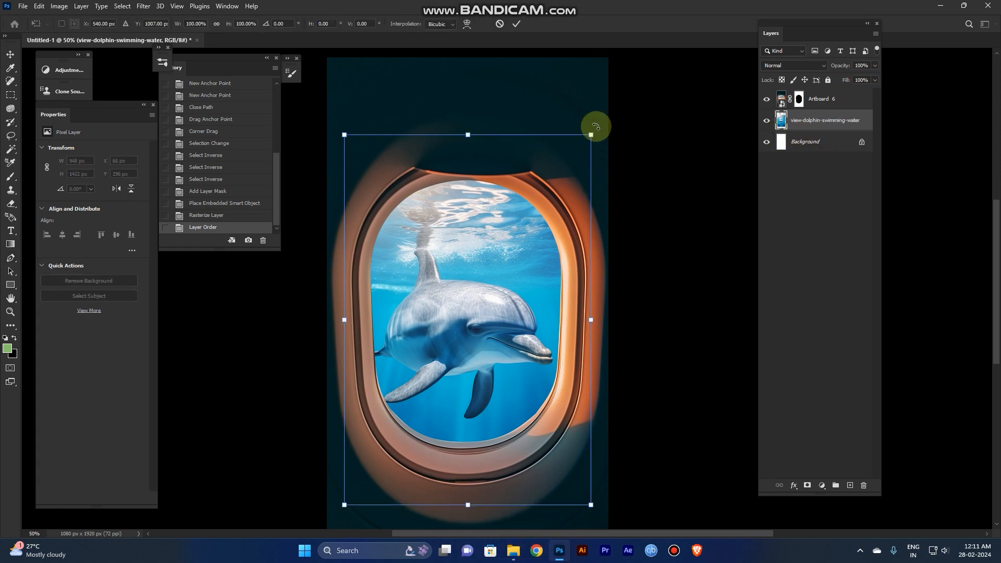
pyautogui.moveTo(589, 135); pyautogui.dragTo(574, 158)
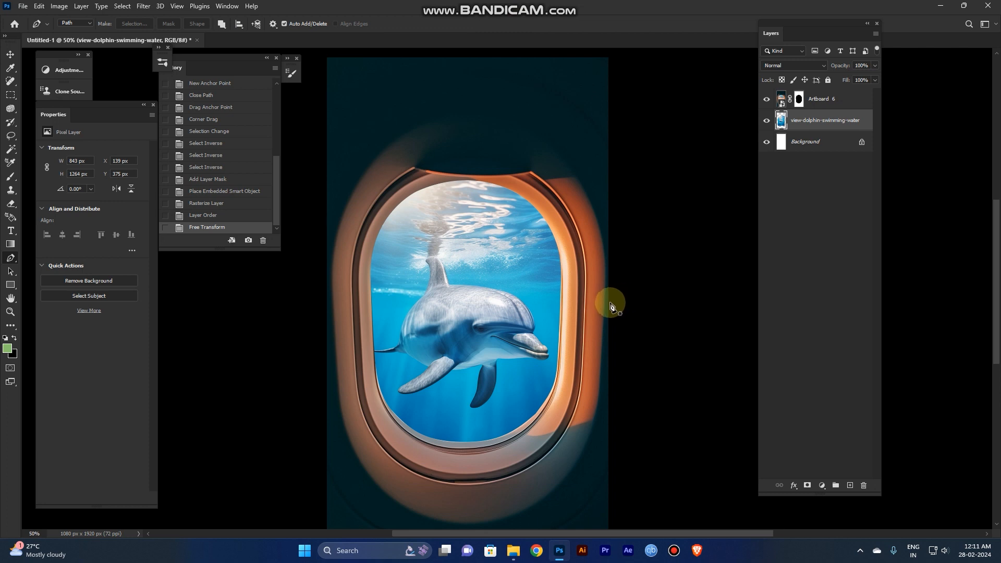
pyautogui.press('ctrl+t')
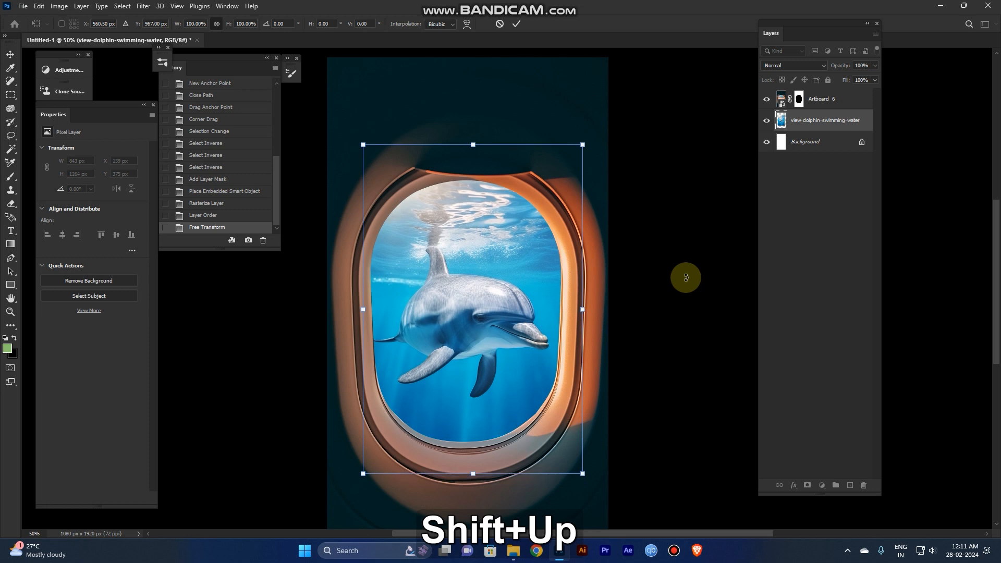
pyautogui.press('shift+up')
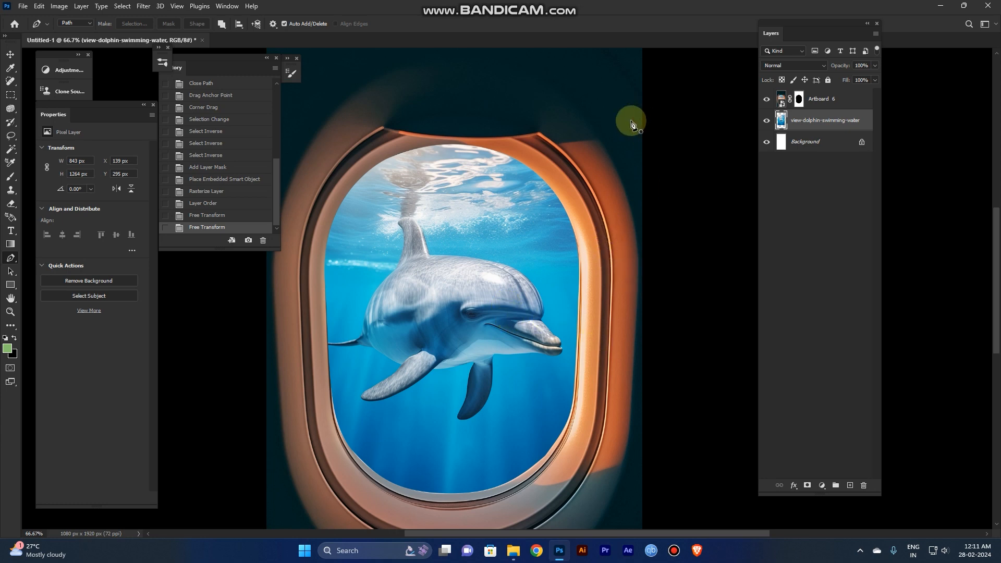
pyautogui.moveTo(608, 225)
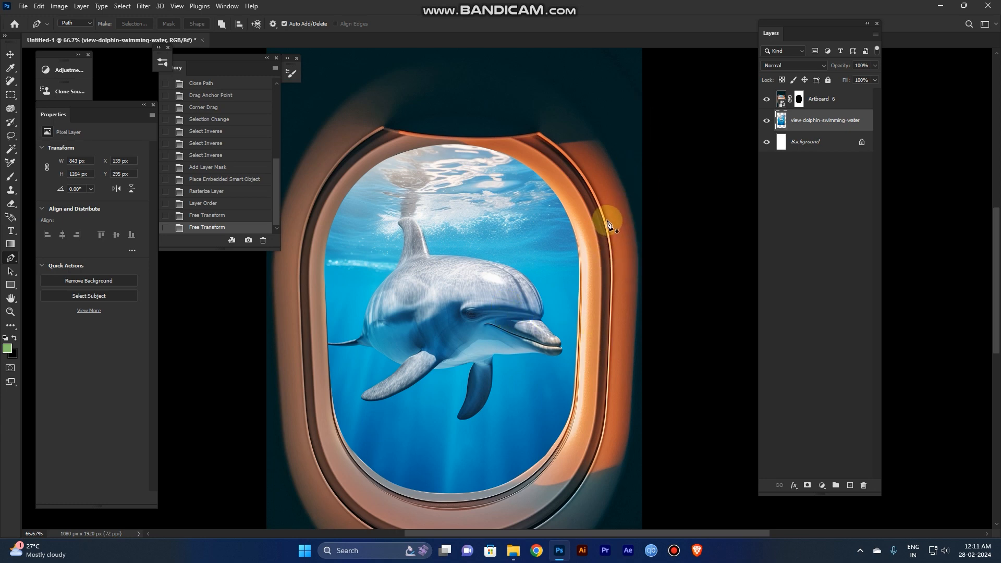
pyautogui.moveTo(648, 194)
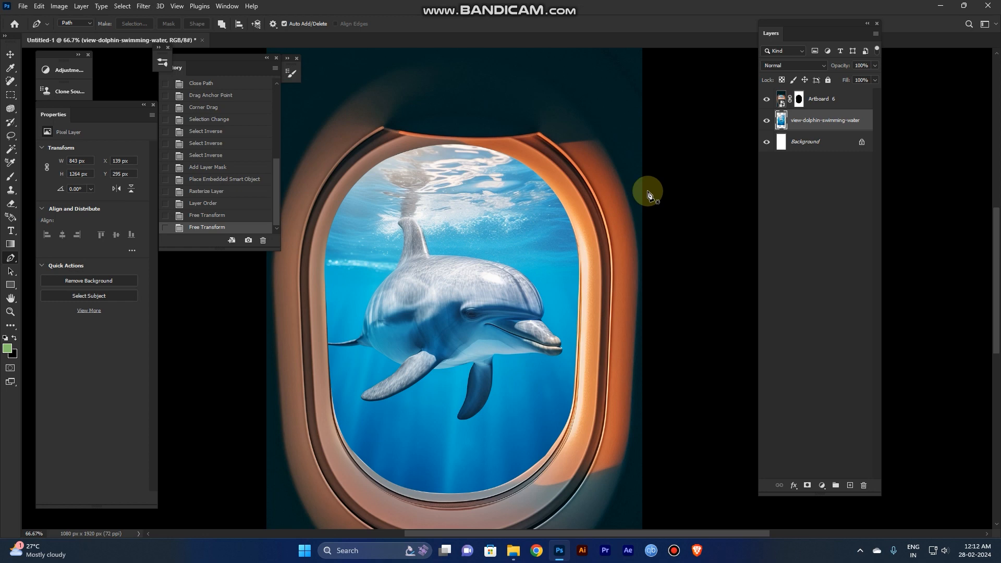
pyautogui.moveTo(648, 193)
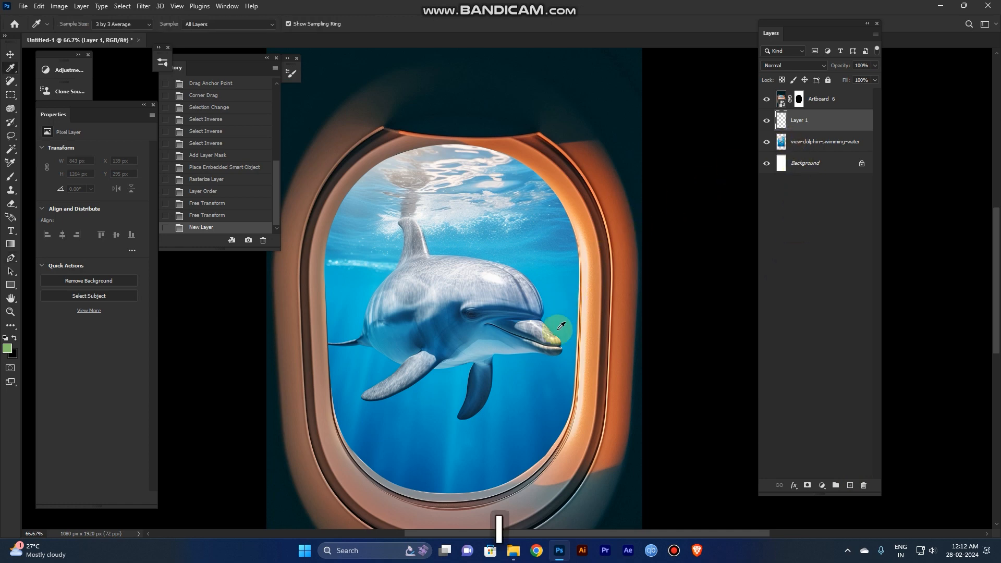
pyautogui.moveTo(552, 292)
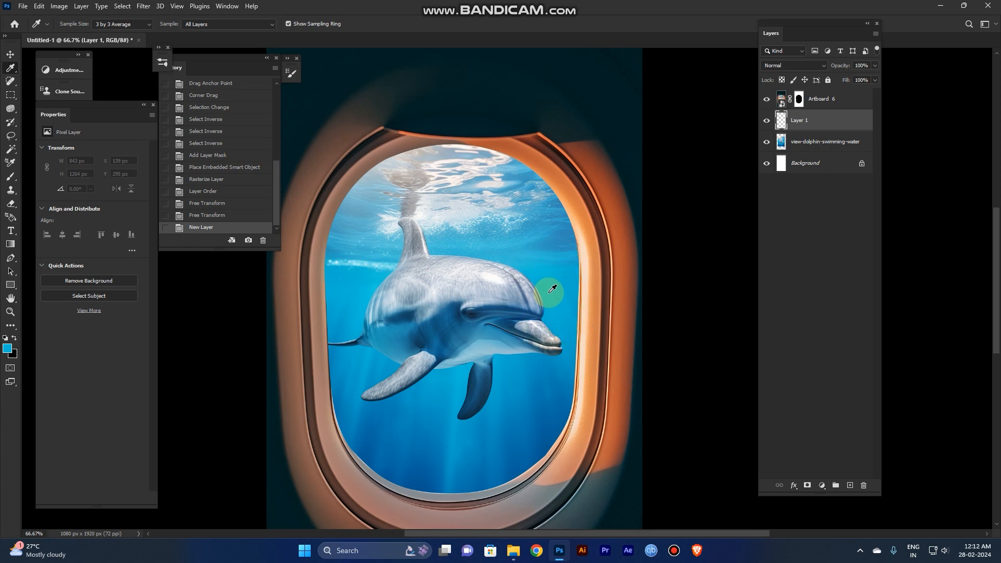
# Fill the new layer with the sampled blue and set it to Color blending
pyautogui.press('alt+BackSpace')
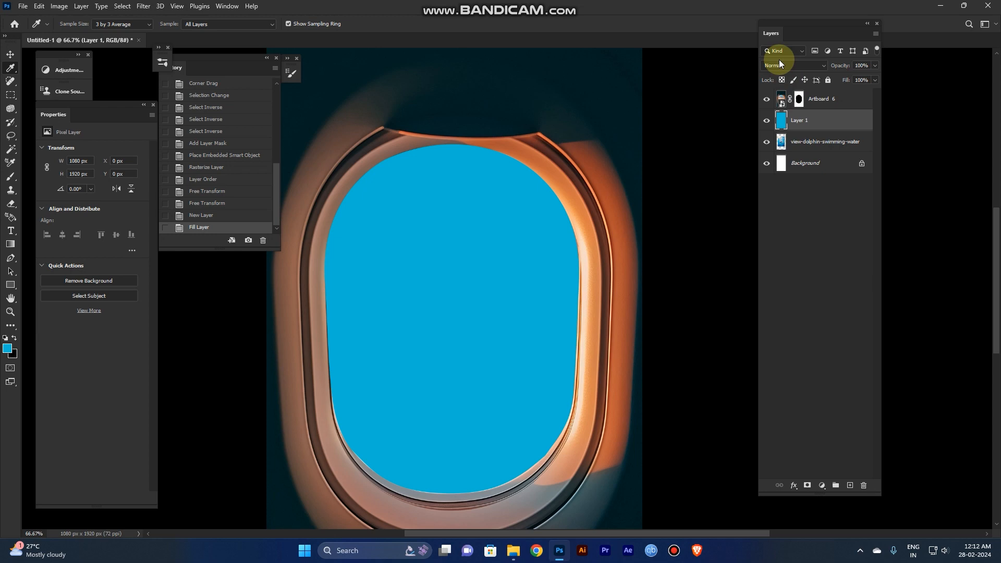
pyautogui.click(791, 65)
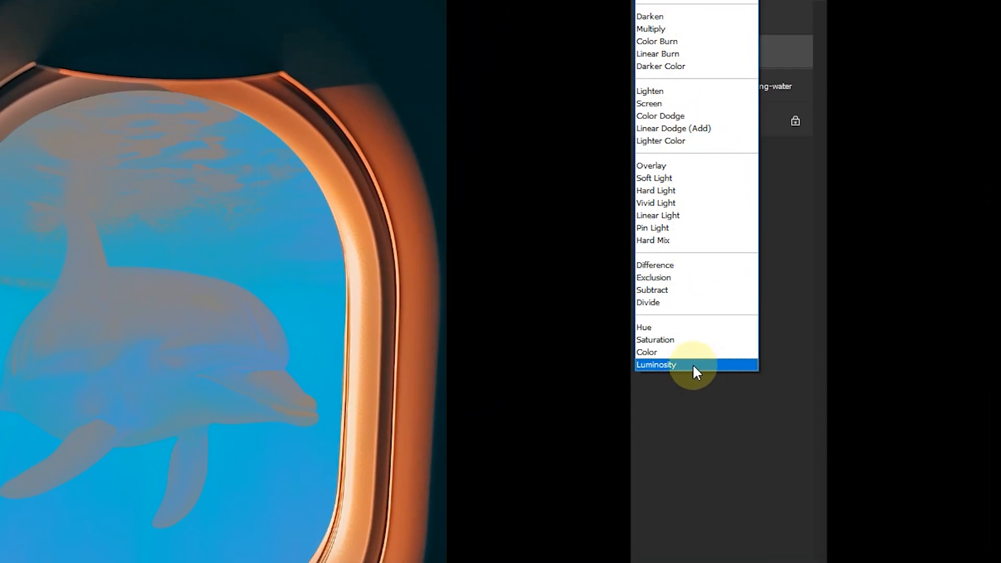
pyautogui.click(646, 351)
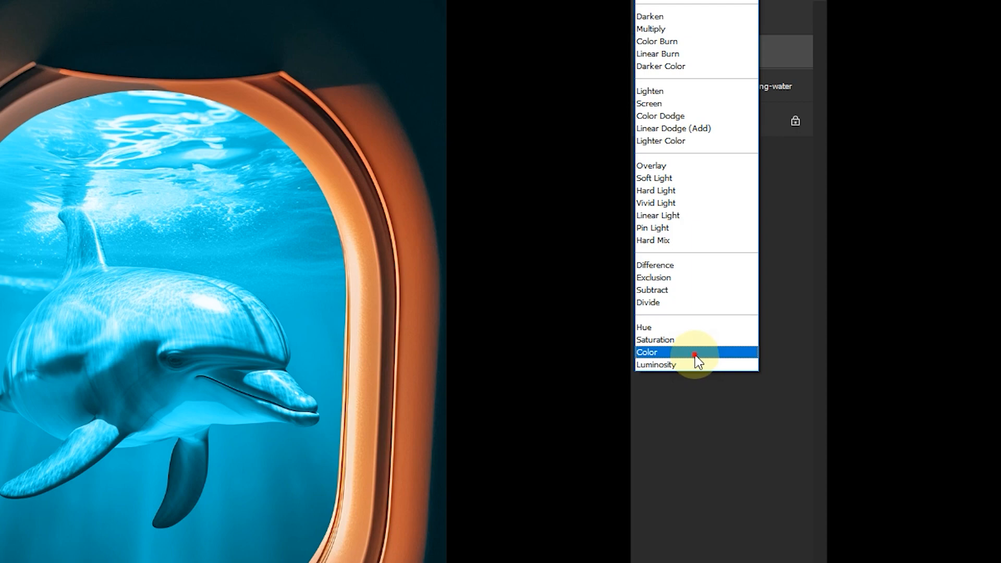
pyautogui.click(646, 352)
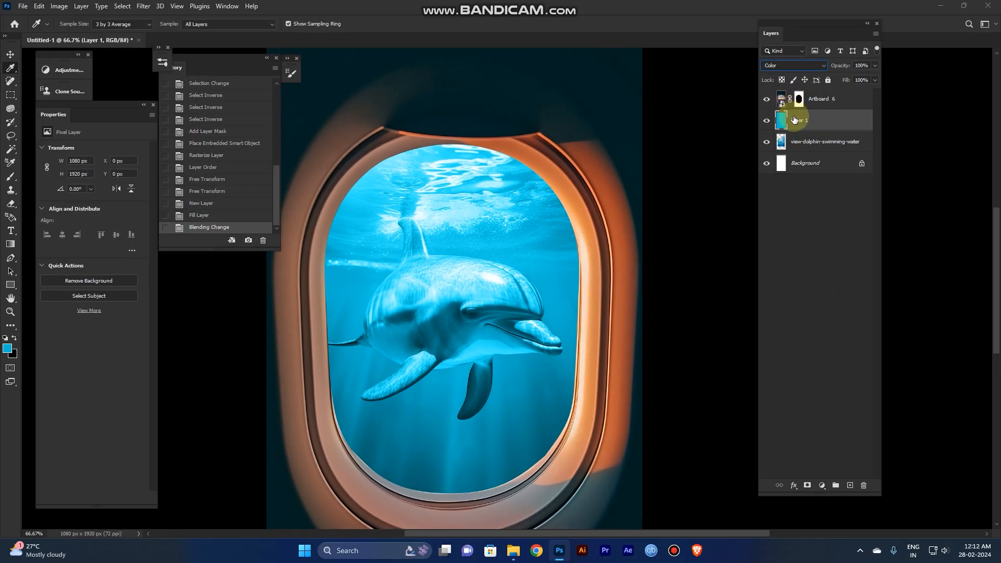
# Clip the blue layer to the window frame and lower its opacity to about 72%
pyautogui.moveTo(794, 120); pyautogui.dragTo(794, 98)
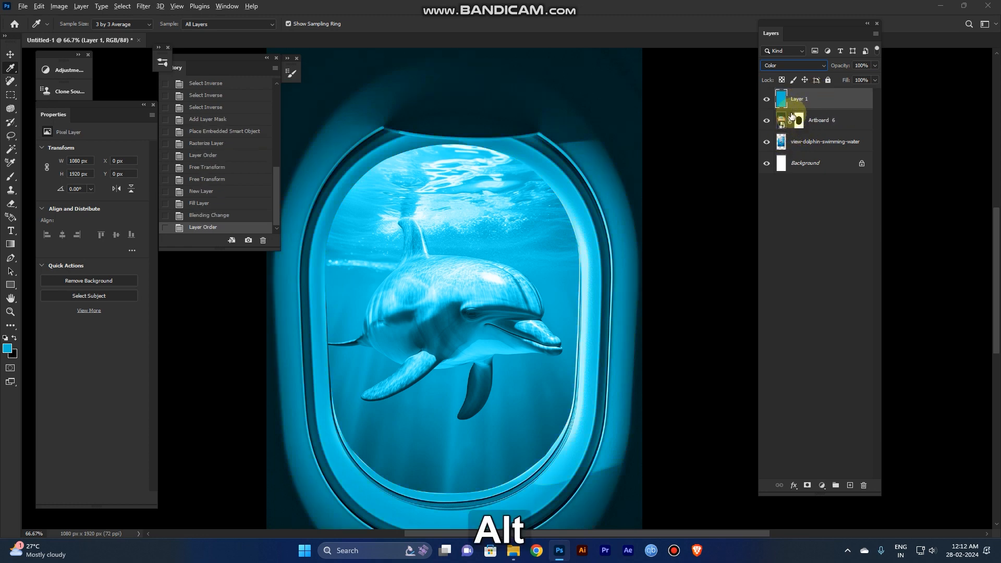
pyautogui.click(789, 108)
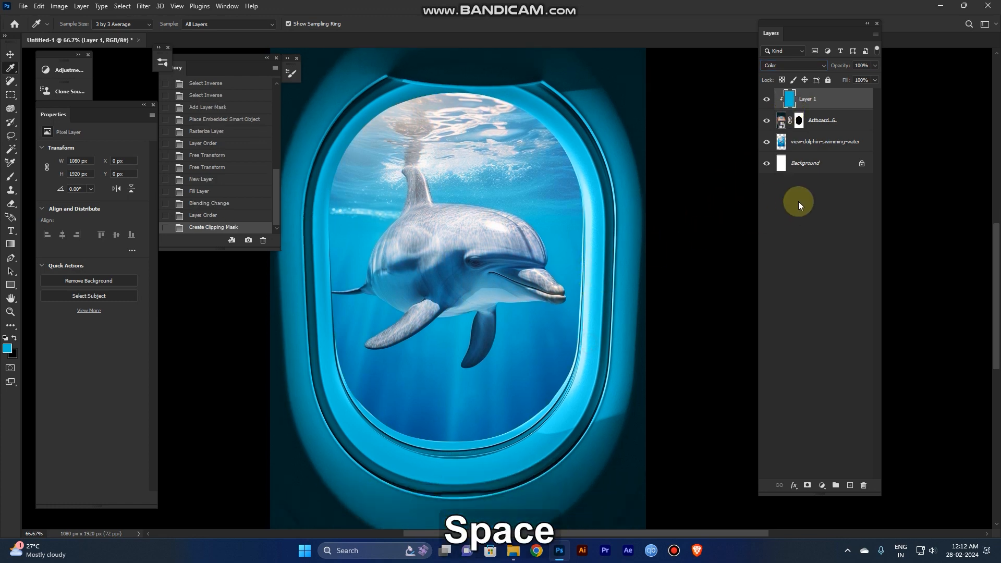
pyautogui.moveTo(662, 295)
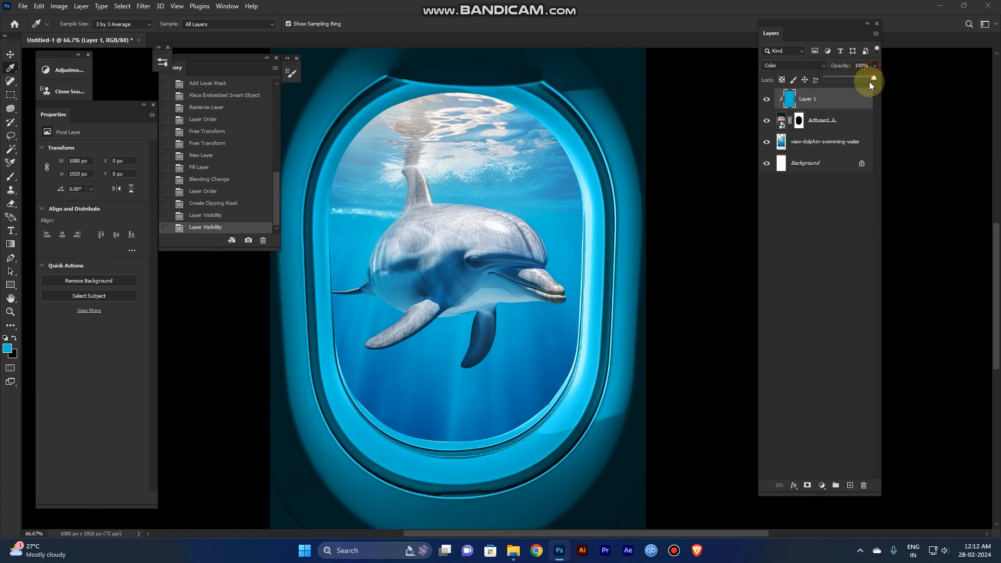
pyautogui.moveTo(870, 79); pyautogui.dragTo(861, 78)
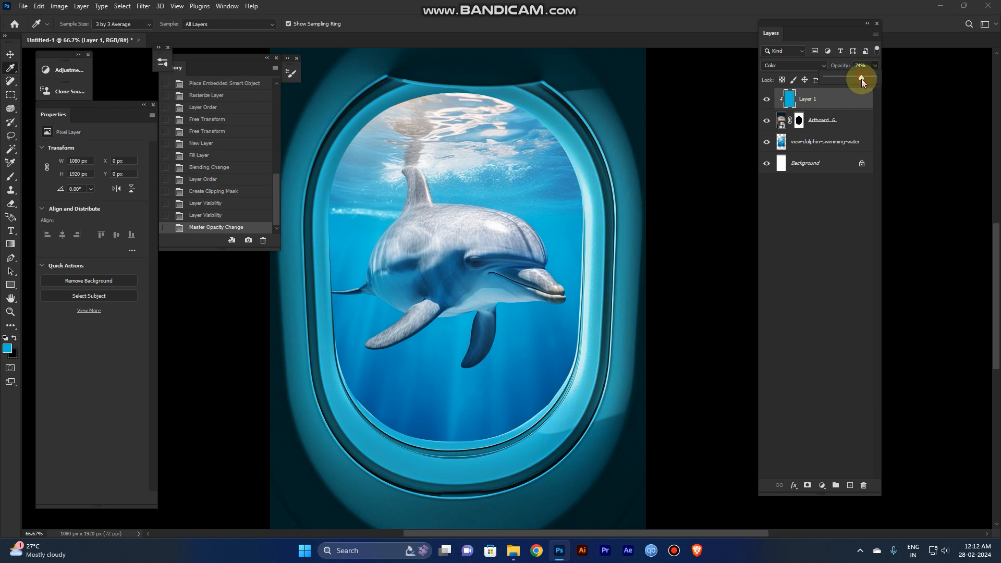
pyautogui.moveTo(861, 79); pyautogui.dragTo(864, 83)
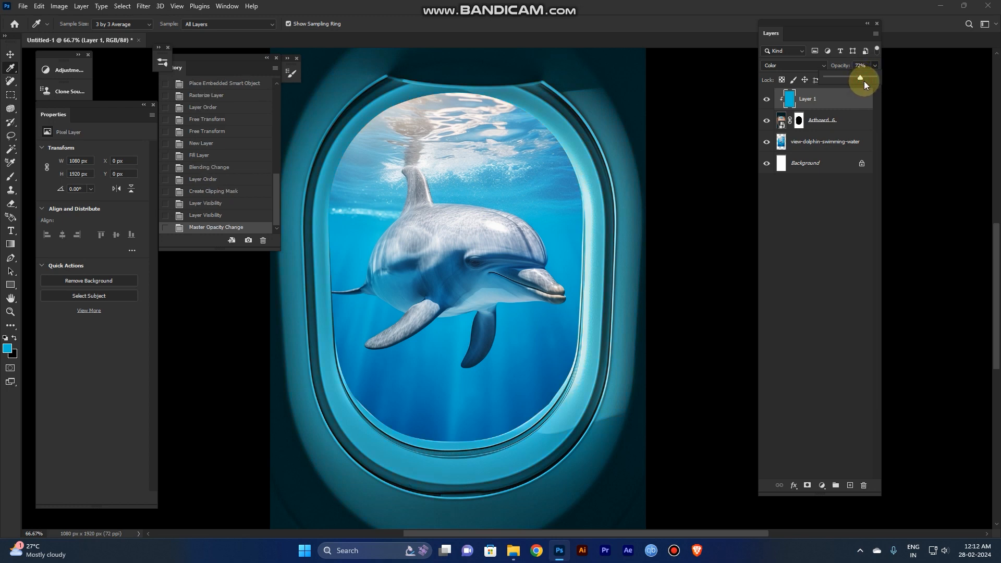
pyautogui.moveTo(863, 78); pyautogui.dragTo(860, 77)
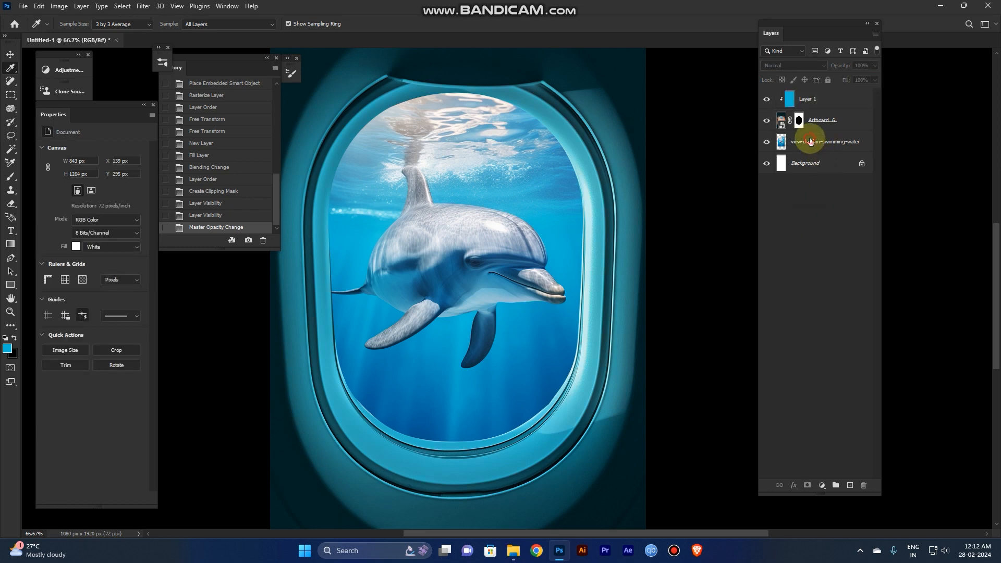
# Duplicate the blue fill above the dolphin photo and clip it to that layer
pyautogui.click(824, 142)
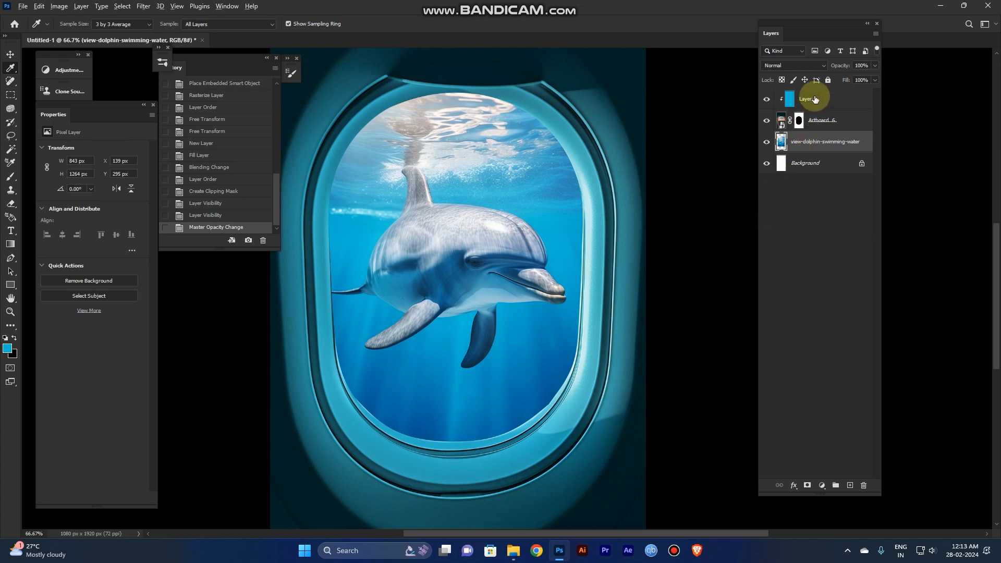
pyautogui.moveTo(811, 99); pyautogui.dragTo(813, 128)
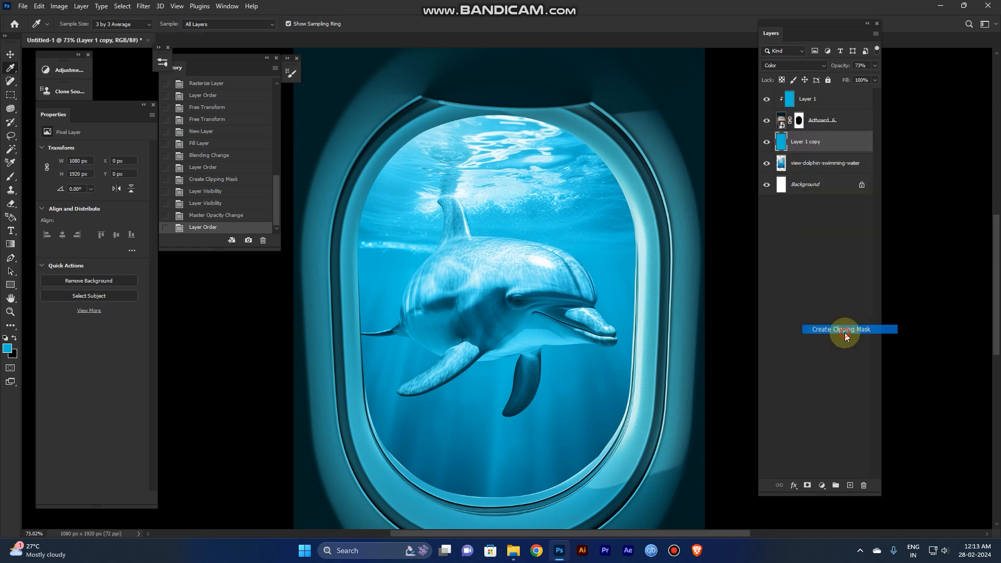
pyautogui.click(840, 329)
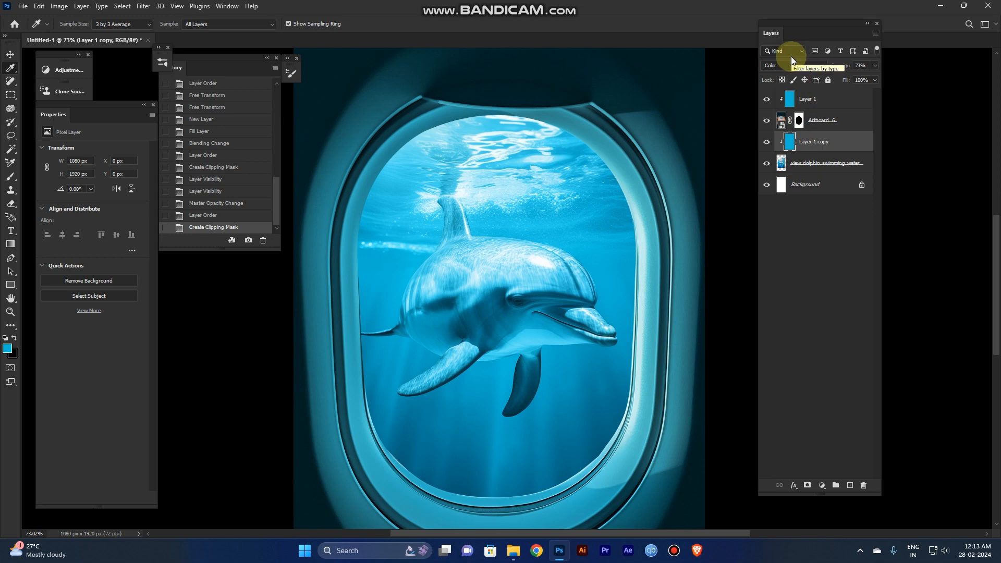
# Set the blue copy to Color blending at 43% opacity, after previewing other modes
pyautogui.click(791, 65)
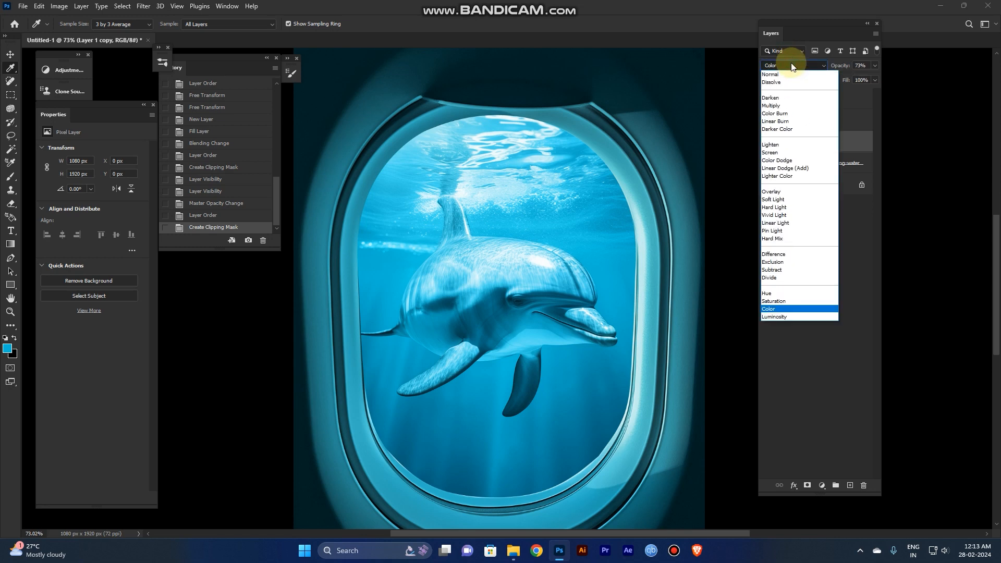
pyautogui.click(777, 176)
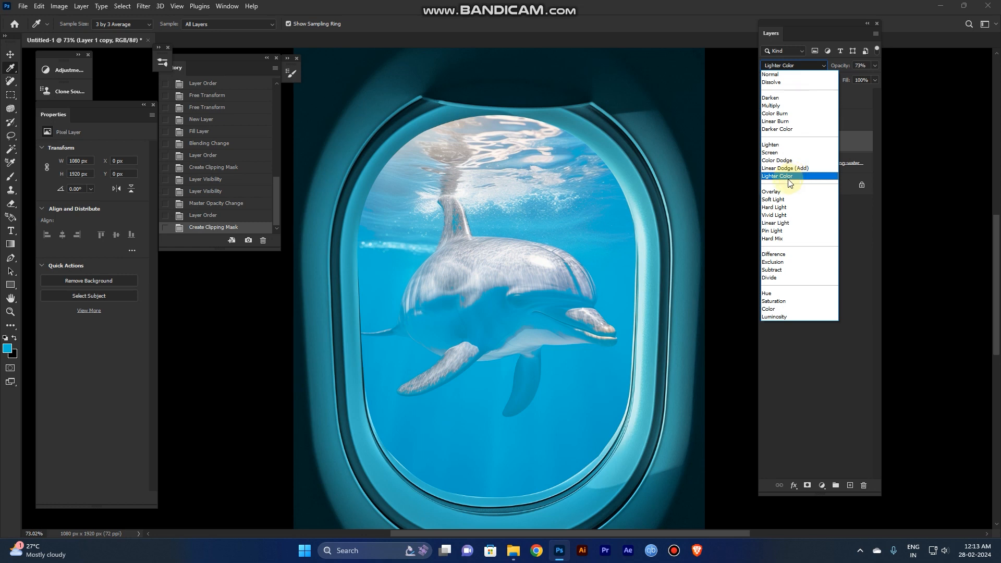
pyautogui.click(769, 278)
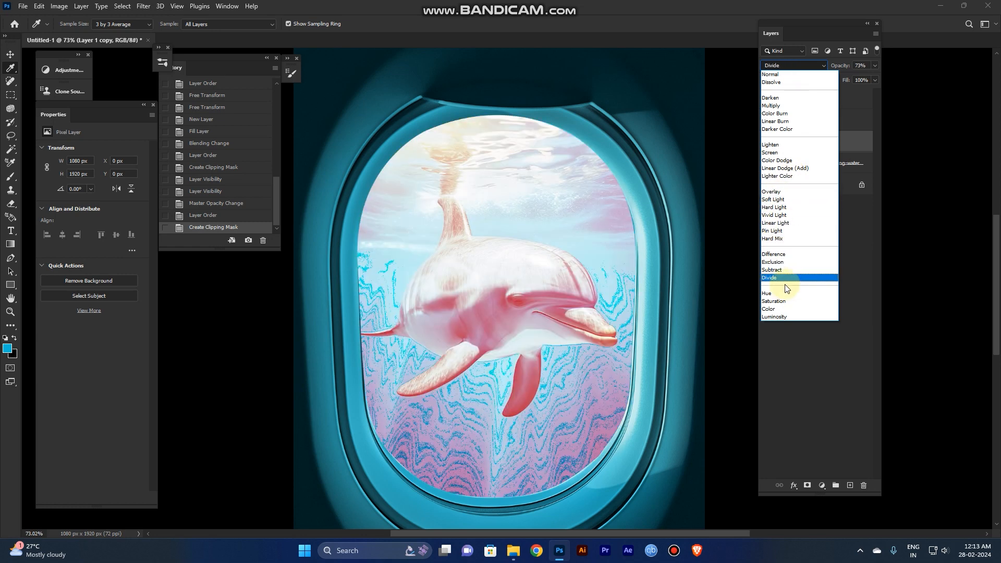
pyautogui.click(773, 253)
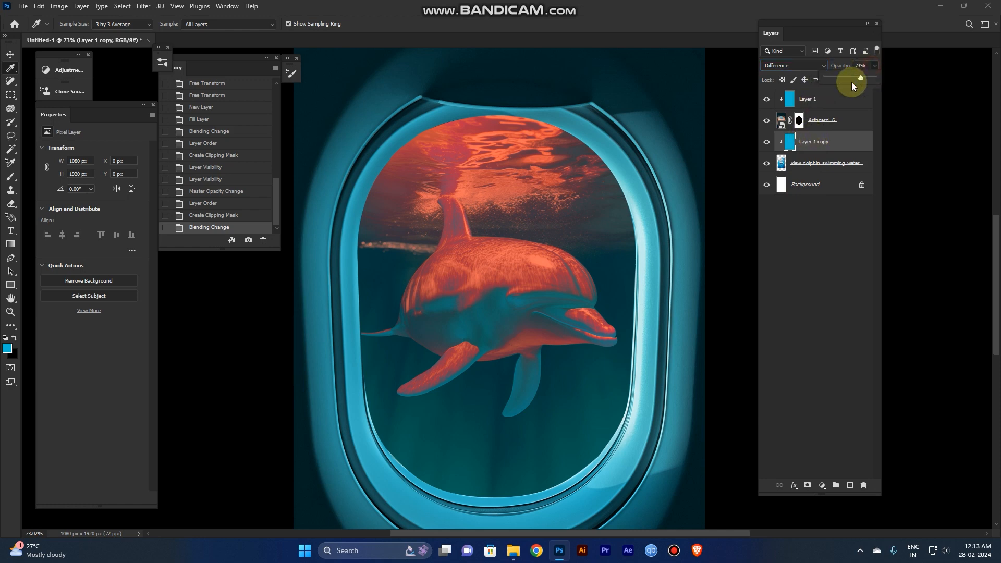
pyautogui.moveTo(859, 78); pyautogui.dragTo(846, 77)
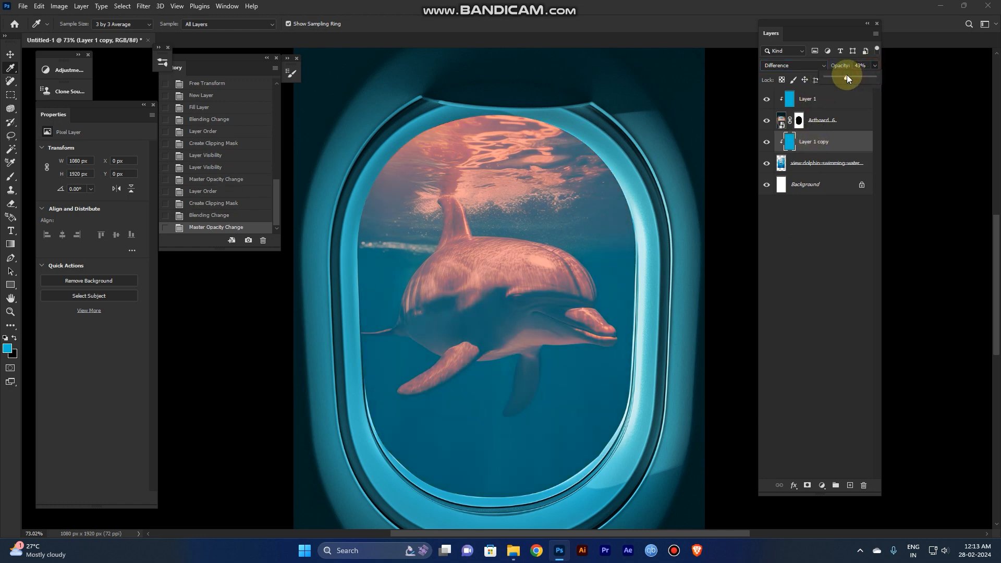
pyautogui.click(791, 65)
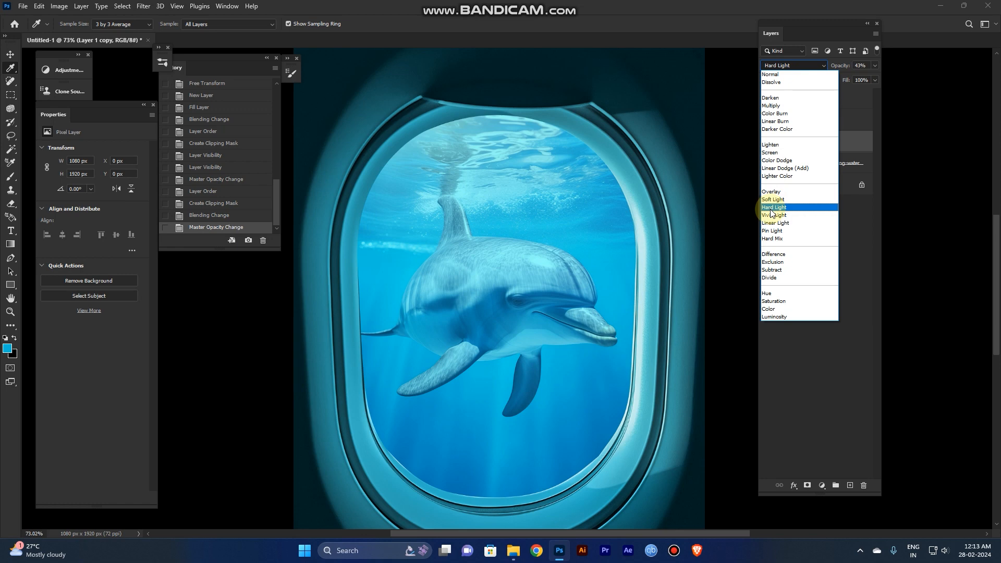
pyautogui.click(774, 316)
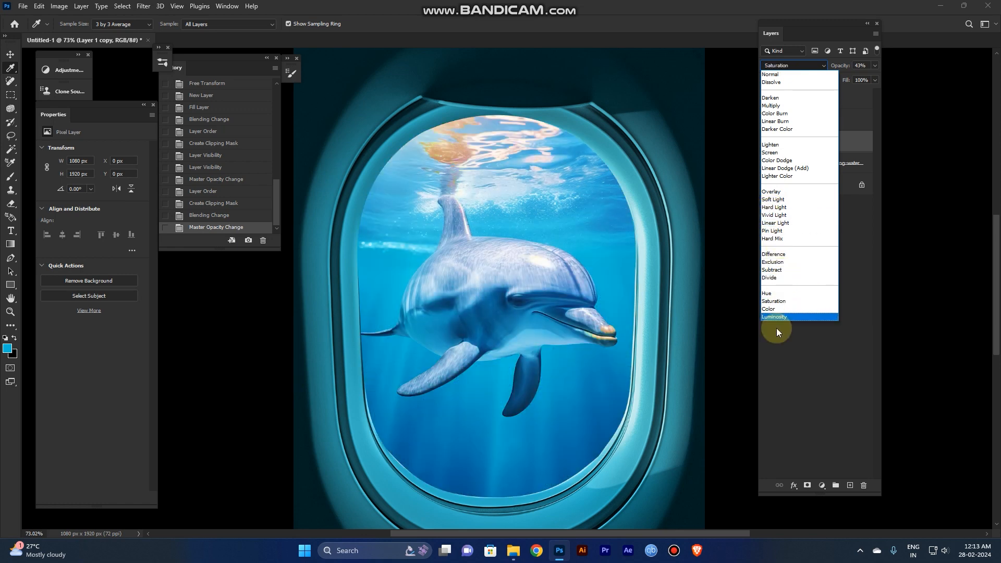
pyautogui.click(768, 310)
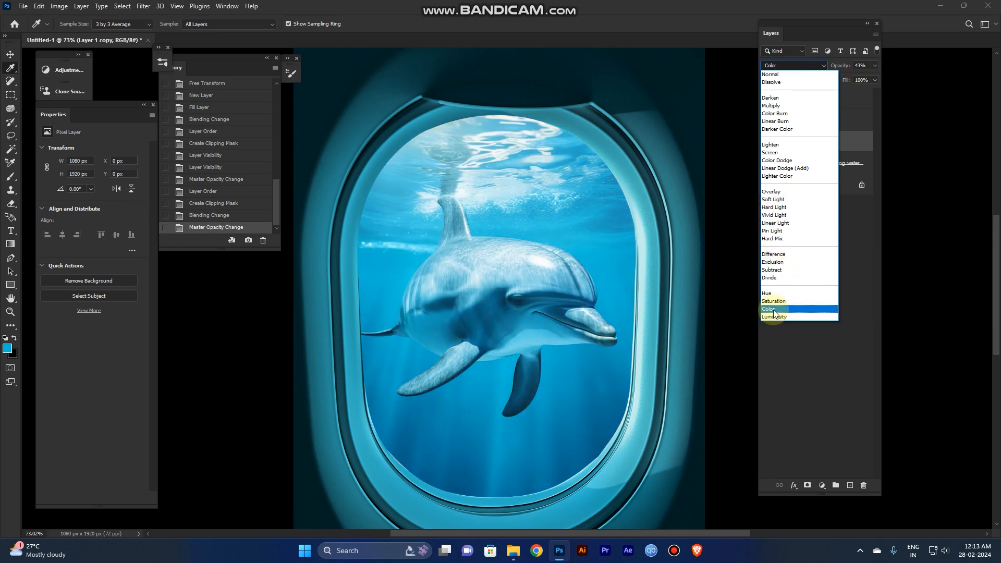
pyautogui.click(769, 310)
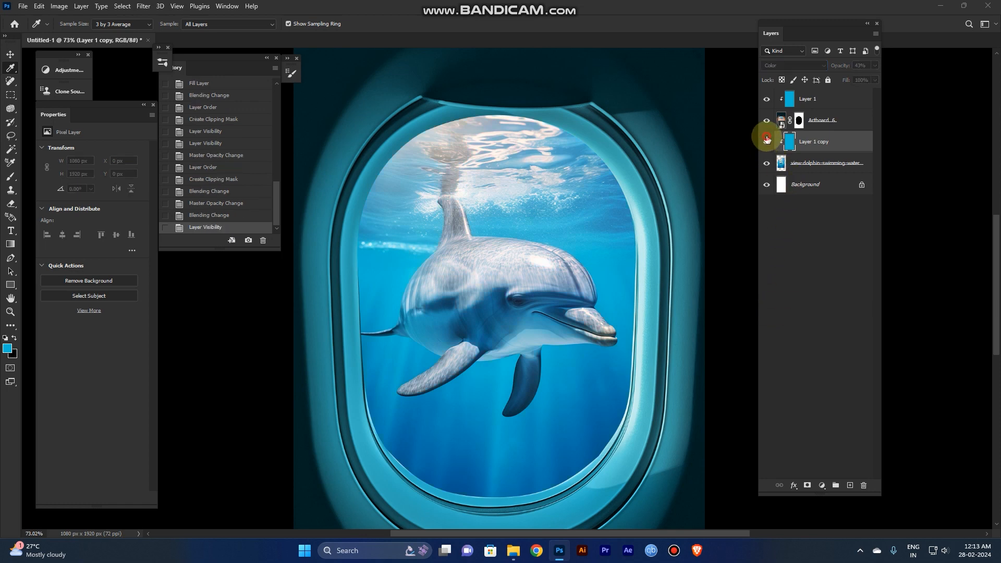
# Toggle the dolphin tint's visibility to compare, then open Dolphin.psd from the support files
pyautogui.click(766, 139)
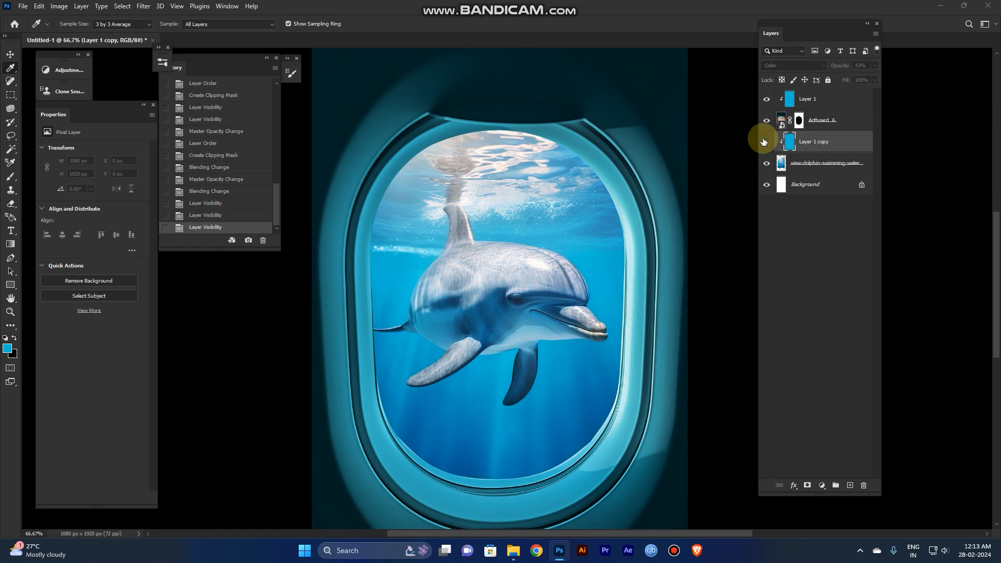
pyautogui.press('ctrl')
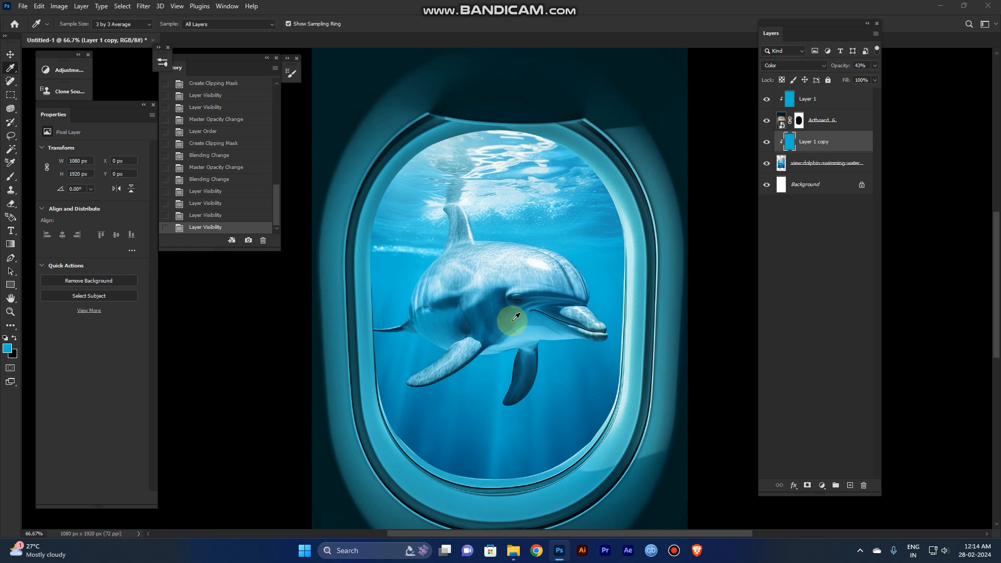
pyautogui.moveTo(520, 376)
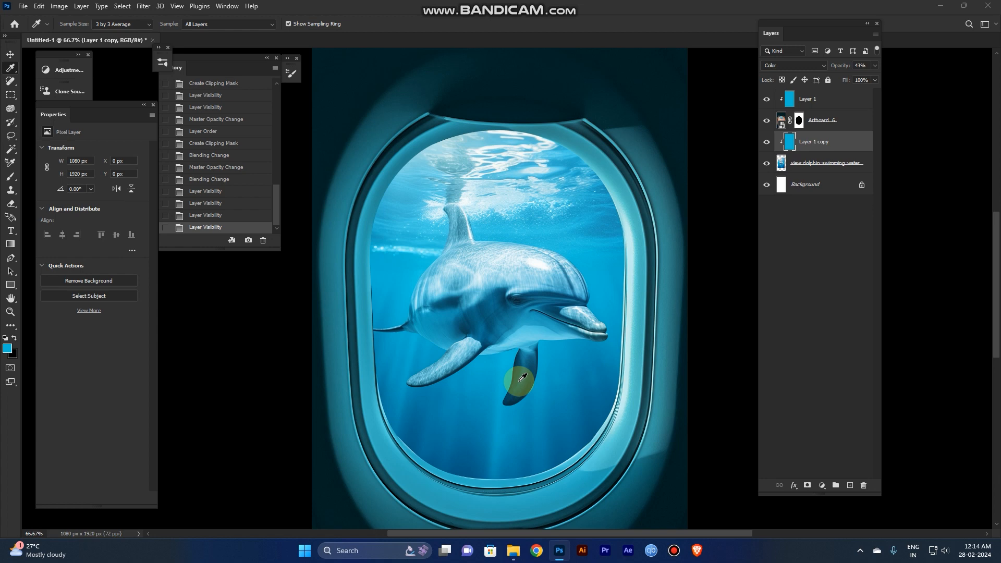
pyautogui.press('alt')
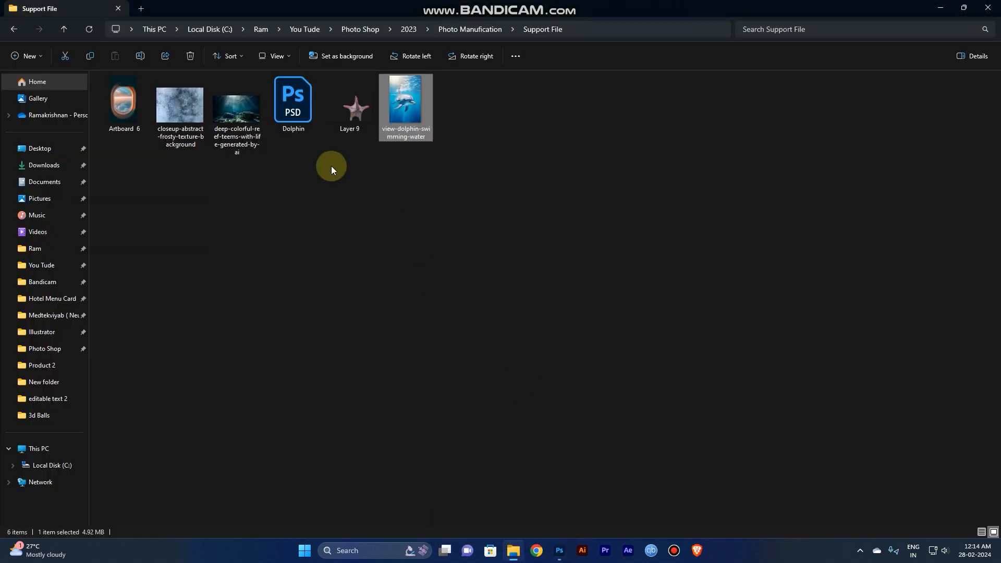
pyautogui.press('Alt+Tab')
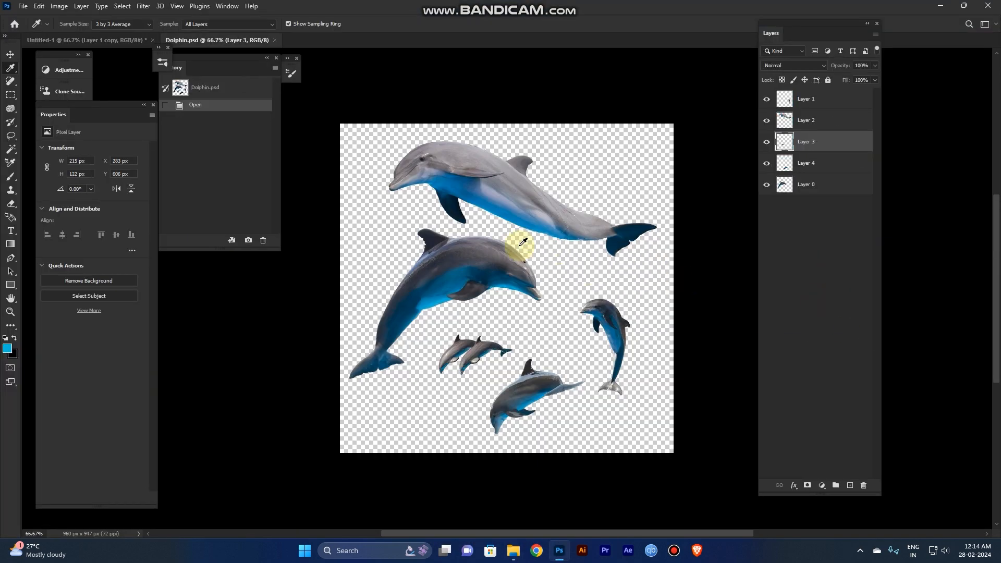
# Bring the large dolphin layer from Dolphin.psd into the composite and scale it small
pyautogui.click(11, 54)
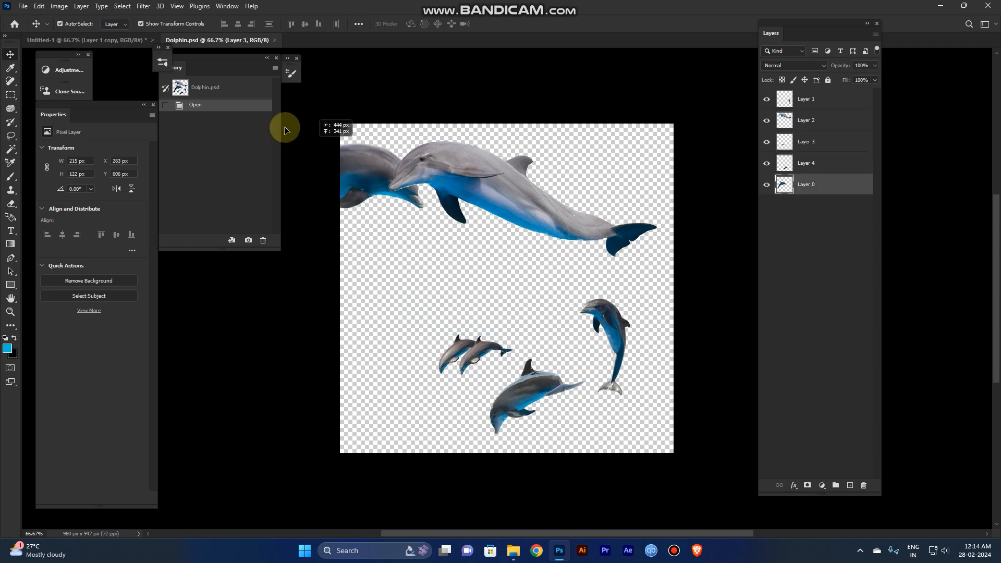
pyautogui.click(82, 40)
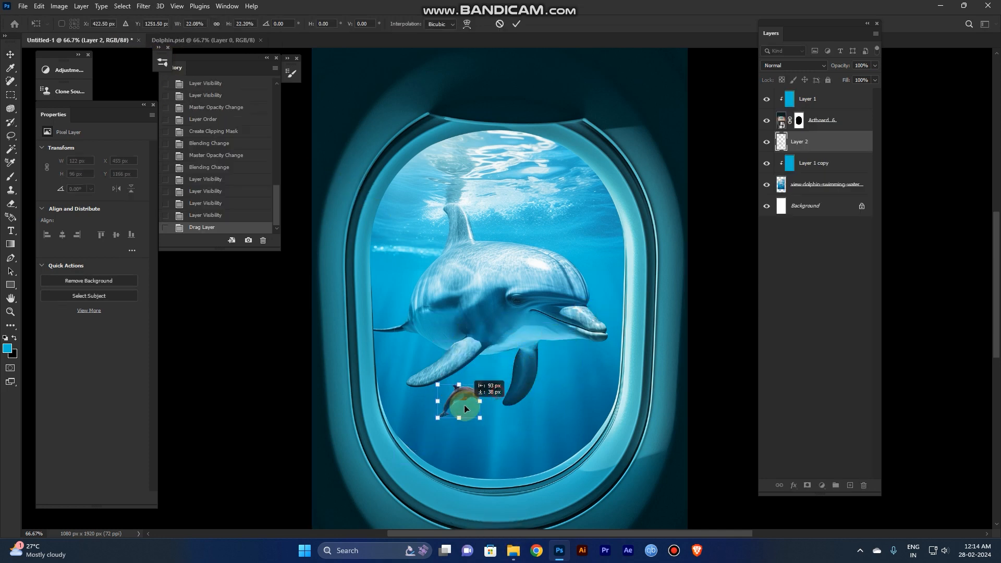
pyautogui.click(515, 24)
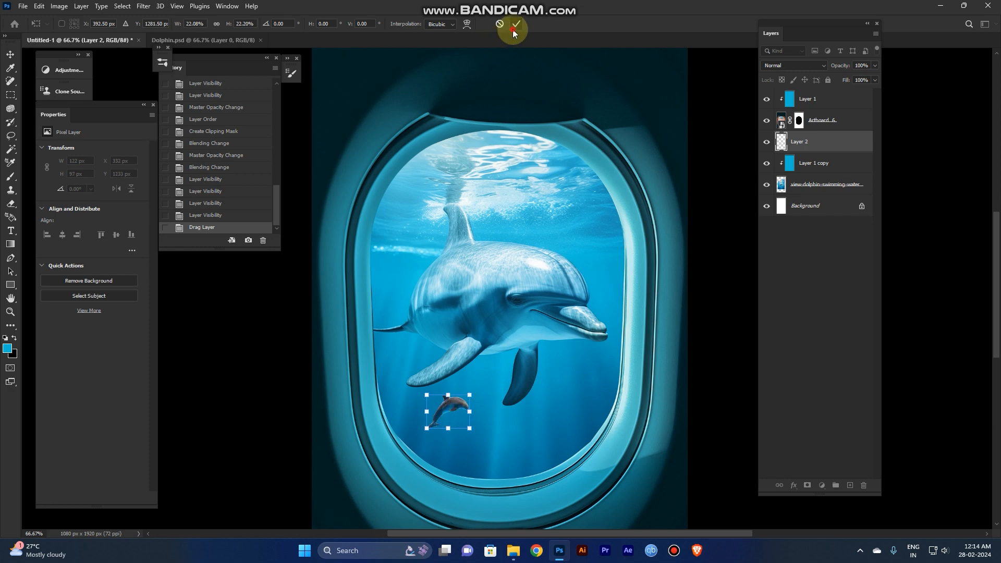
pyautogui.click(513, 24)
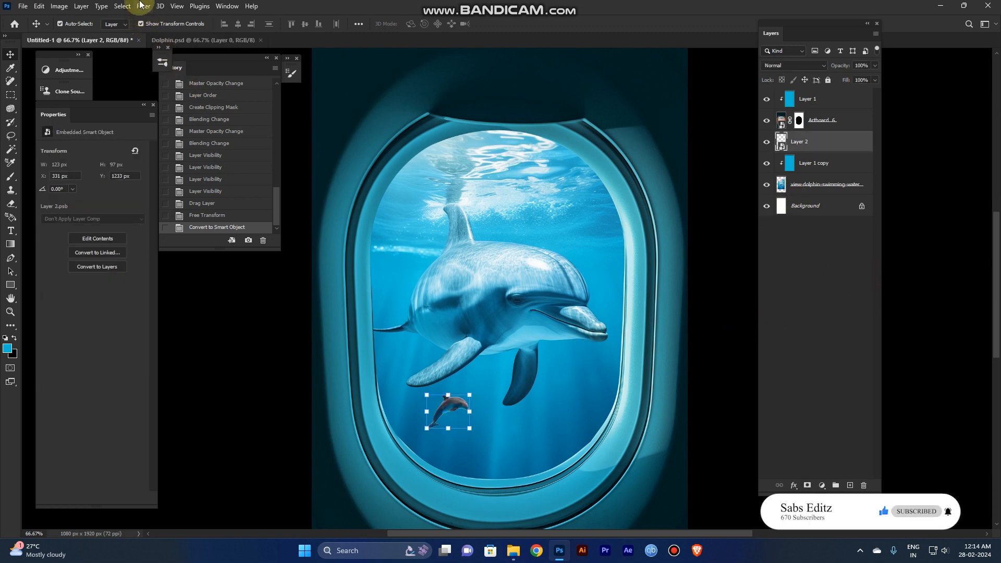
# Apply a Gaussian Blur of about 5.8 pixels to the small dolphin
pyautogui.click(333, 12)
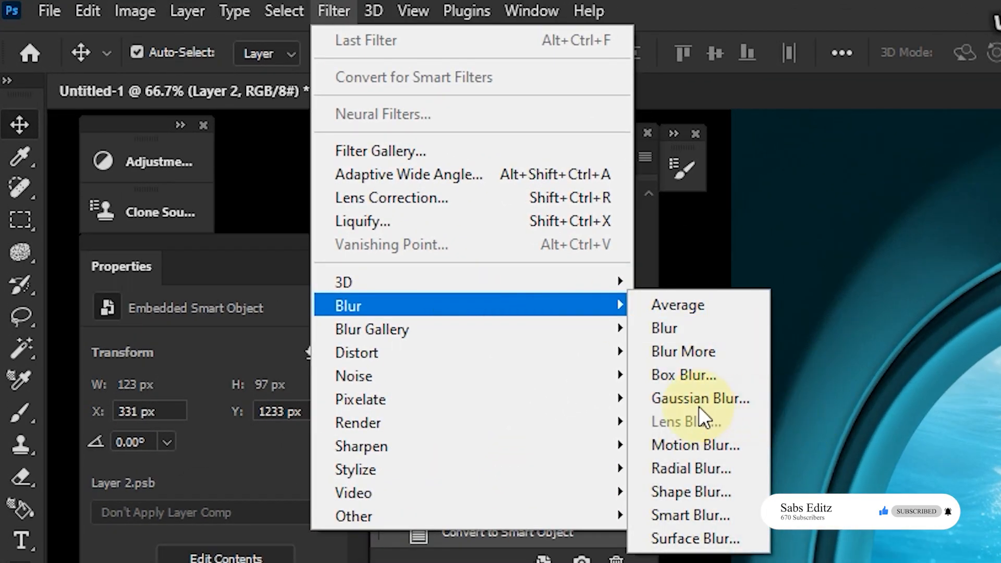
pyautogui.click(699, 398)
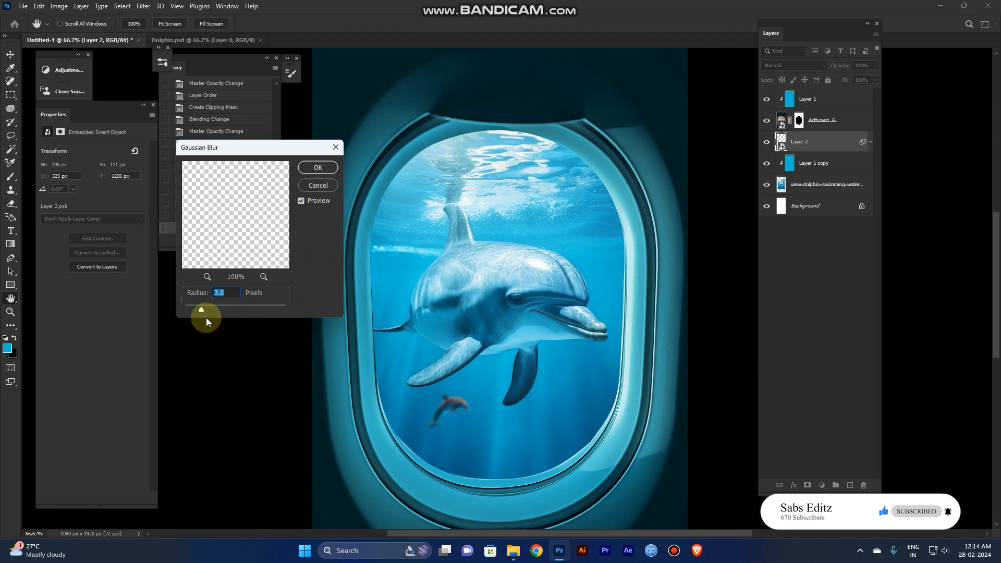
pyautogui.moveTo(206, 321); pyautogui.dragTo(204, 311)
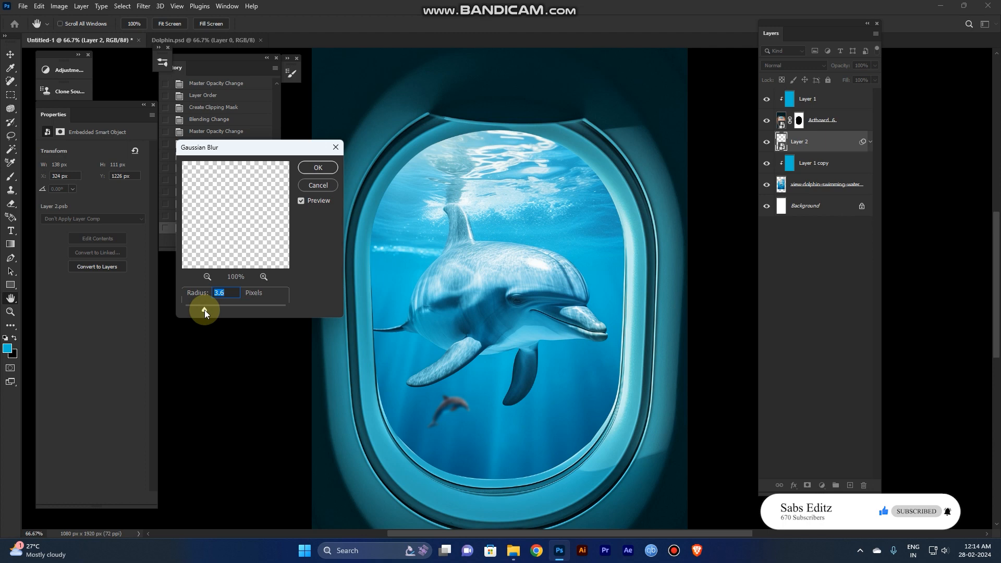
pyautogui.moveTo(204, 313); pyautogui.dragTo(210, 313)
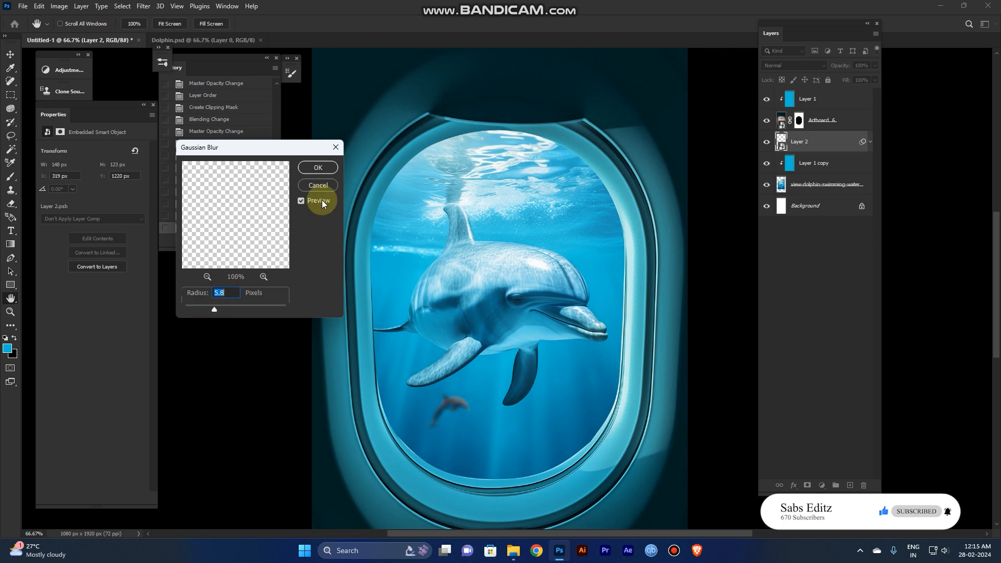
pyautogui.click(317, 168)
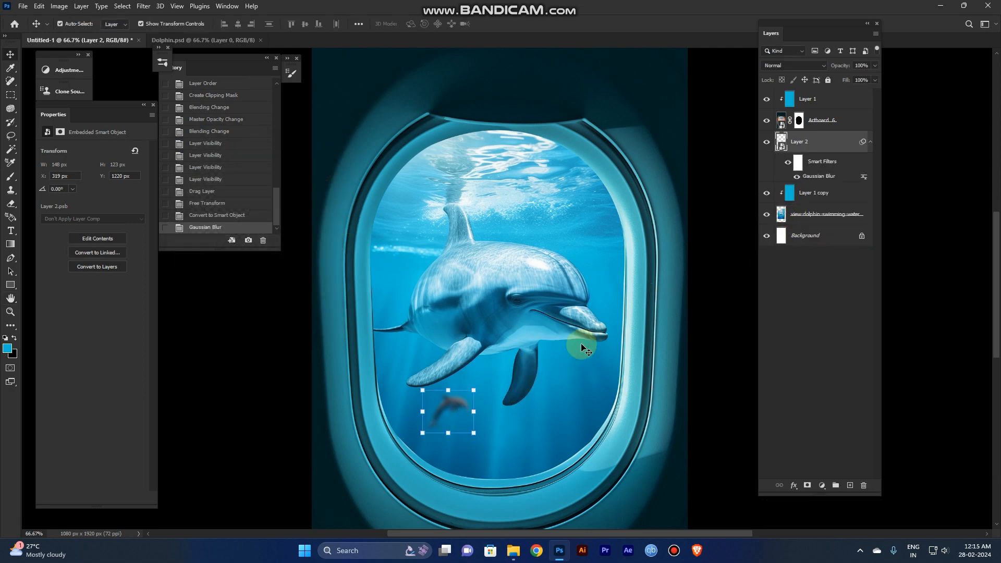
# Set Layer 2's blend mode to Luminosity and its opacity to 70%
pyautogui.click(794, 65)
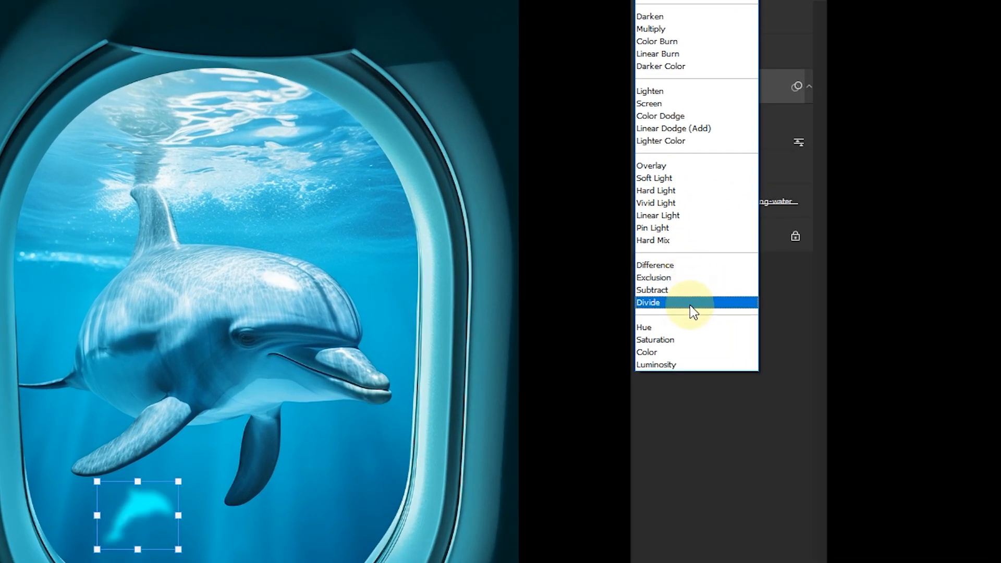
pyautogui.moveTo(688, 364)
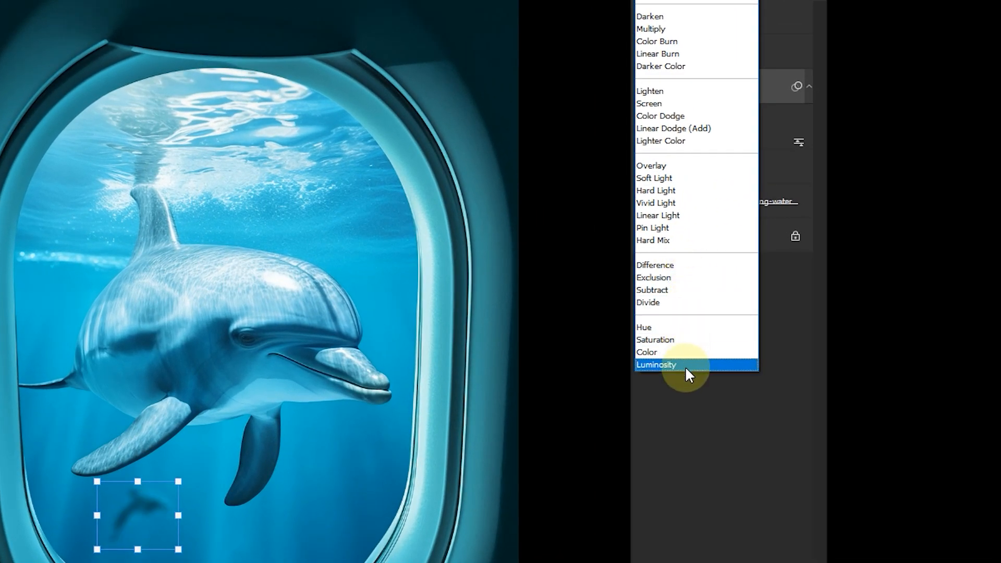
pyautogui.click(655, 364)
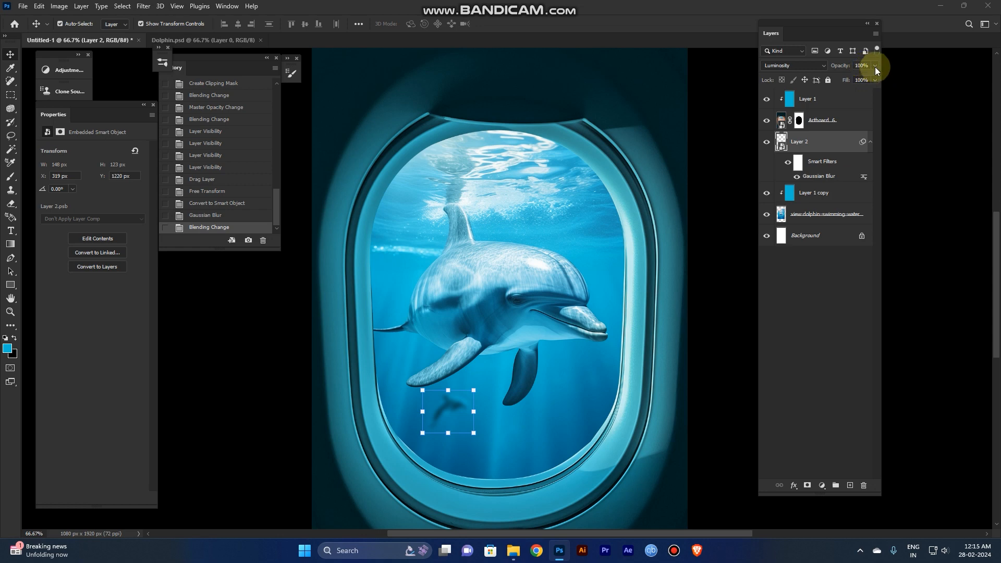
pyautogui.moveTo(870, 69); pyautogui.dragTo(870, 80)
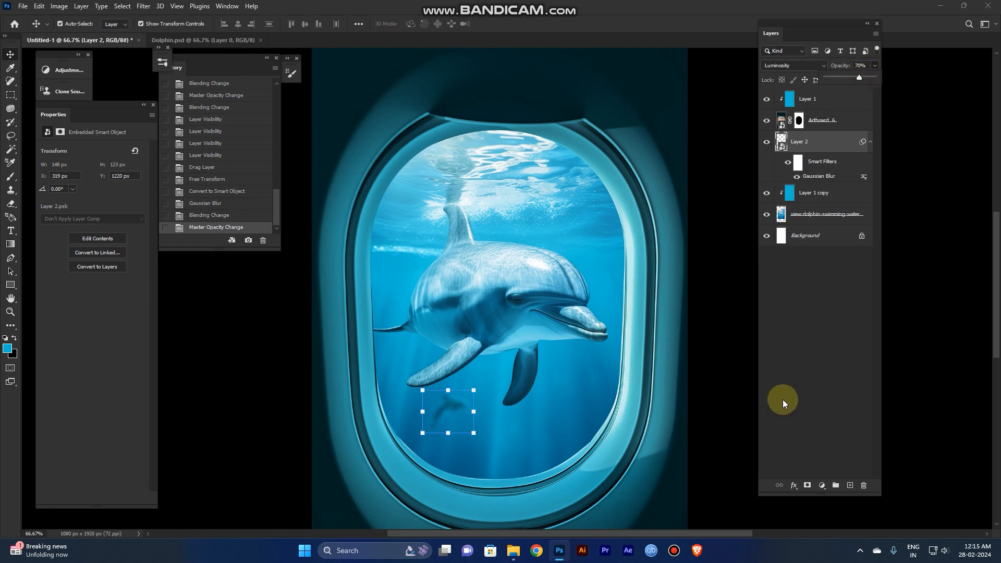
pyautogui.click(181, 39)
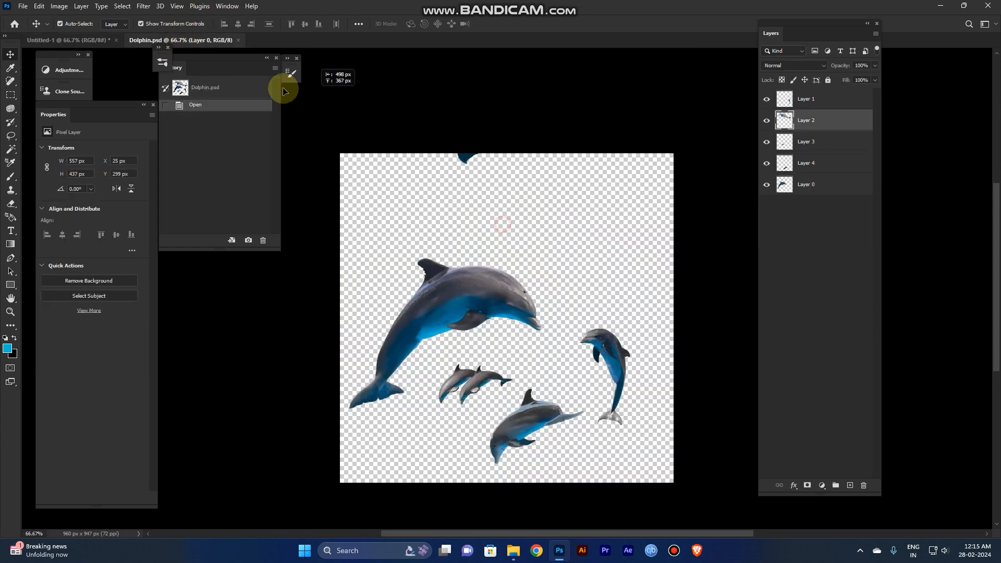
# Copy a dolphin cutout from Dolphin.psd into the composite's lower right
pyautogui.click(67, 40)
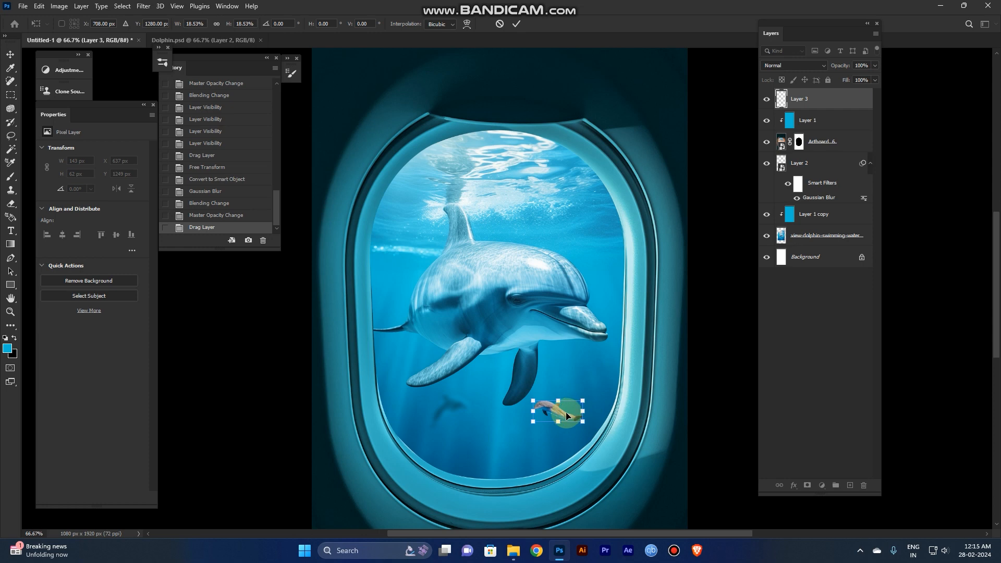
pyautogui.moveTo(557, 412); pyautogui.dragTo(558, 421)
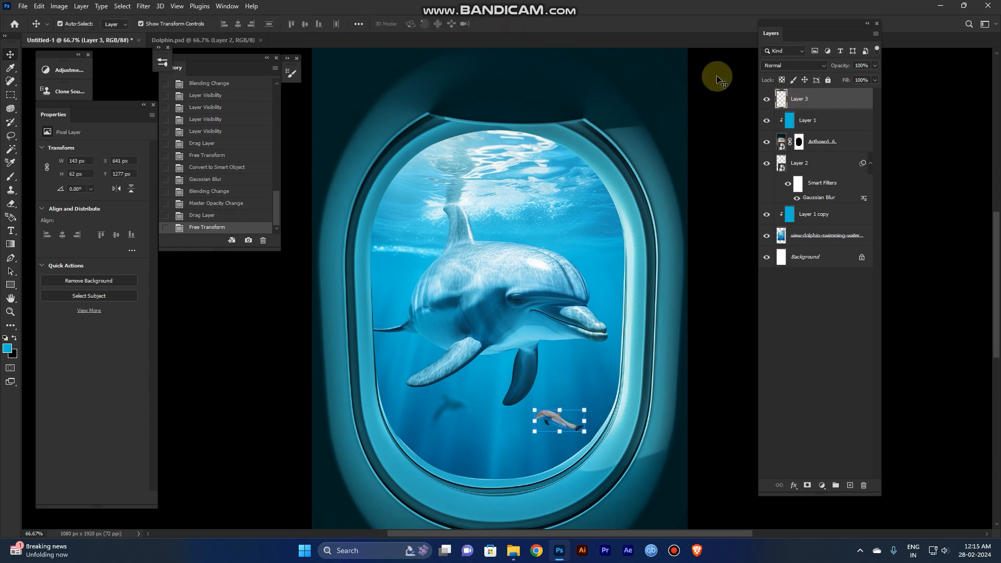
pyautogui.rightClick(799, 99)
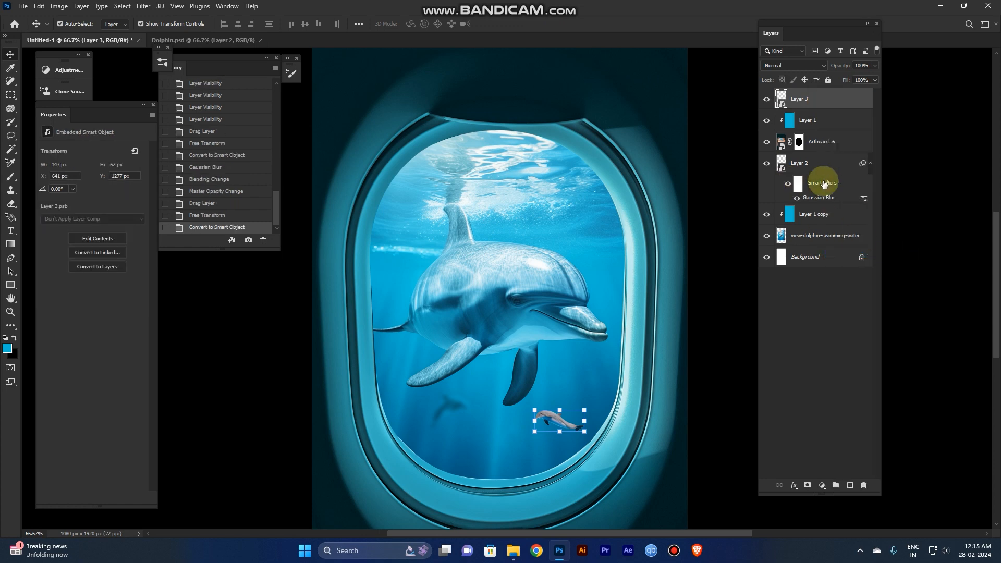
pyautogui.moveTo(823, 183)
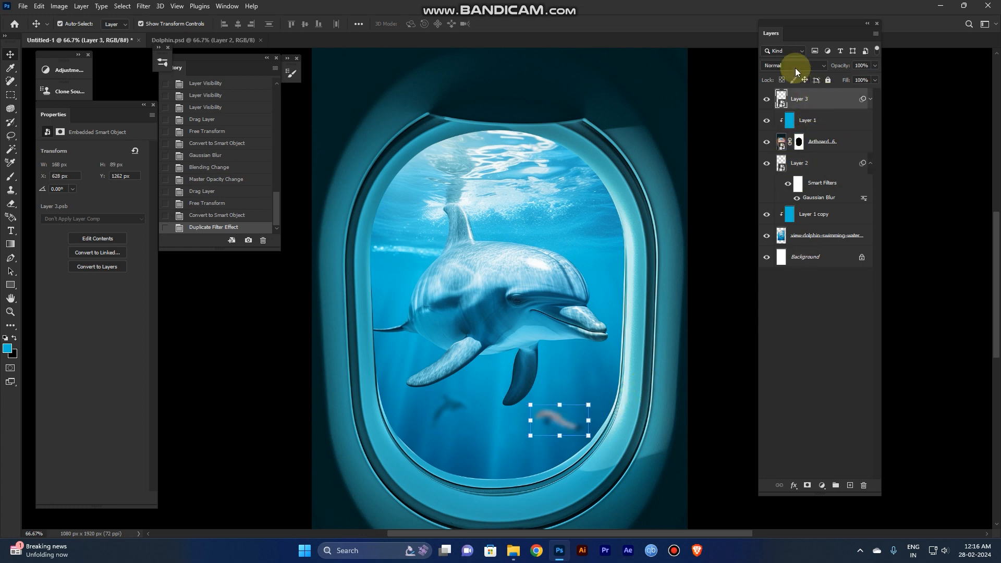
# Set Layer 3 to Luminosity blending after trying Color, and lower its opacity
pyautogui.click(794, 66)
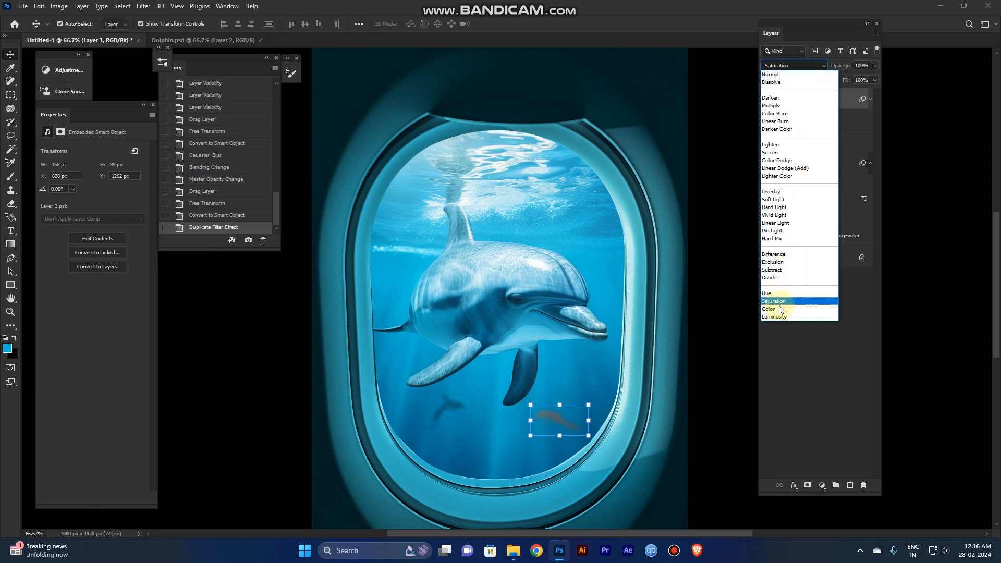
pyautogui.click(769, 309)
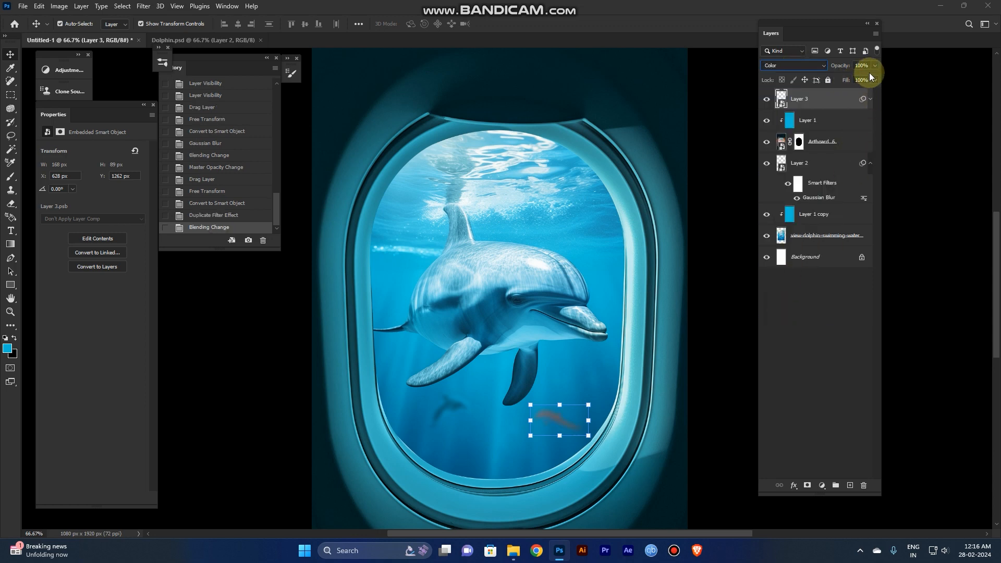
pyautogui.click(793, 65)
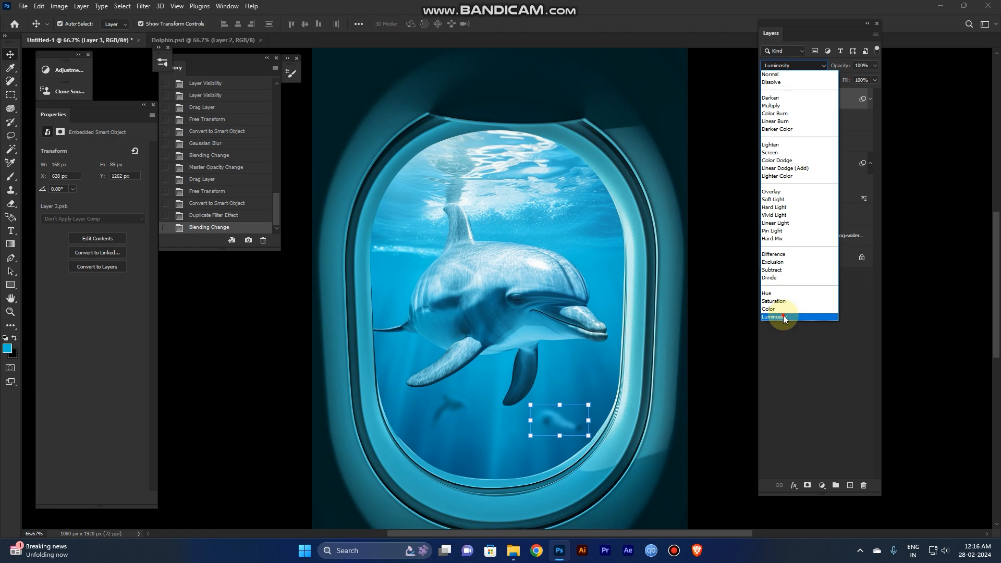
pyautogui.click(782, 318)
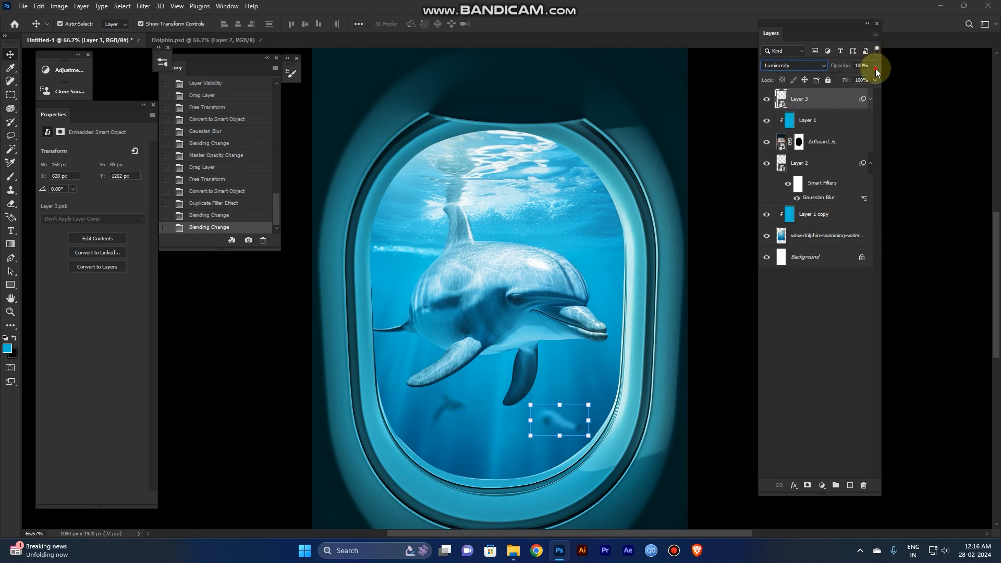
pyautogui.moveTo(876, 71); pyautogui.dragTo(861, 79)
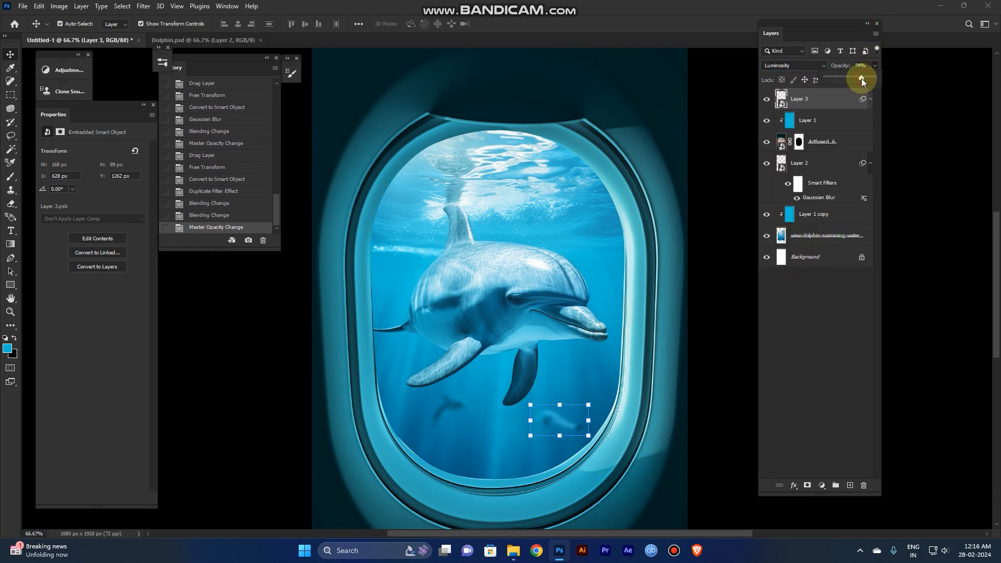
pyautogui.moveTo(861, 79); pyautogui.dragTo(856, 79)
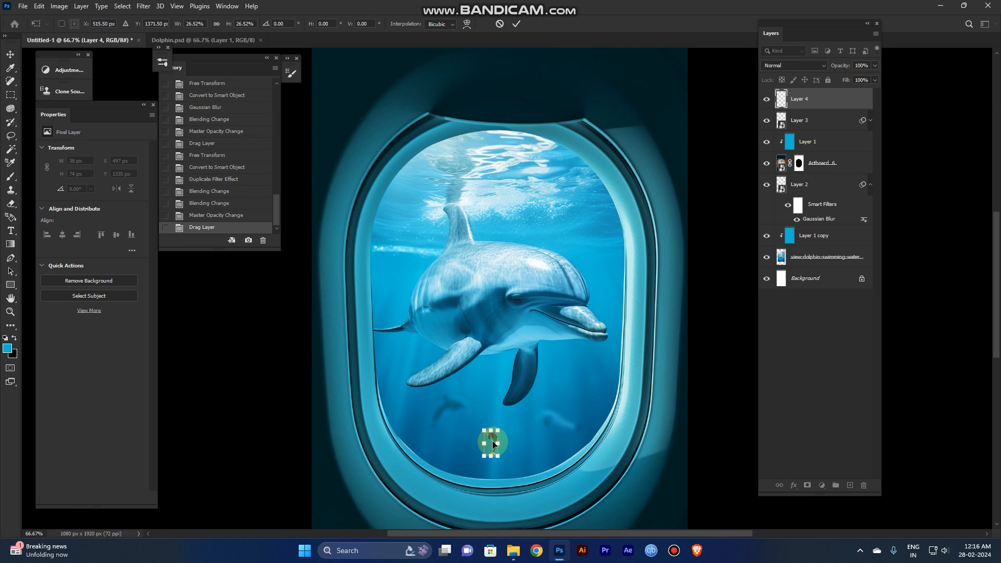
# Place a shrunken dolphin cutout below the main dolphin's fin and make it a smart object
pyautogui.moveTo(491, 442); pyautogui.dragTo(558, 365)
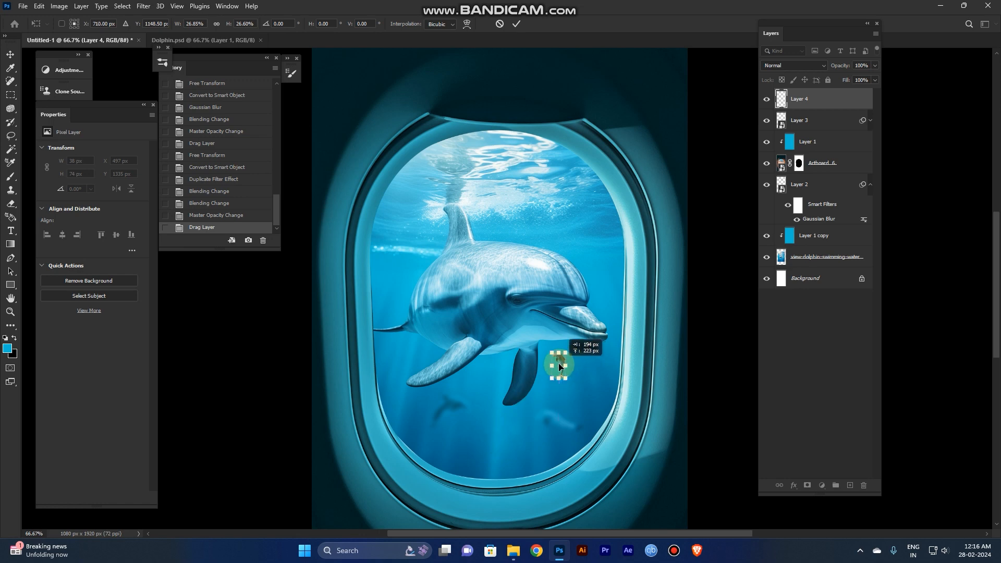
pyautogui.moveTo(558, 364); pyautogui.dragTo(482, 421)
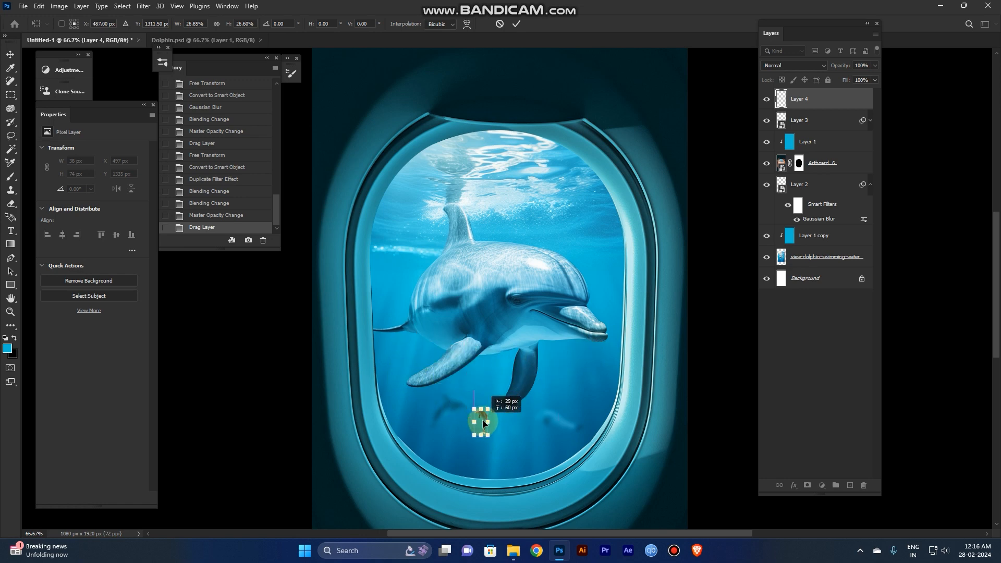
pyautogui.moveTo(481, 421); pyautogui.dragTo(491, 413)
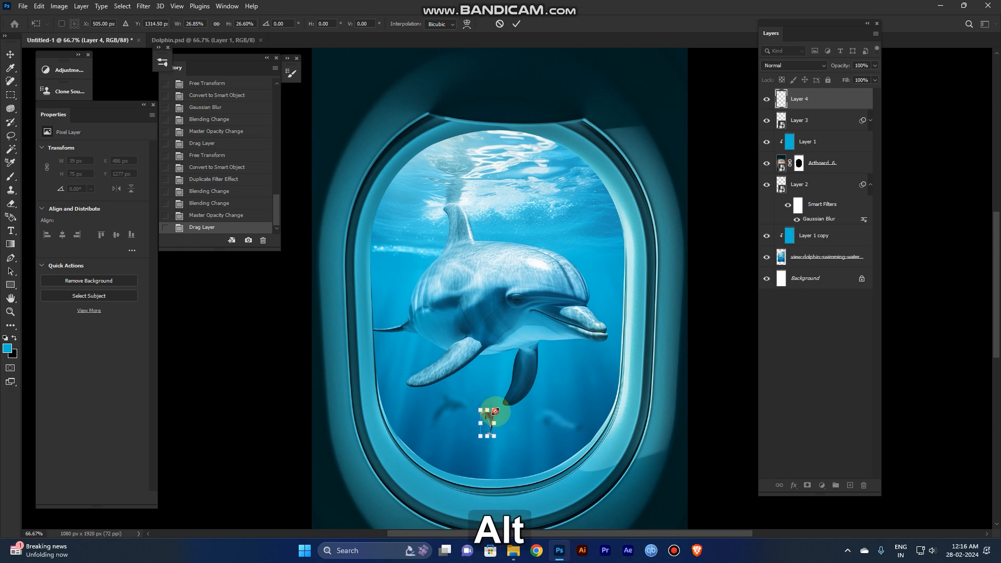
pyautogui.moveTo(489, 418); pyautogui.dragTo(501, 440)
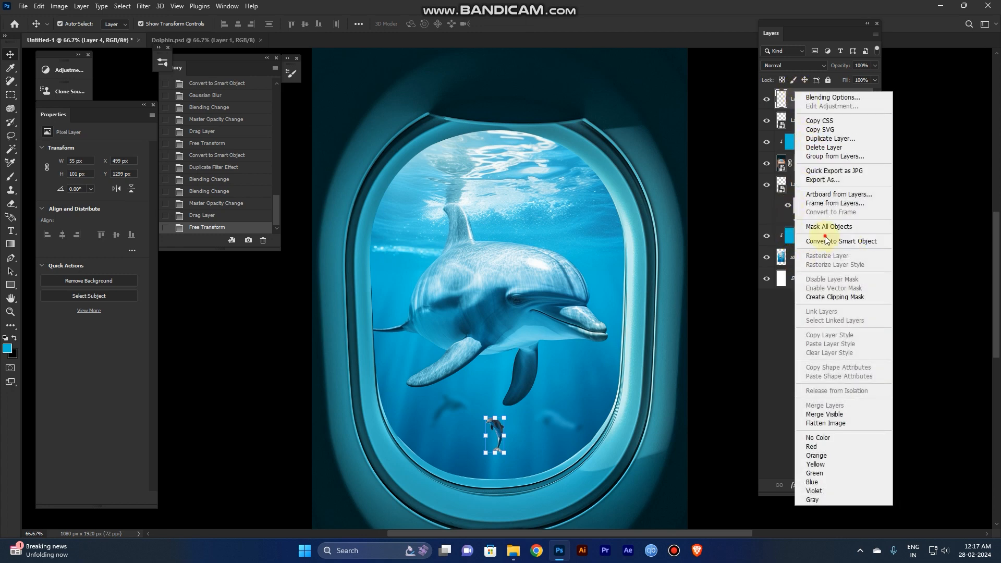
pyautogui.moveTo(831, 249)
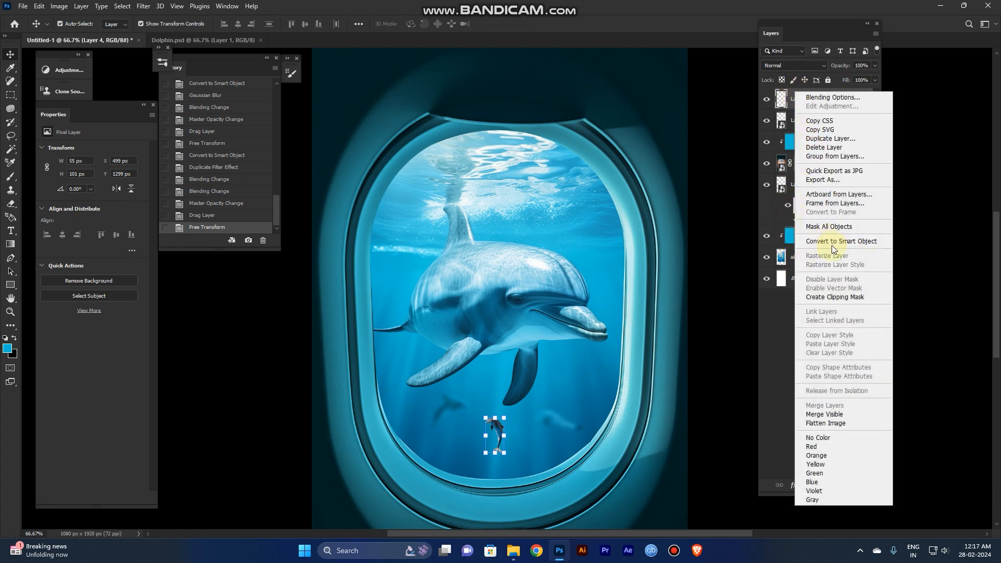
pyautogui.click(841, 241)
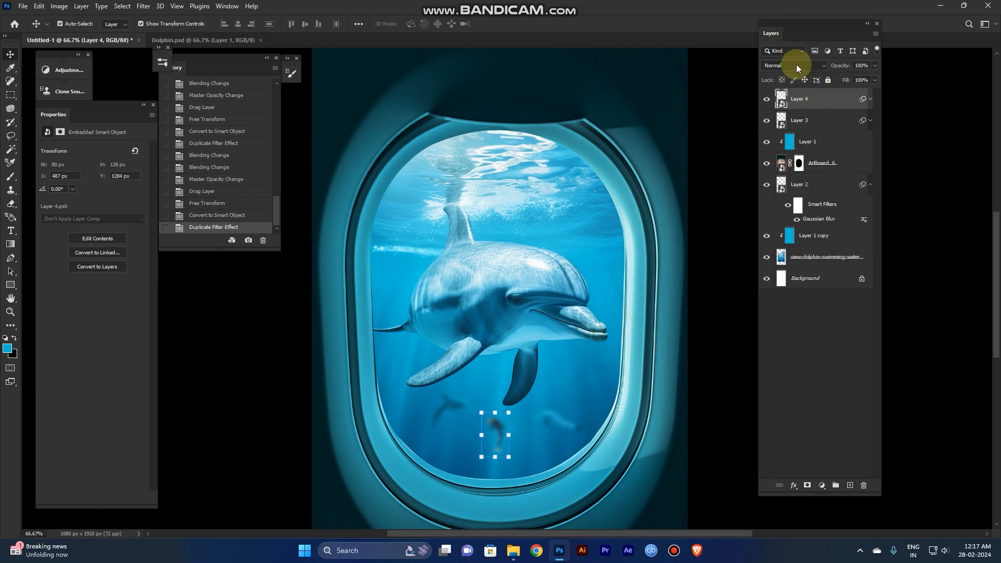
# Set Layer 4 to Luminosity blending with lower opacity
pyautogui.click(791, 65)
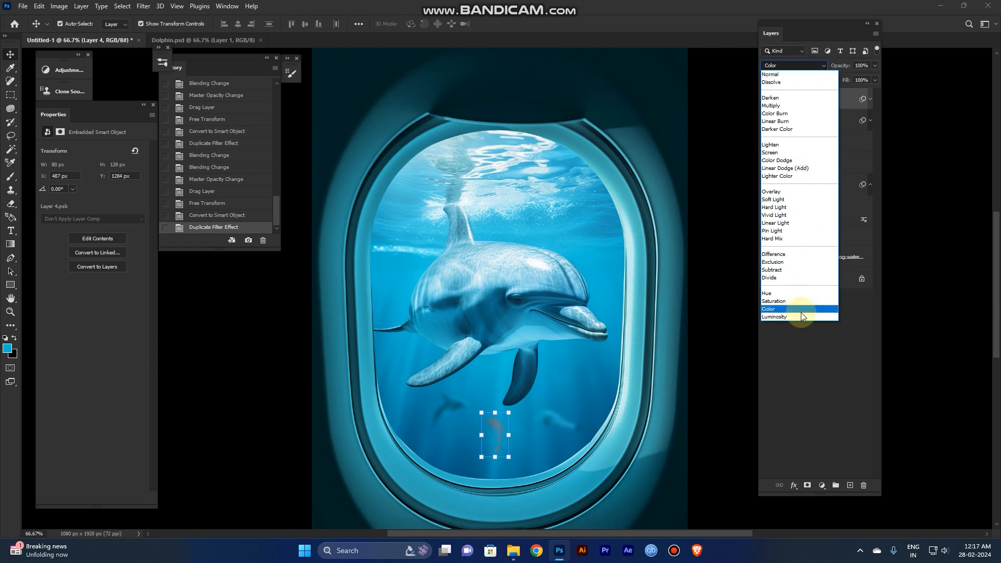
pyautogui.click(774, 316)
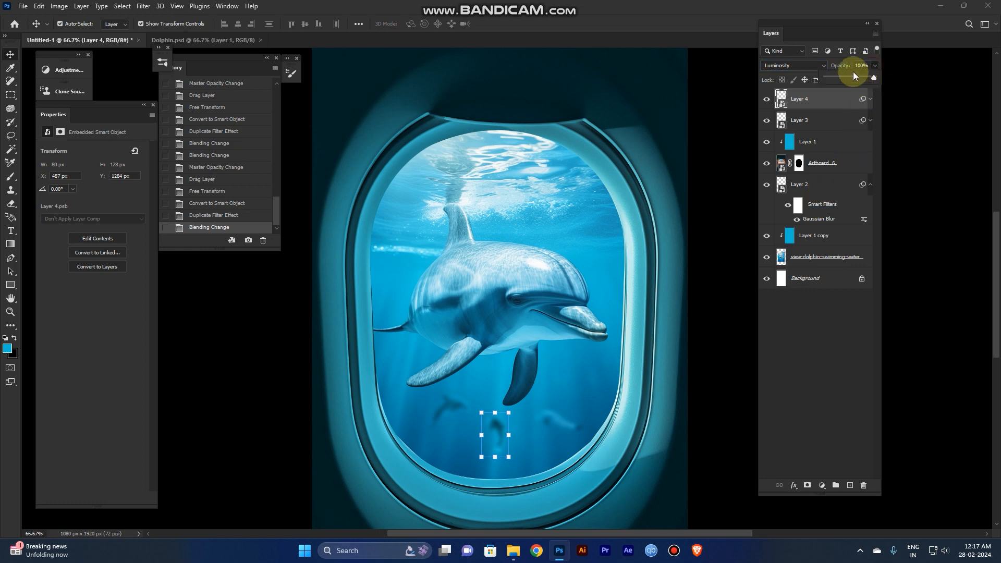
pyautogui.moveTo(868, 77); pyautogui.dragTo(849, 77)
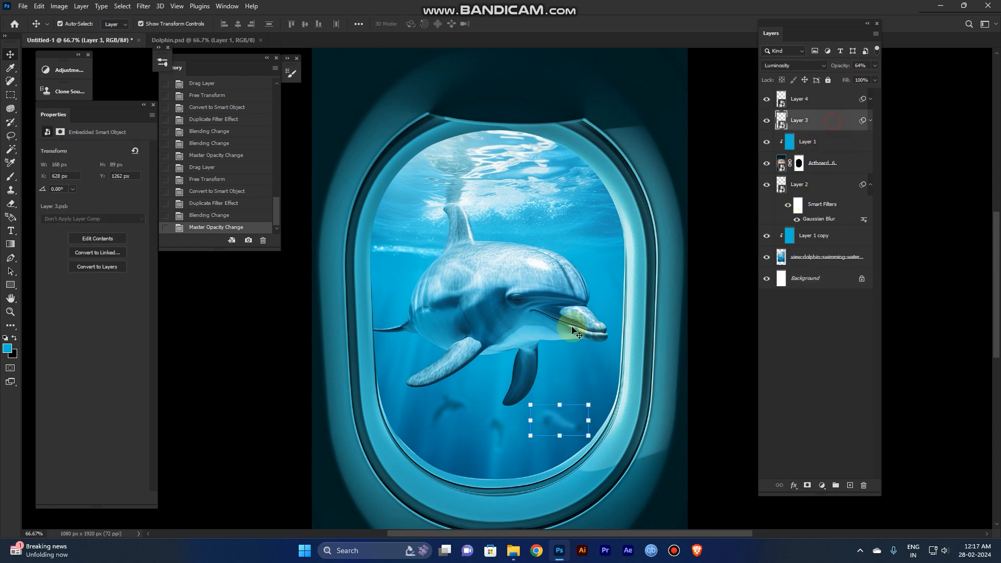
# Move the second and first small dolphins to new positions in the window
pyautogui.moveTo(574, 330); pyautogui.dragTo(566, 411)
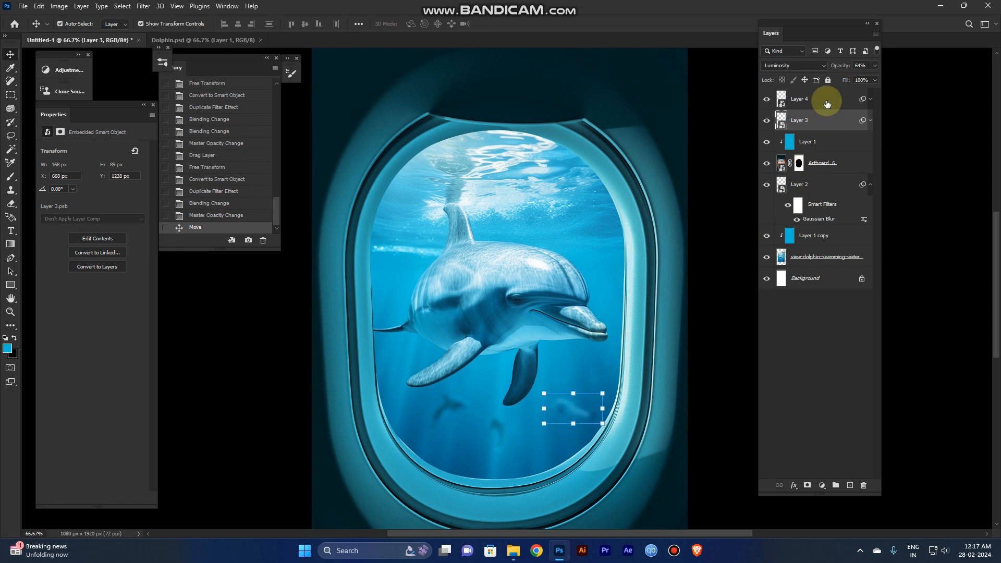
pyautogui.click(825, 99)
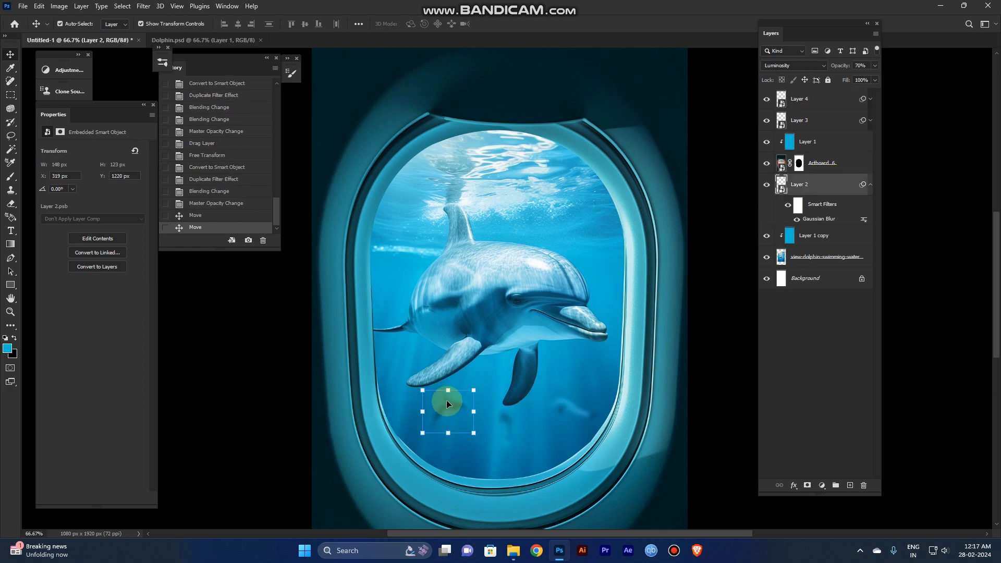
pyautogui.moveTo(447, 403); pyautogui.dragTo(429, 421)
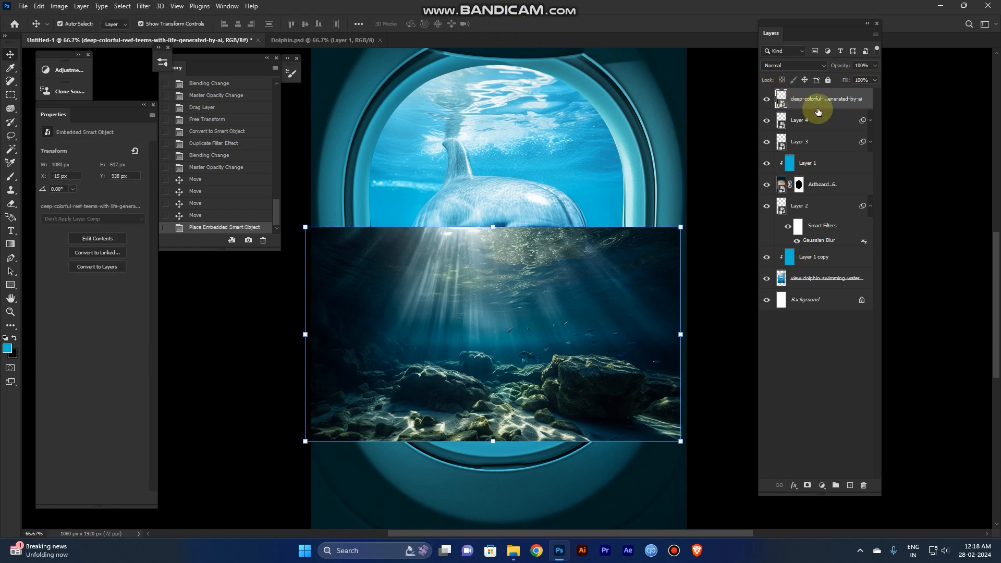
# Rasterize the placed deep-reef photo and move it beneath the window frame layer
pyautogui.rightClick(824, 98)
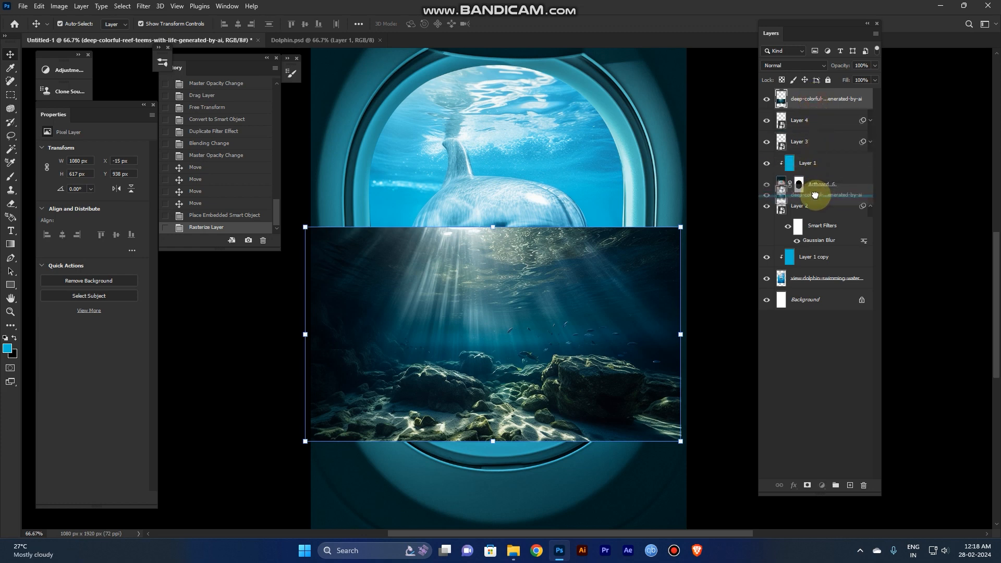
pyautogui.moveTo(825, 99); pyautogui.dragTo(825, 185)
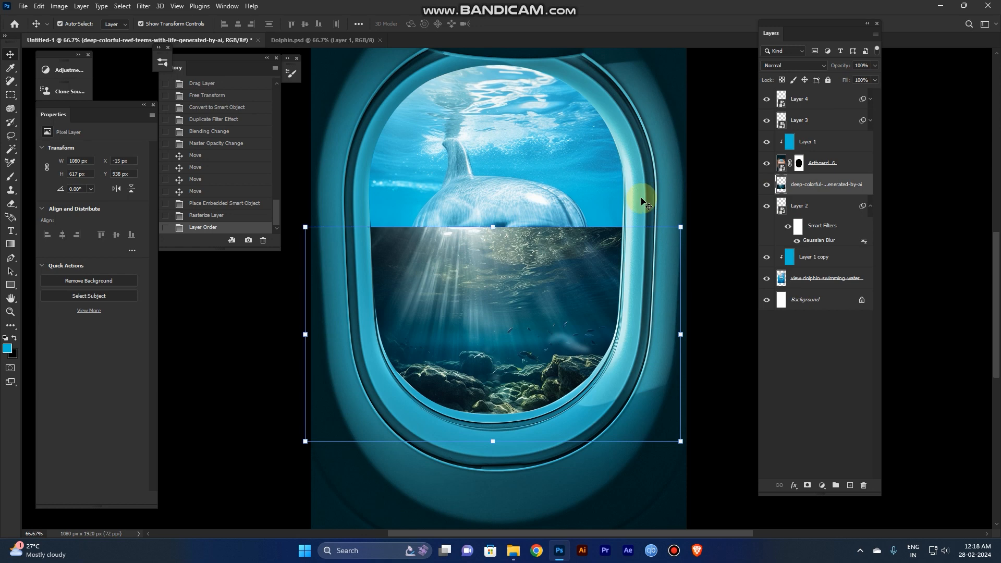
pyautogui.moveTo(679, 199)
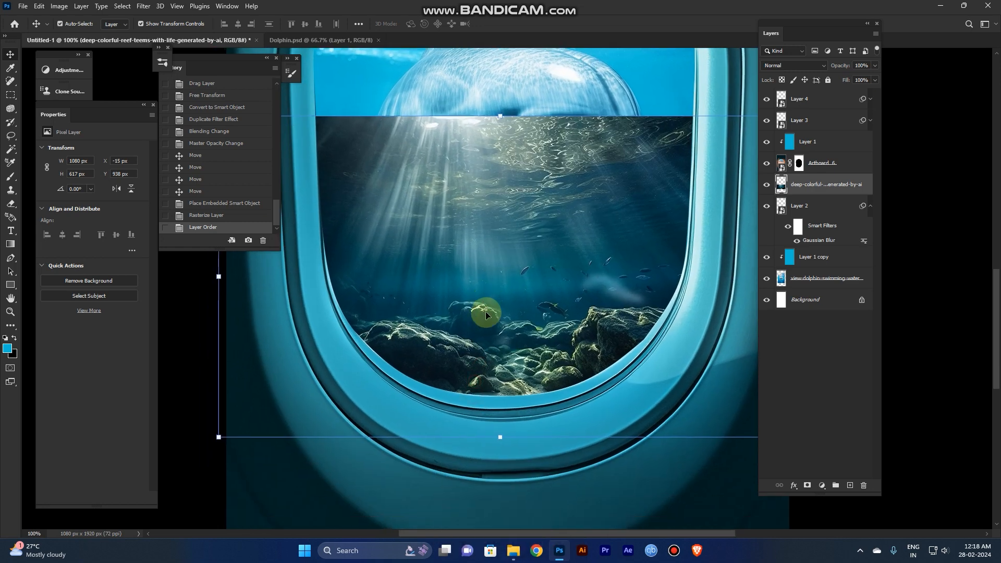
pyautogui.press('p')
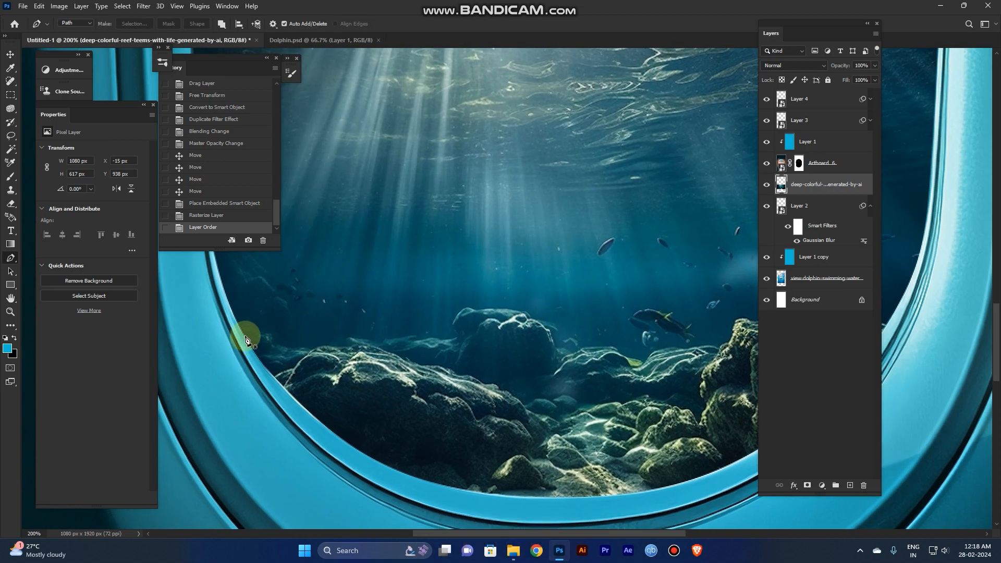
# Trace a pen outline along the rock tops from the window's left edge into a selection
pyautogui.moveTo(242, 325); pyautogui.dragTo(312, 336)
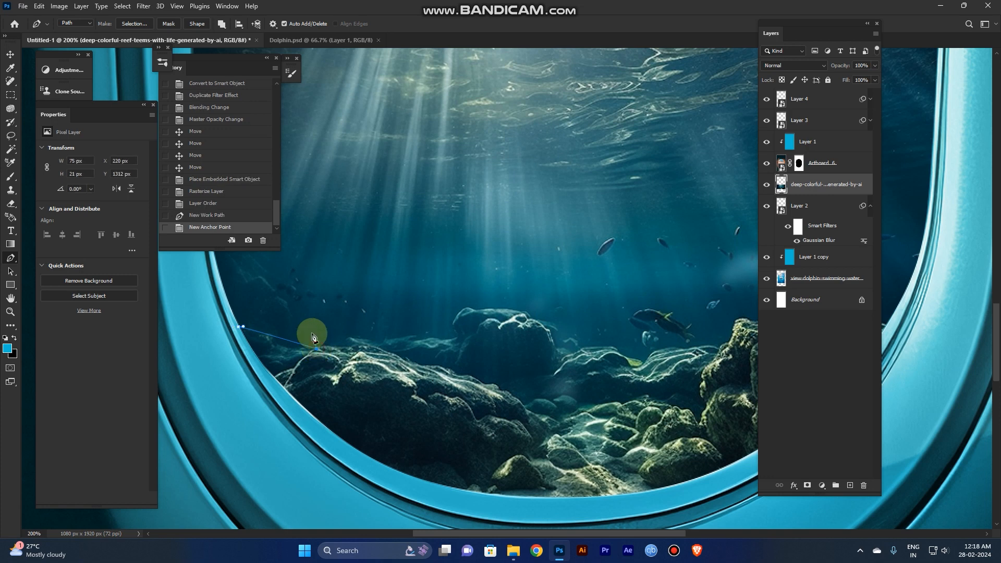
pyautogui.moveTo(312, 336); pyautogui.dragTo(328, 345)
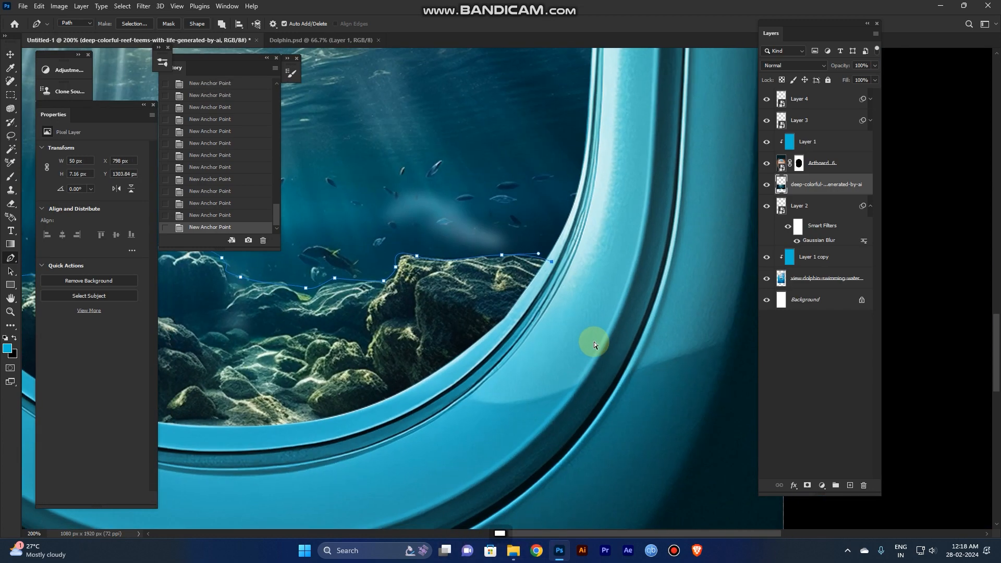
pyautogui.press('space')
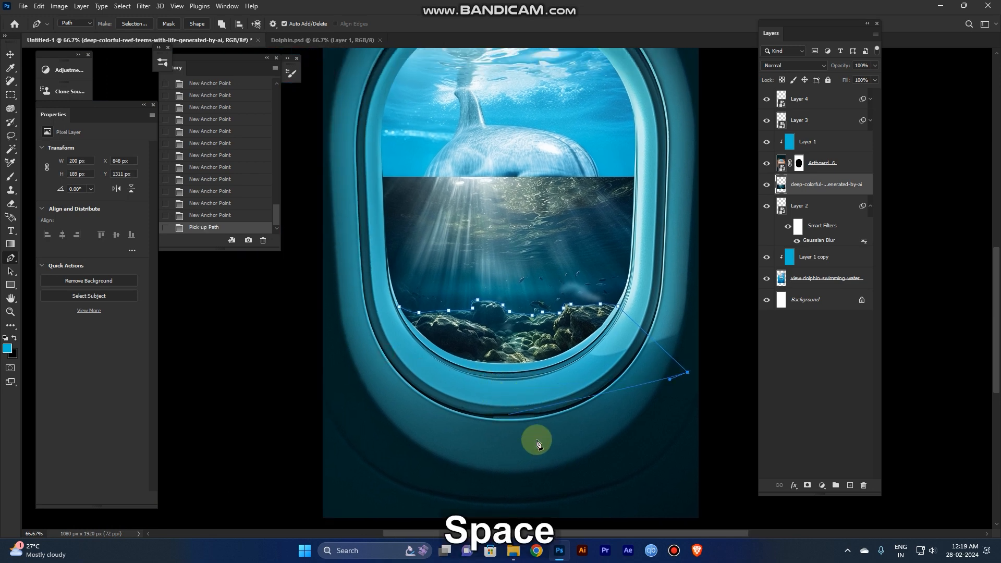
pyautogui.press('Ctrl+Shift+Enter')
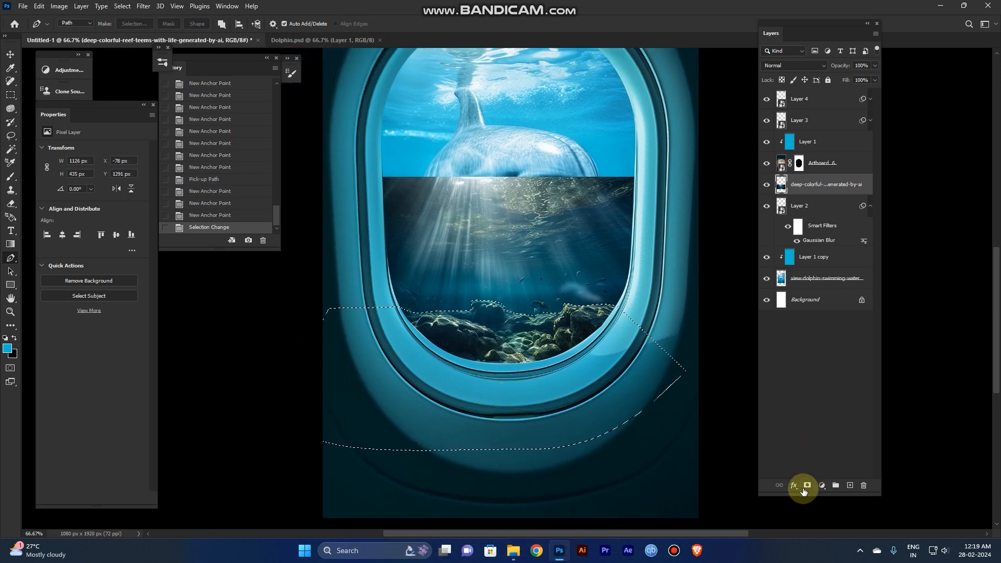
# Mask the reef layer to the selection and raise the mask feather slightly
pyautogui.click(805, 485)
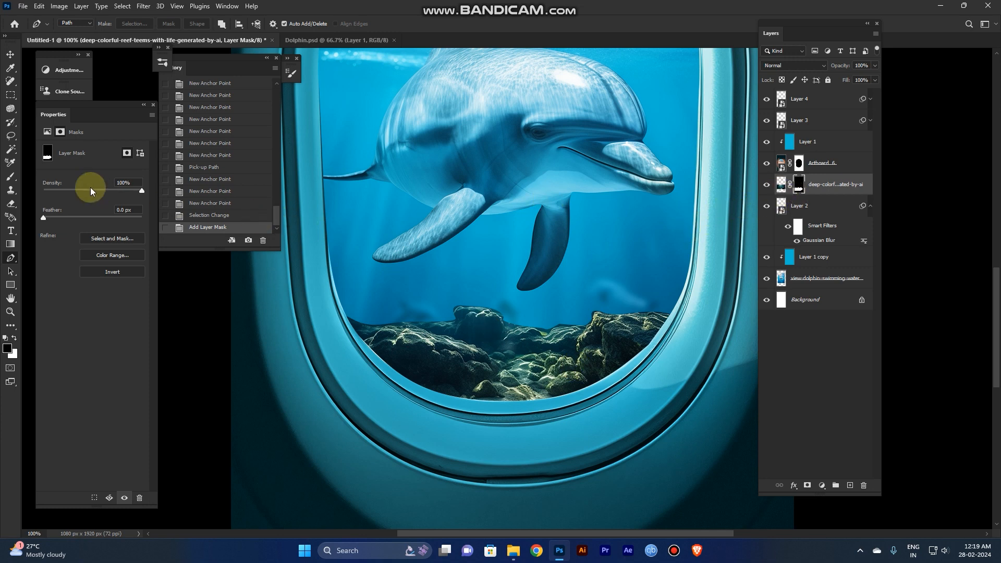
pyautogui.moveTo(105, 104)
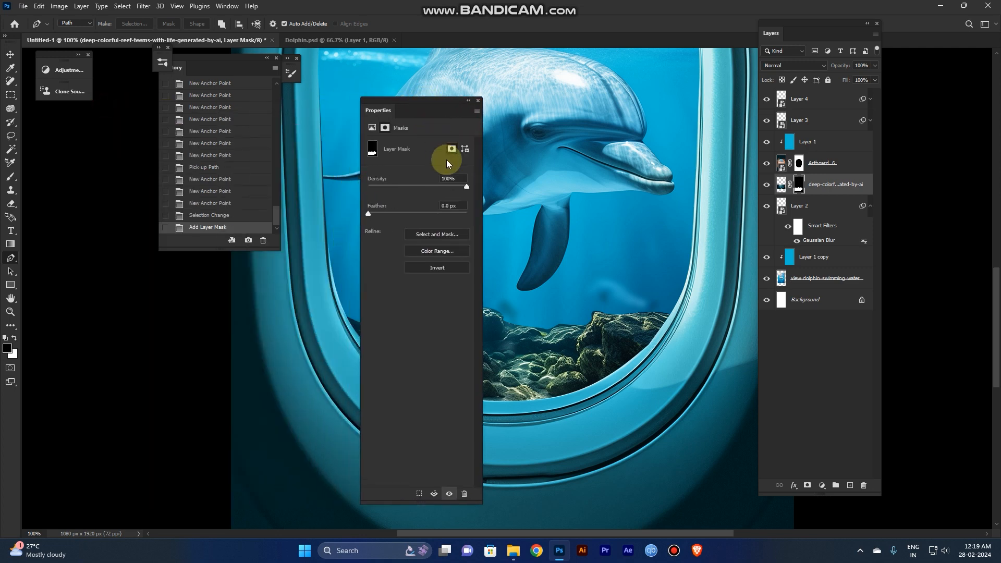
pyautogui.click(447, 205)
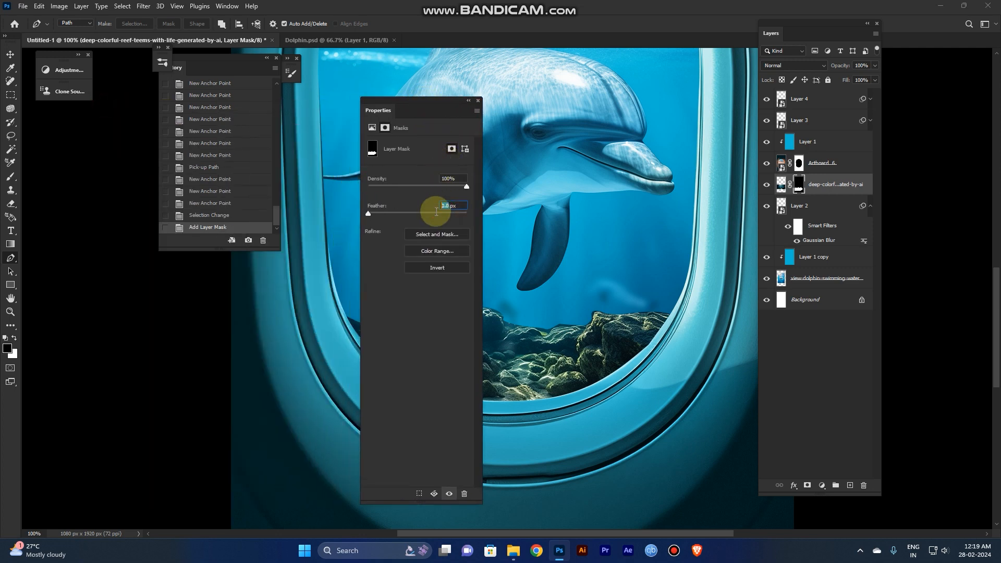
pyautogui.press('shift+up')
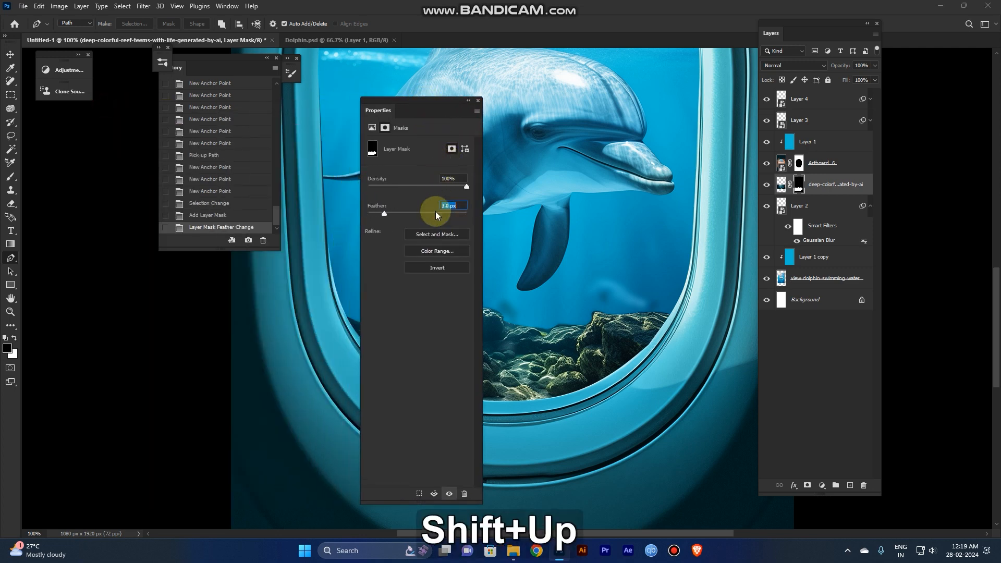
pyautogui.press('shift+up')
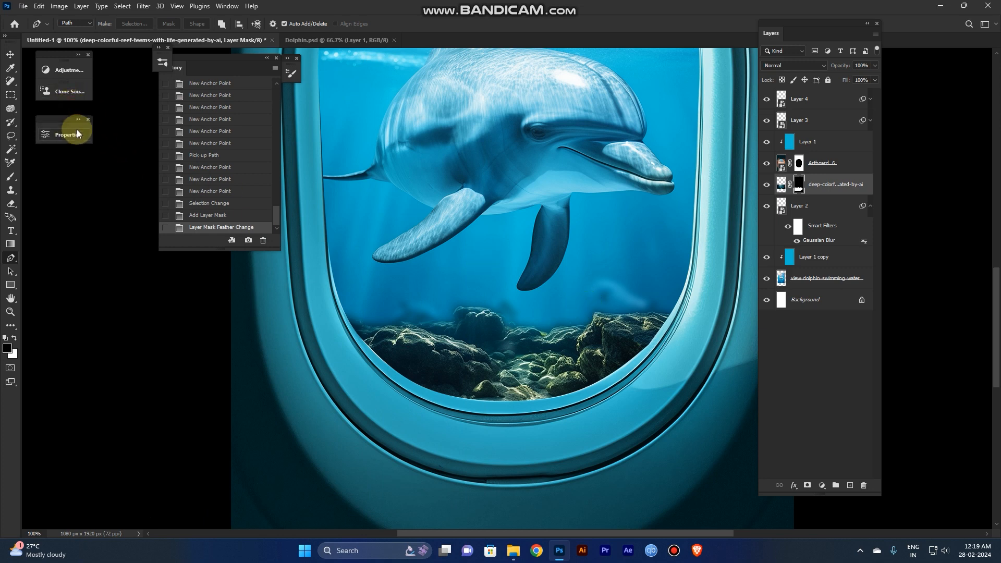
pyautogui.click(66, 134)
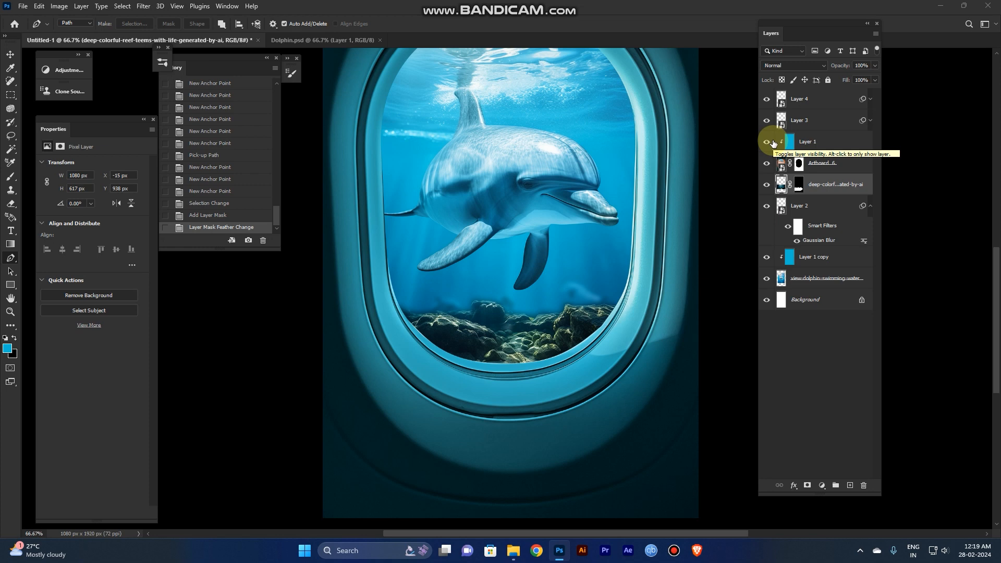
pyautogui.moveTo(769, 143)
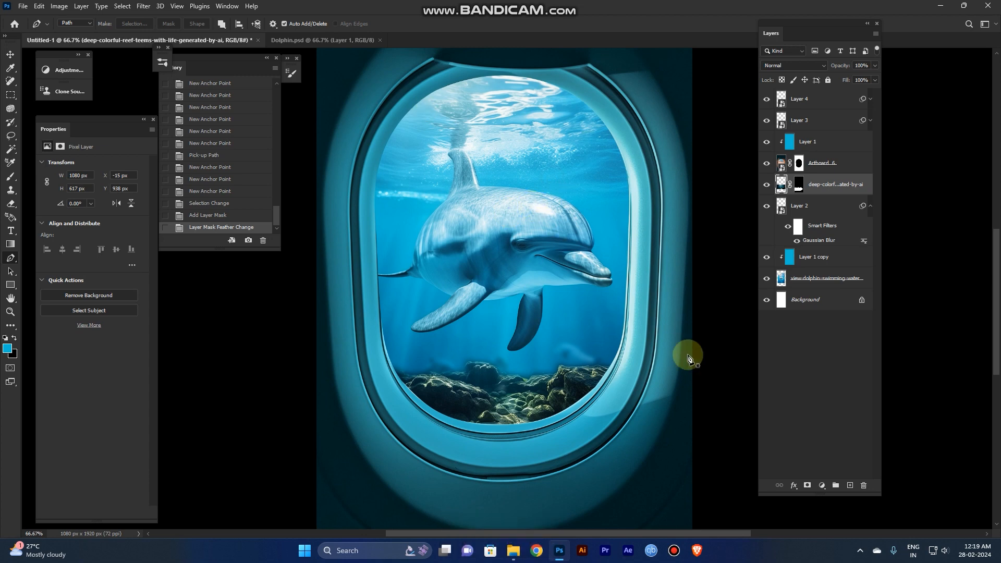
# Start a Free Transform on a faint background dolphin to scale it down
pyautogui.press('ctrl+t')
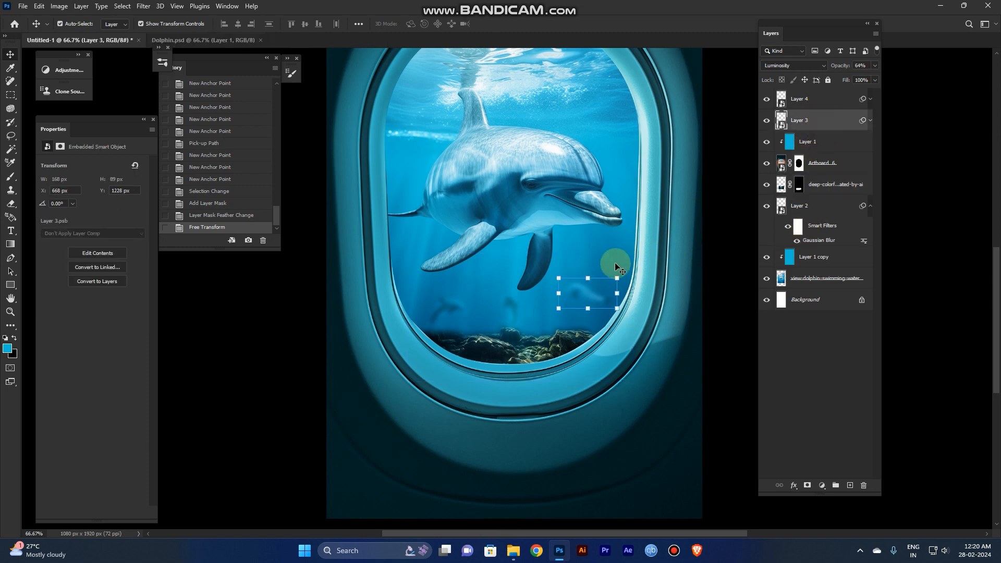
# Move both faint background dolphins, placing one toward the lower left above the reef
pyautogui.moveTo(616, 293); pyautogui.dragTo(589, 279)
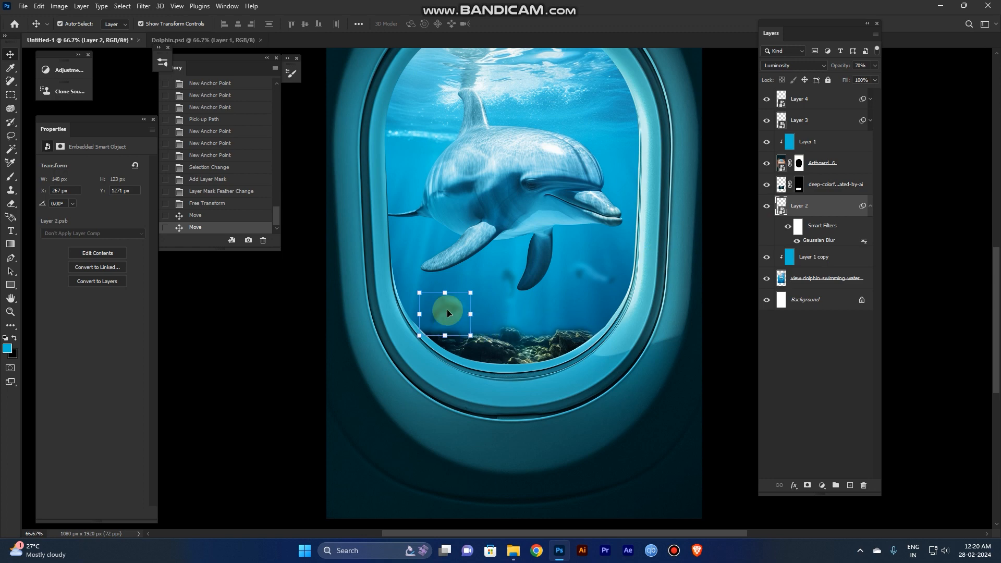
pyautogui.moveTo(446, 314); pyautogui.dragTo(435, 287)
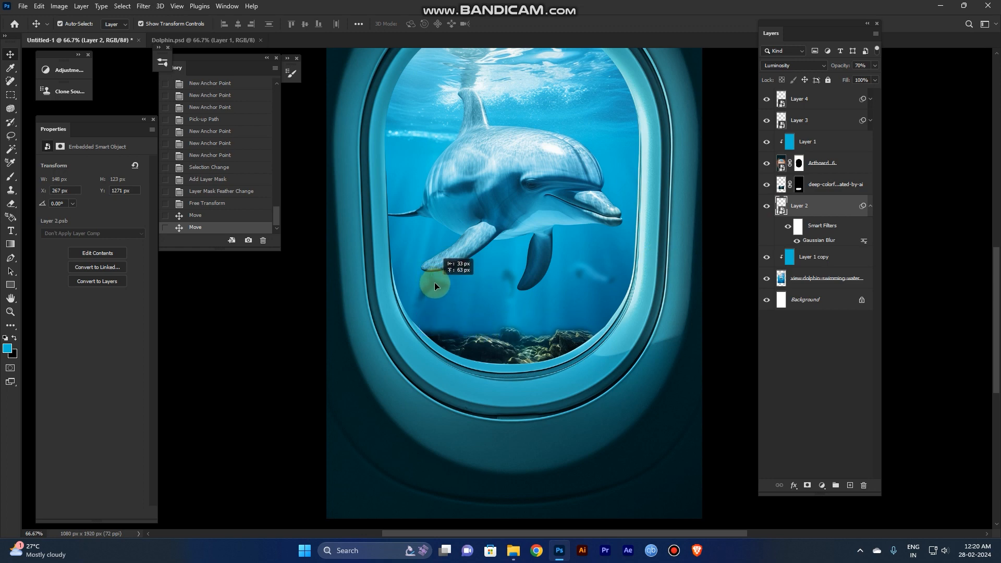
pyautogui.moveTo(434, 286); pyautogui.dragTo(523, 307)
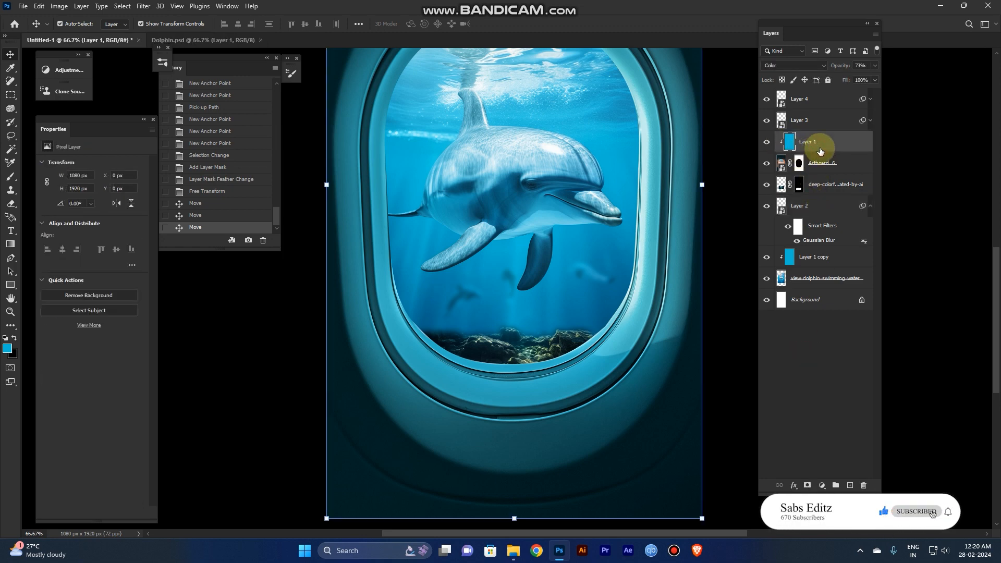
# Duplicate the blue Color-mode tint layer and clip the copy to the reef photo
pyautogui.press('alt')
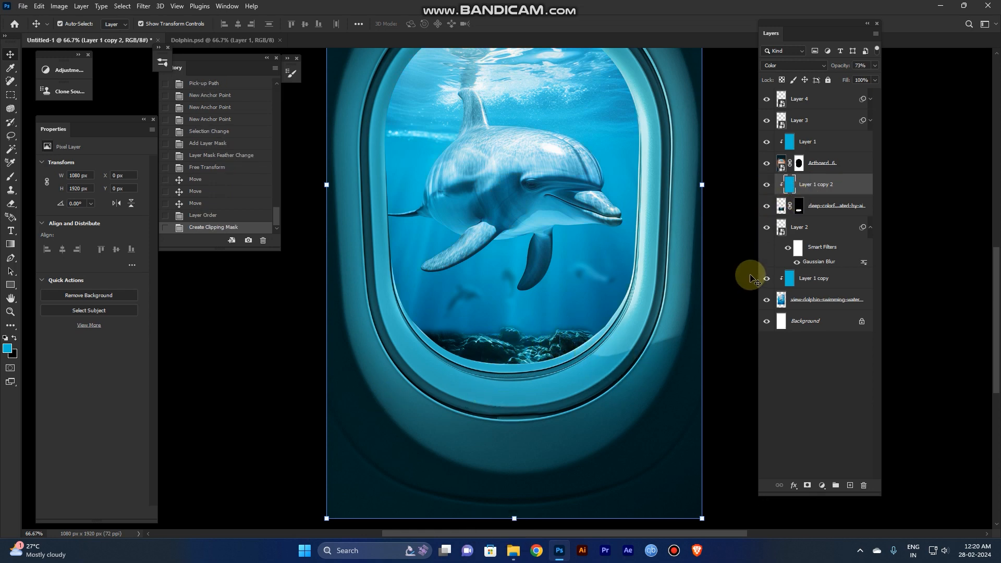
pyautogui.click(798, 209)
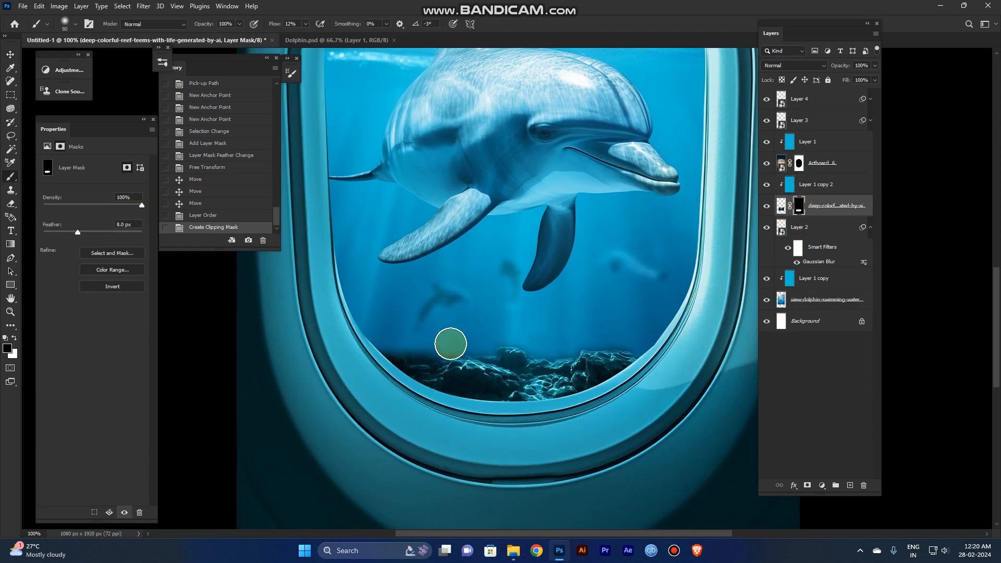
# Fade the rock tops into the water with a soft black brush at 12% flow
pyautogui.moveTo(449, 344); pyautogui.dragTo(441, 338)
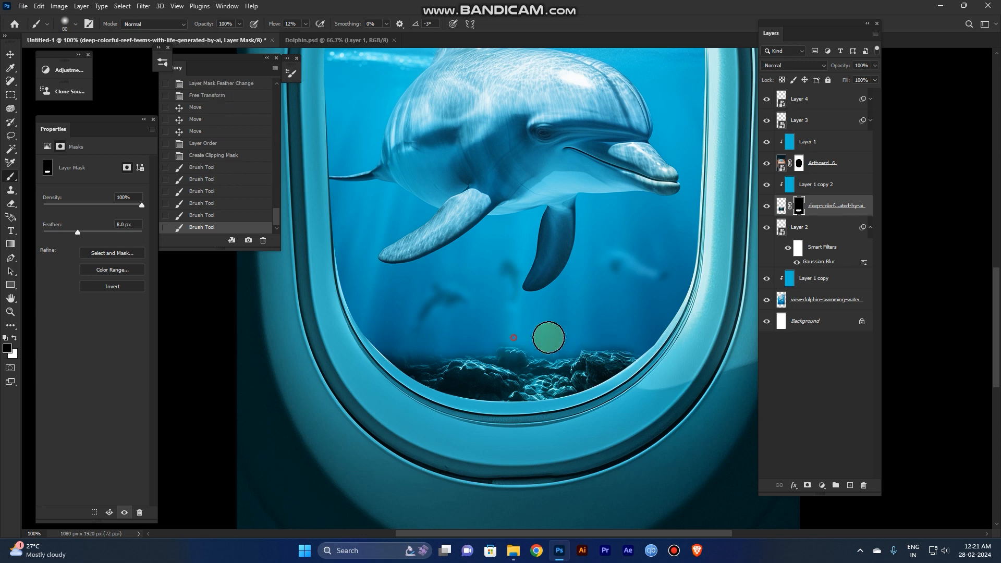
pyautogui.moveTo(547, 337); pyautogui.dragTo(628, 347)
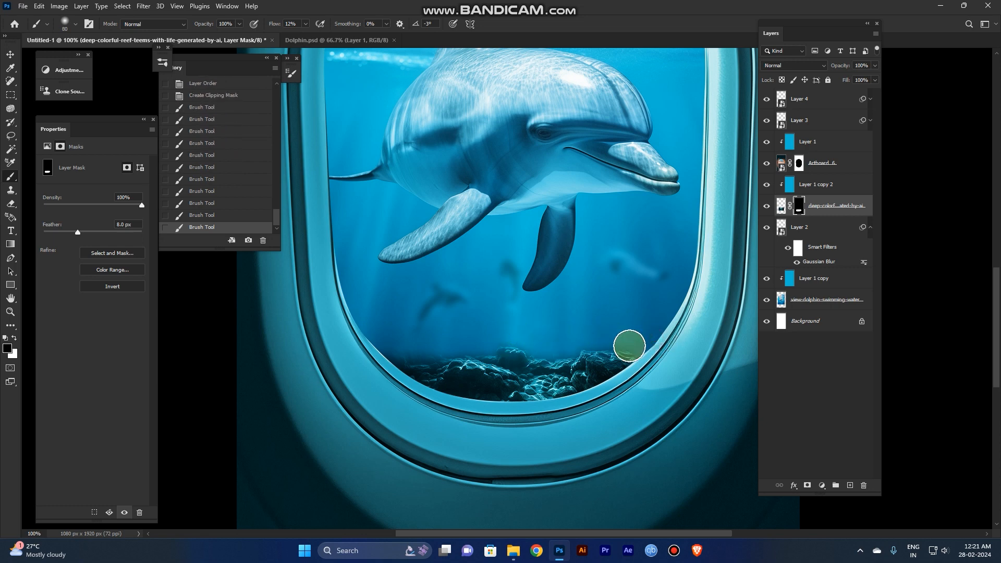
pyautogui.moveTo(628, 344); pyautogui.dragTo(508, 358)
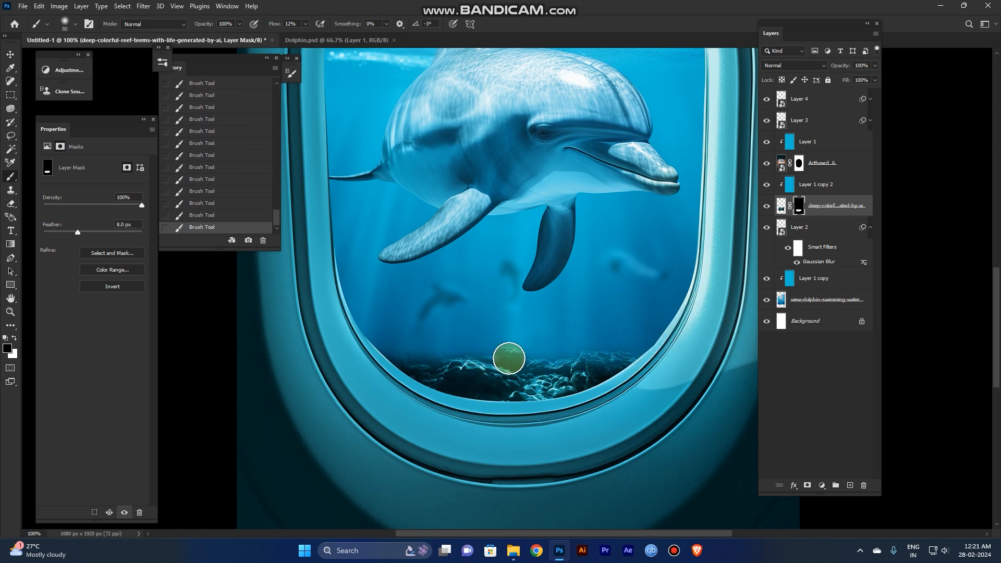
pyautogui.press('ctrl+z')
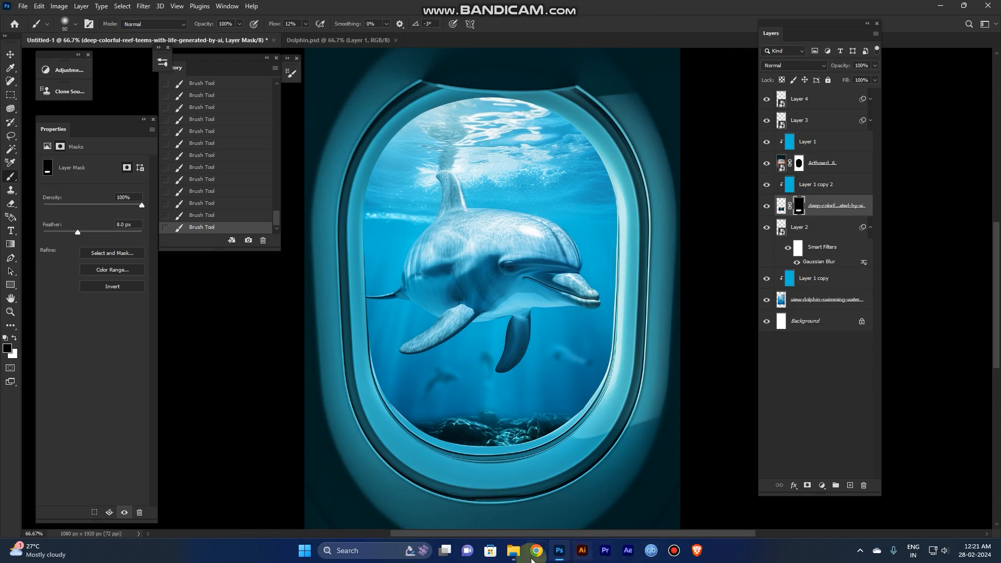
# Place the frosty texture image, scale it over the window opening, and rasterize it
pyautogui.click(514, 554)
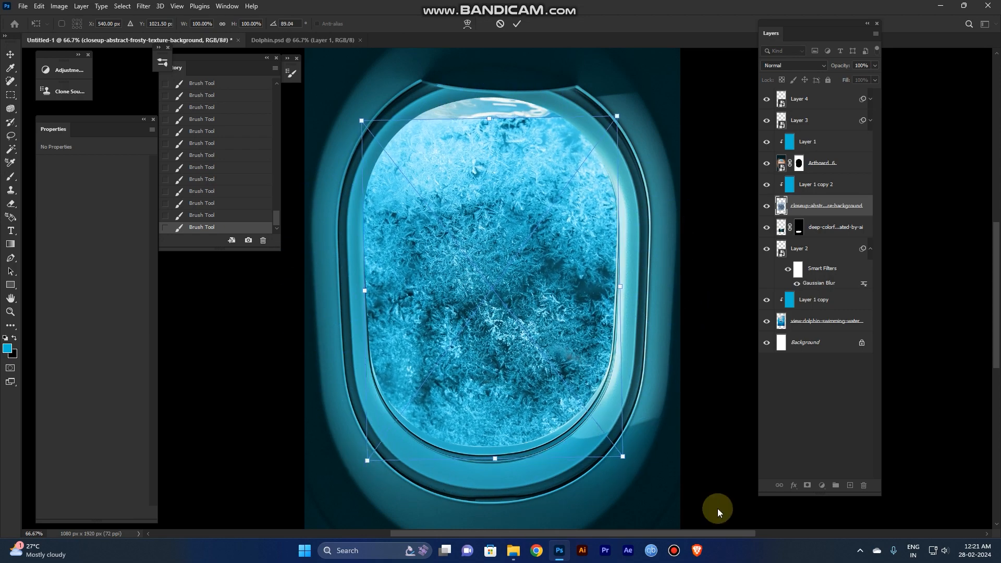
pyautogui.moveTo(617, 117); pyautogui.dragTo(660, 60)
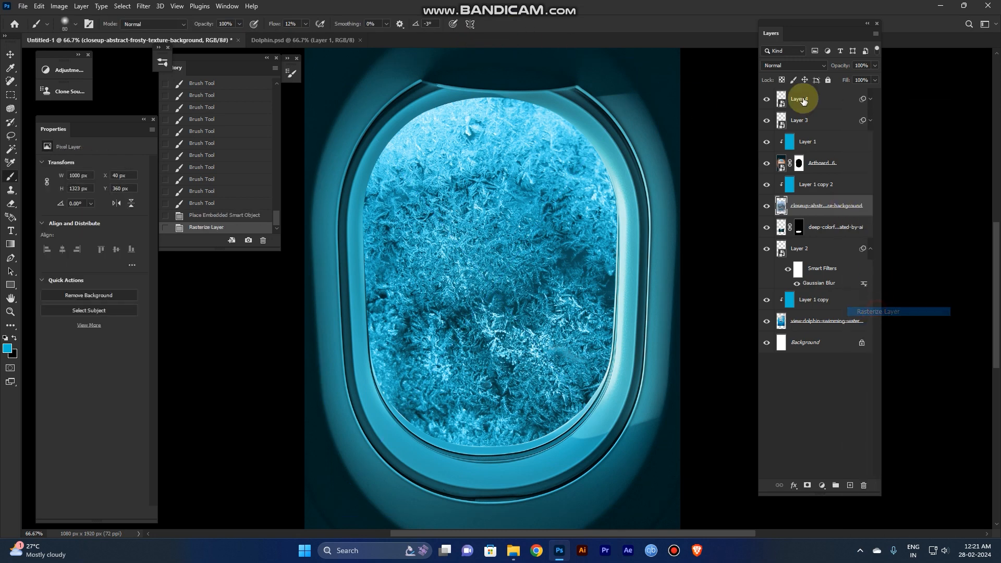
pyautogui.click(794, 65)
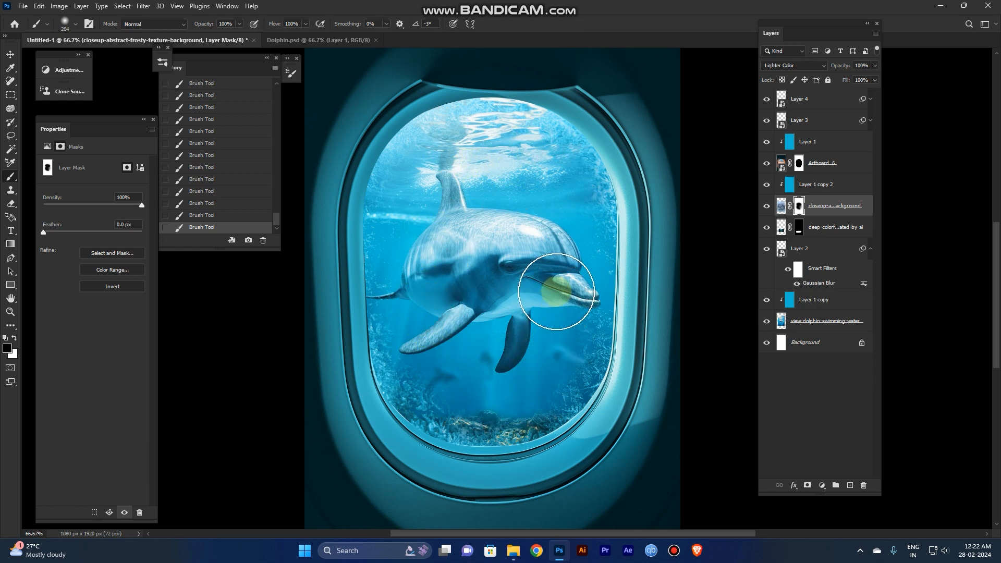
# Set the brush to half strength and toggle the frosty texture layer to compare
pyautogui.press('ctrl+z')
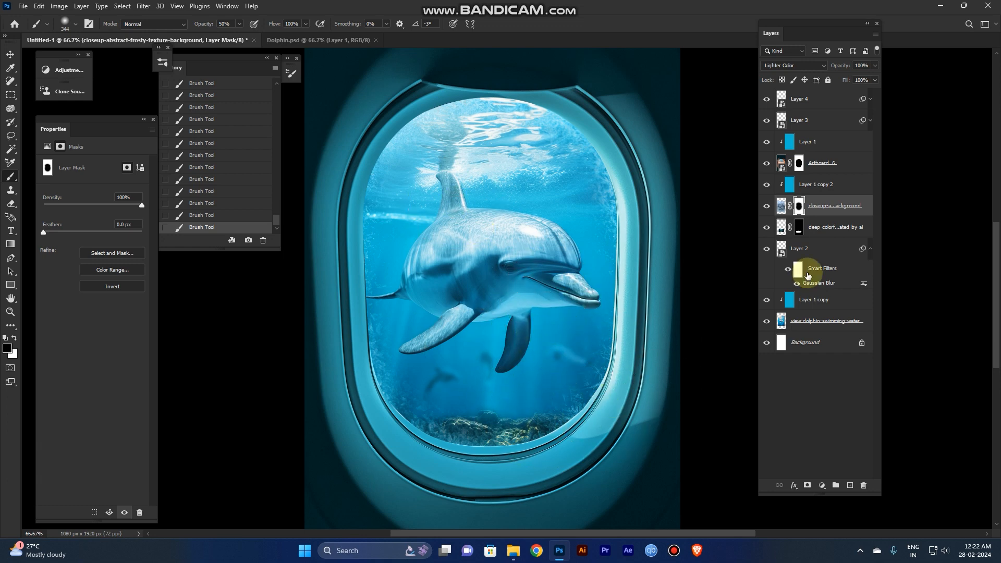
pyautogui.click(767, 205)
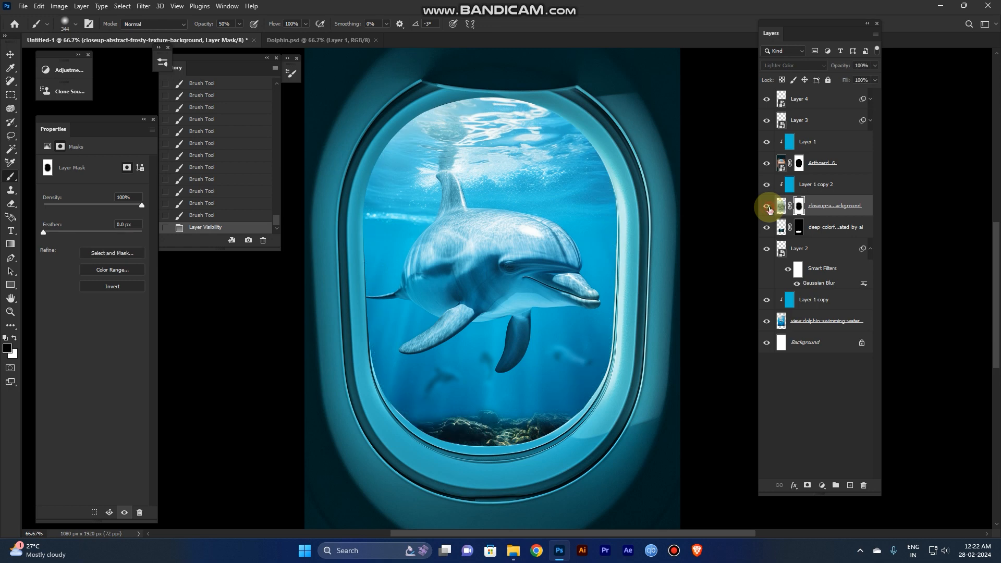
pyautogui.click(767, 204)
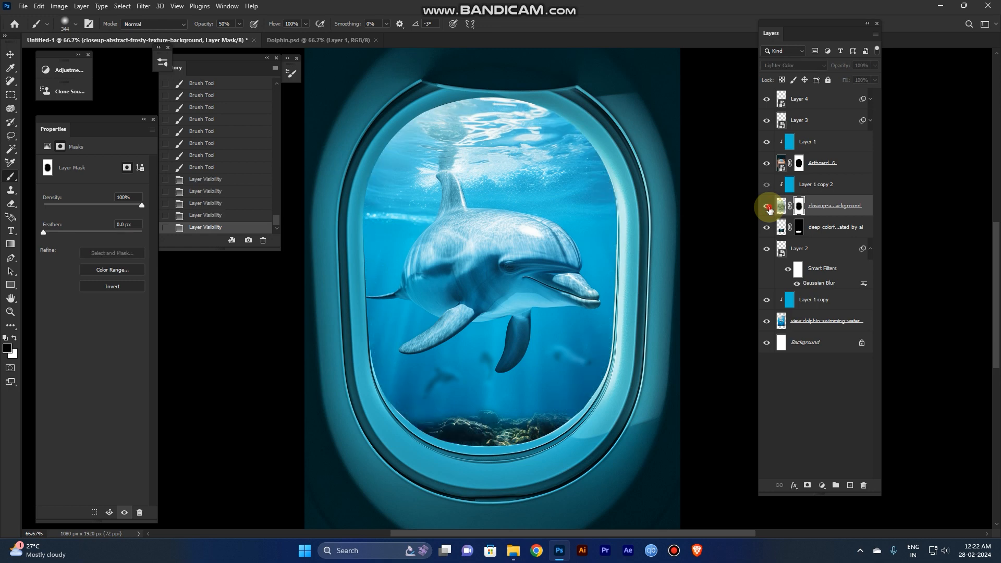
pyautogui.click(767, 209)
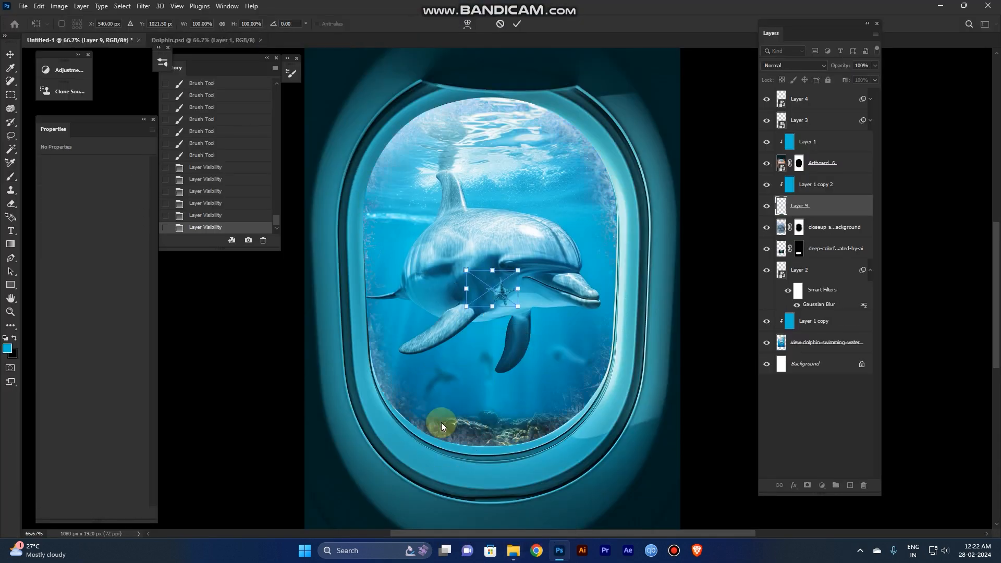
# Scale up the placed starfish and rotate it to rest on the seabed
pyautogui.moveTo(441, 427); pyautogui.dragTo(497, 307)
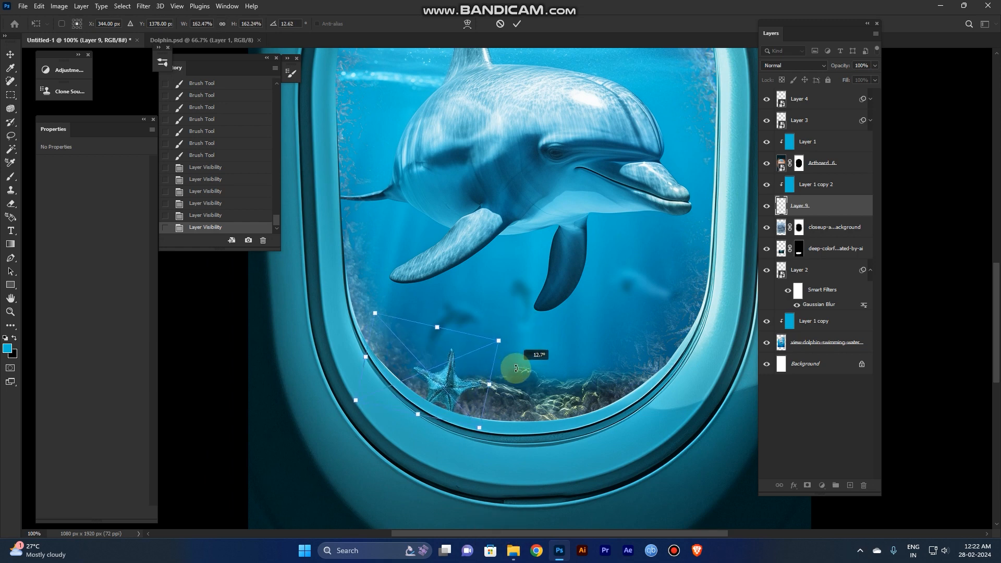
pyautogui.moveTo(515, 367); pyautogui.dragTo(482, 407)
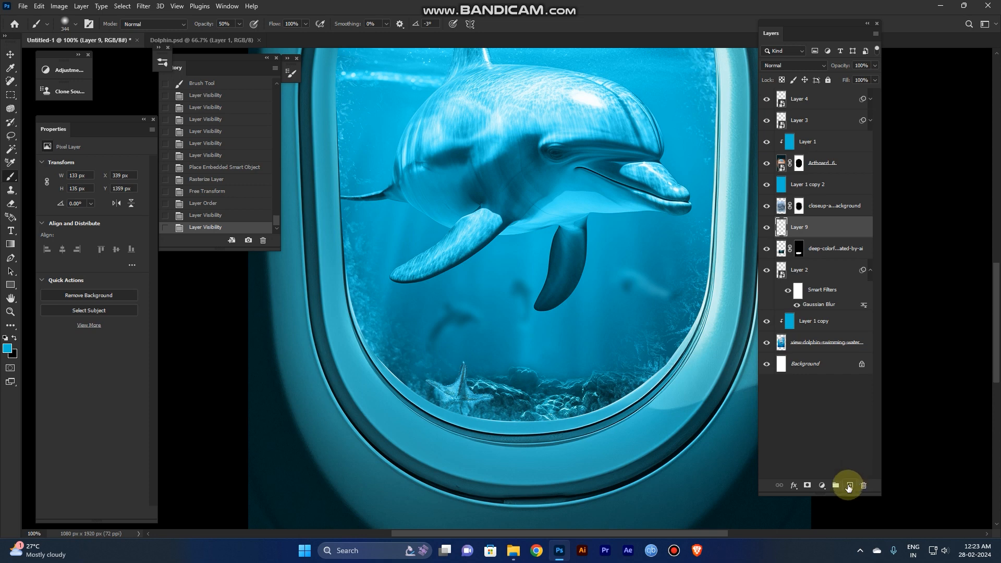
# Add a new empty layer above the starfish layer (Layer 9)
pyautogui.click(848, 486)
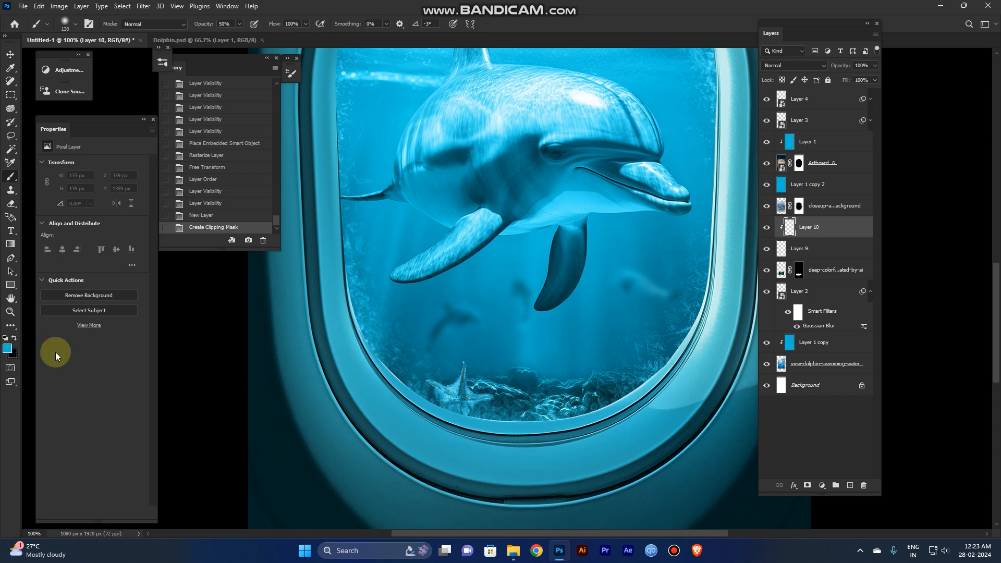
pyautogui.moveTo(10, 349)
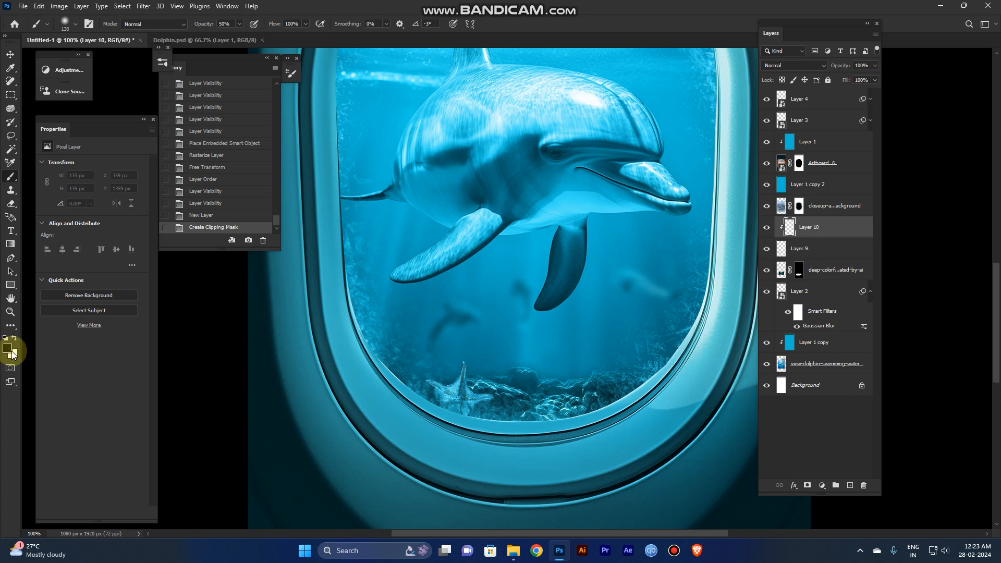
pyautogui.moveTo(10, 350)
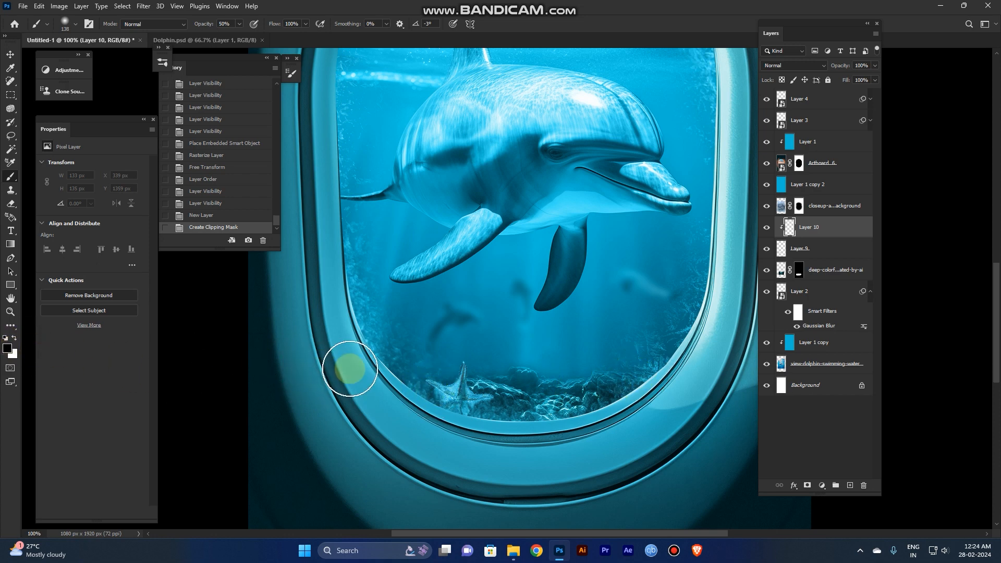
# Paint black shadows across the starfish's lower arms at 30% opacity, then a light highlight
pyautogui.moveTo(350, 369); pyautogui.dragTo(428, 415)
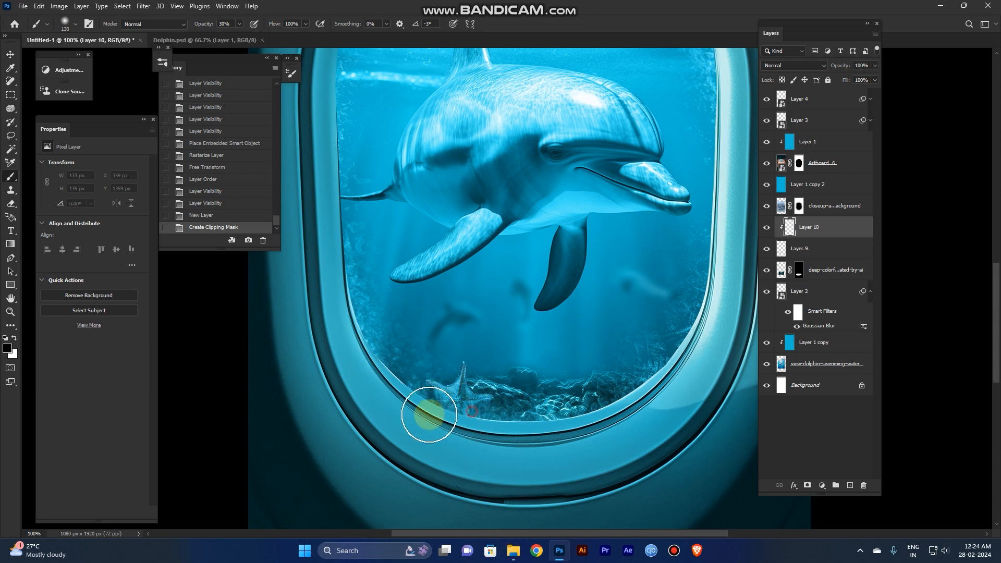
pyautogui.moveTo(427, 415); pyautogui.dragTo(482, 430)
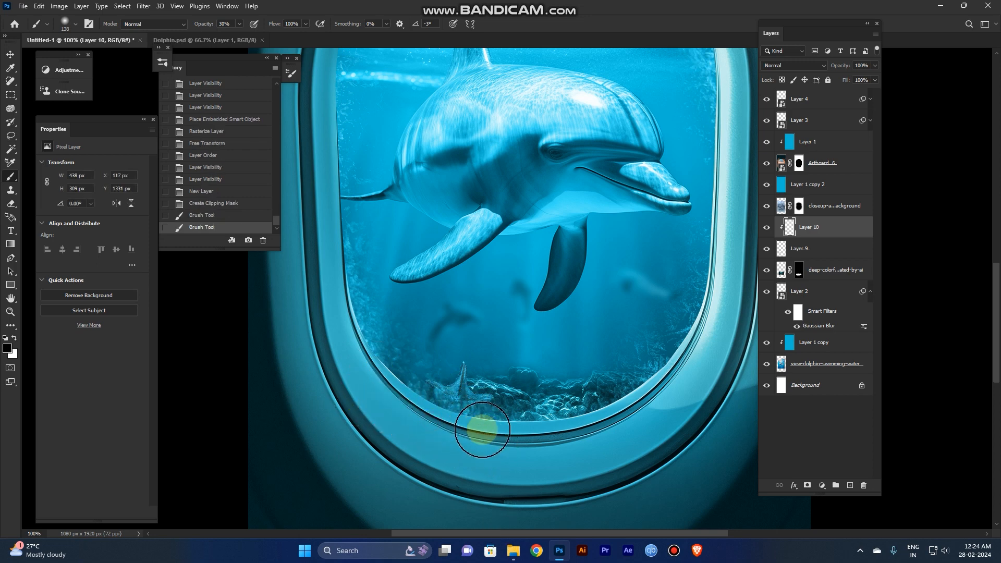
pyautogui.moveTo(482, 429); pyautogui.dragTo(399, 434)
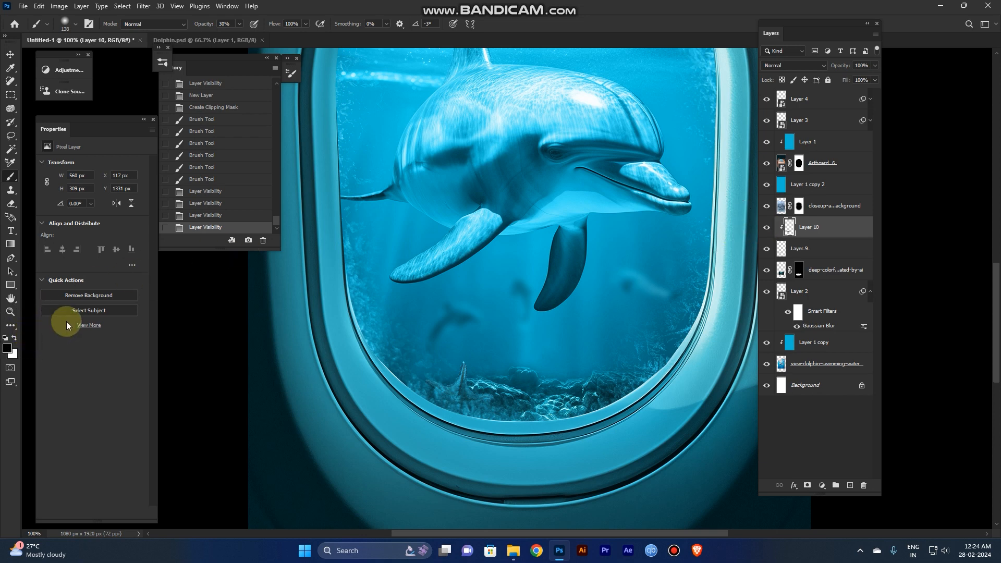
pyautogui.moveTo(89, 327)
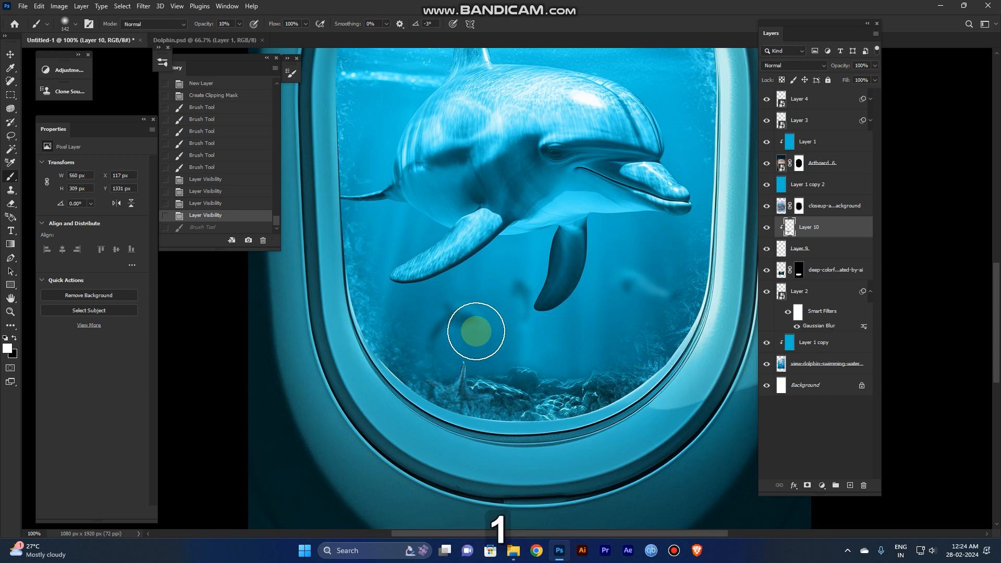
pyautogui.moveTo(475, 331); pyautogui.dragTo(454, 352)
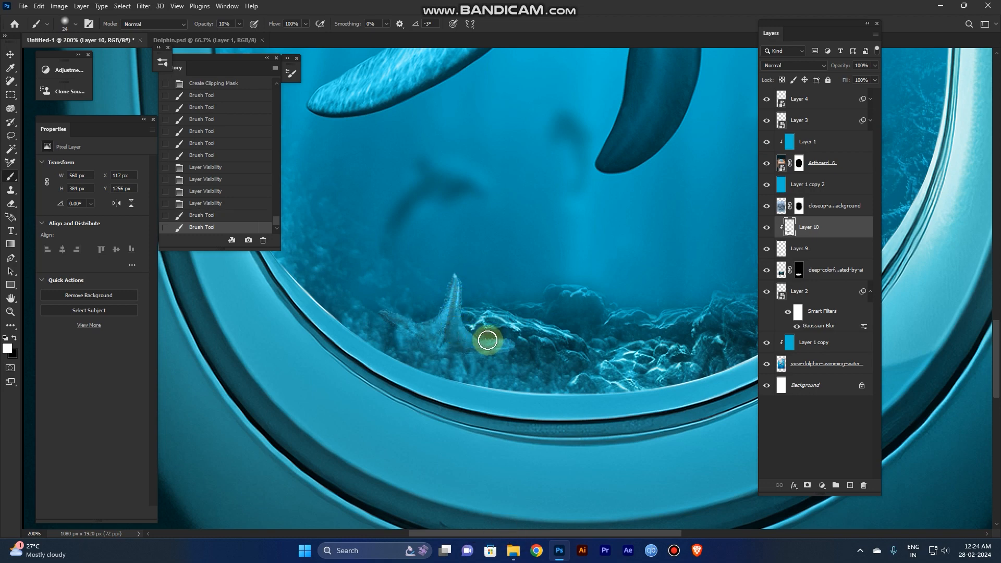
# Brush faint white highlights at 10% opacity along the starfish arms
pyautogui.moveTo(486, 340); pyautogui.dragTo(509, 353)
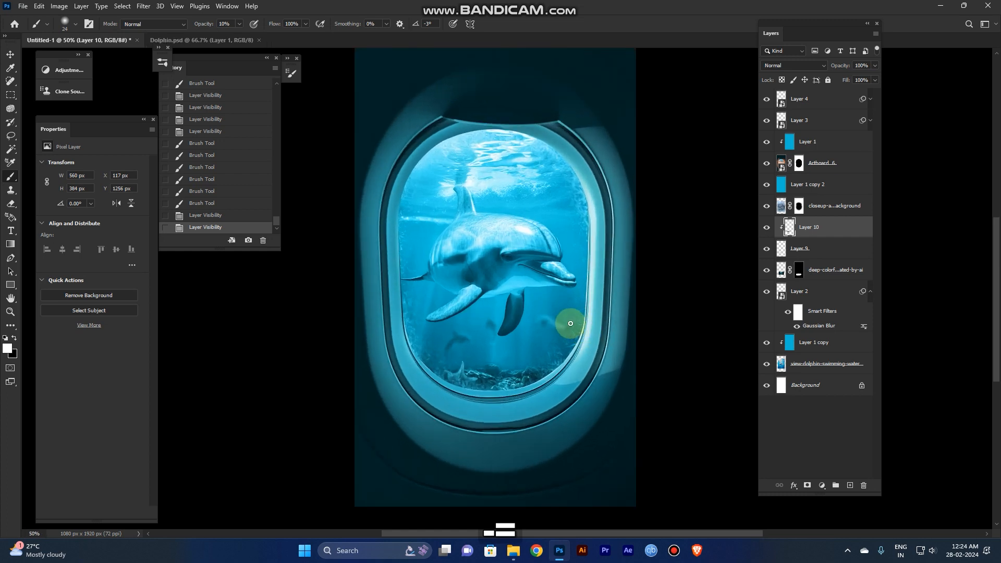
pyautogui.moveTo(762, 271)
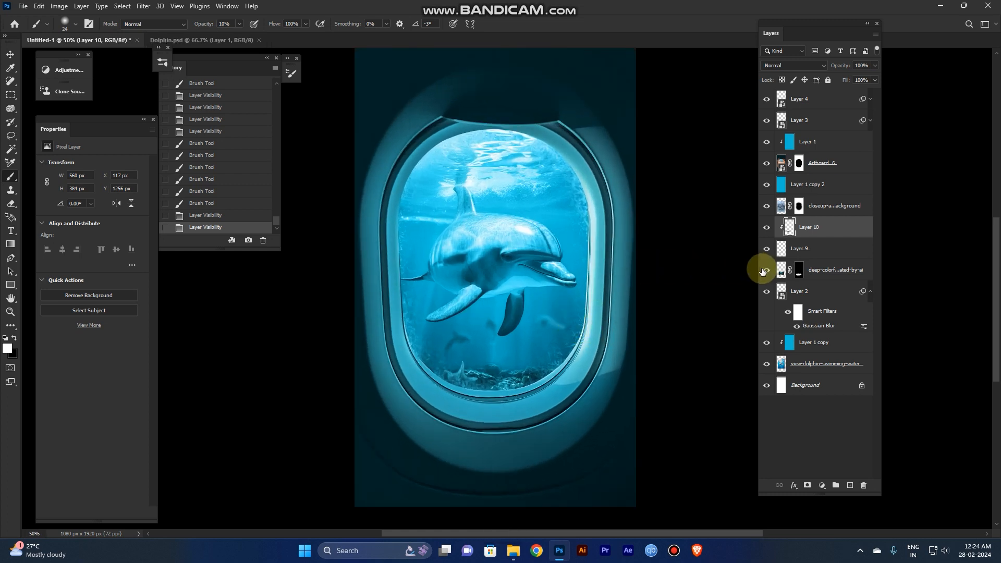
pyautogui.moveTo(763, 270)
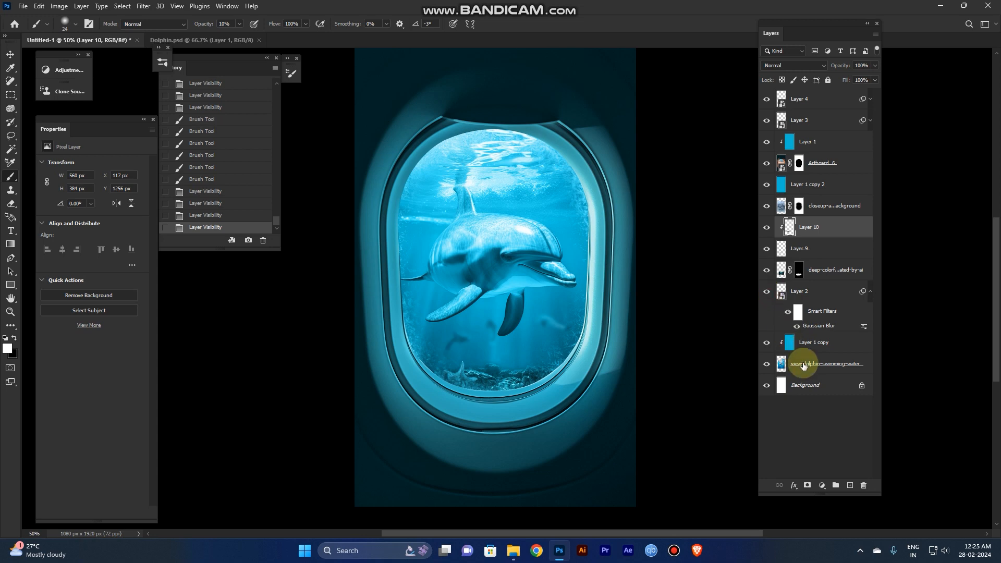
# Convert the view-dolphin-swimming-water layer to a smart object and open its .psb contents
pyautogui.rightClick(802, 364)
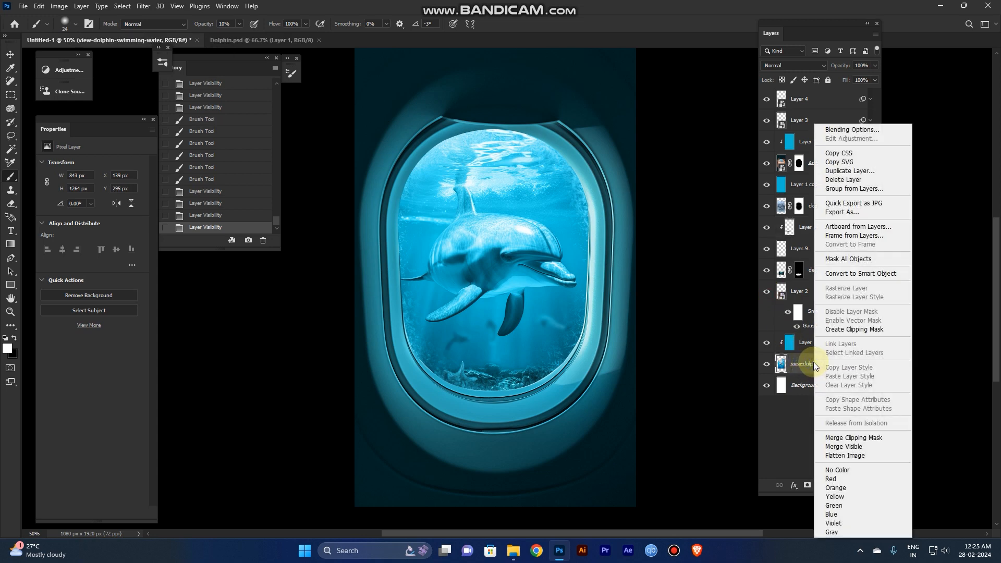
pyautogui.click(860, 273)
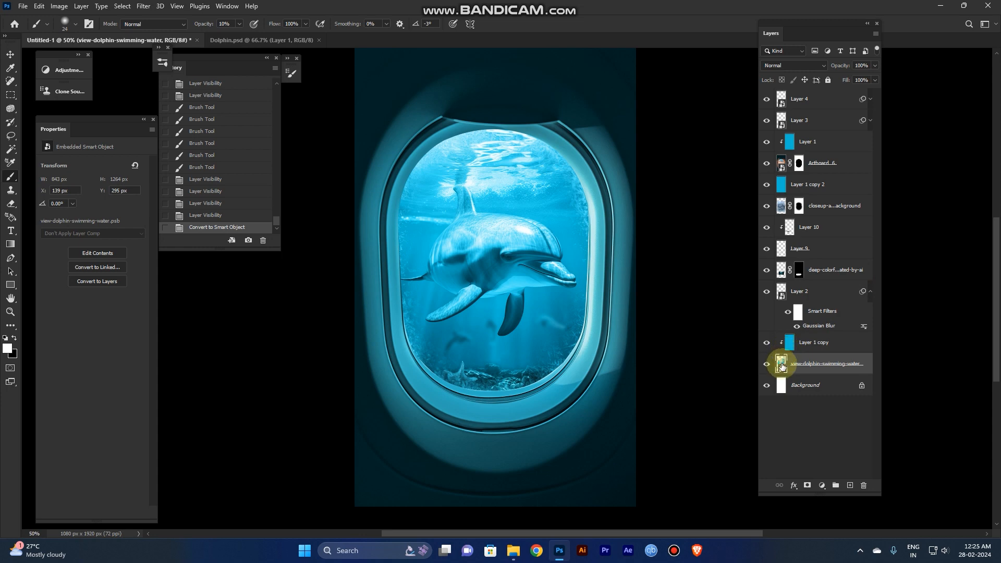
pyautogui.doubleClick(781, 364)
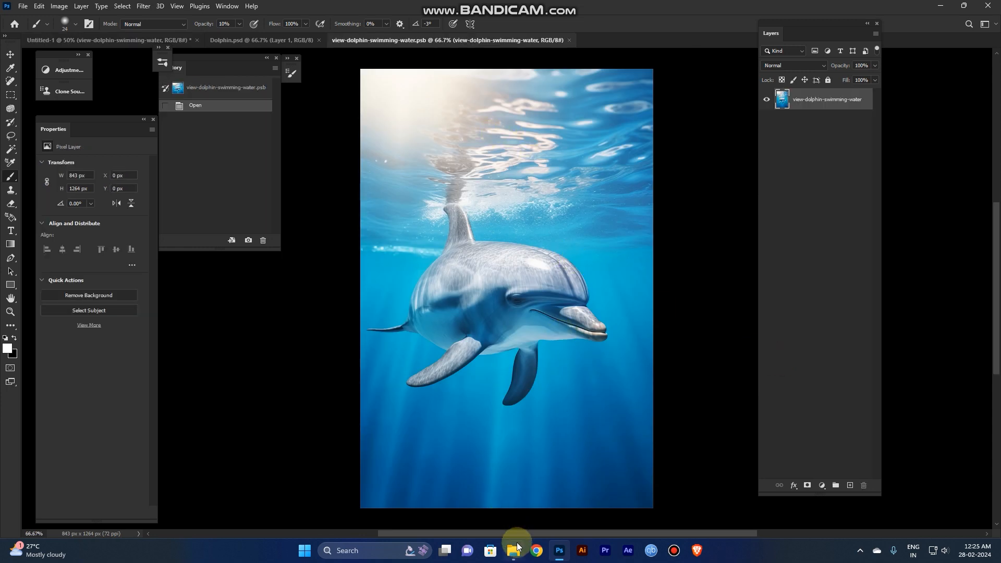
# Open File Explorer and browse up to the Photo Manufication folder containing whale-ai-image
pyautogui.click(515, 550)
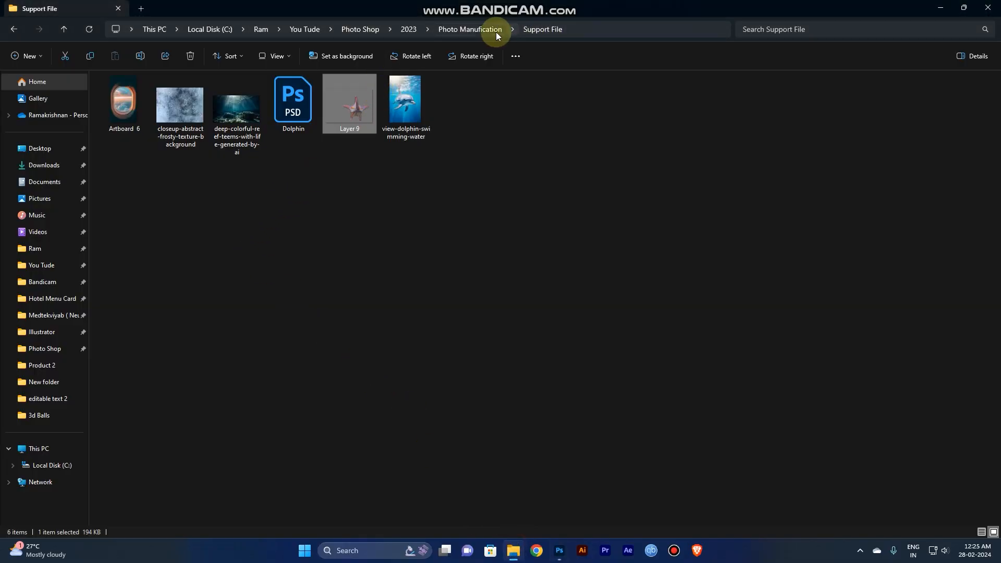
pyautogui.click(469, 29)
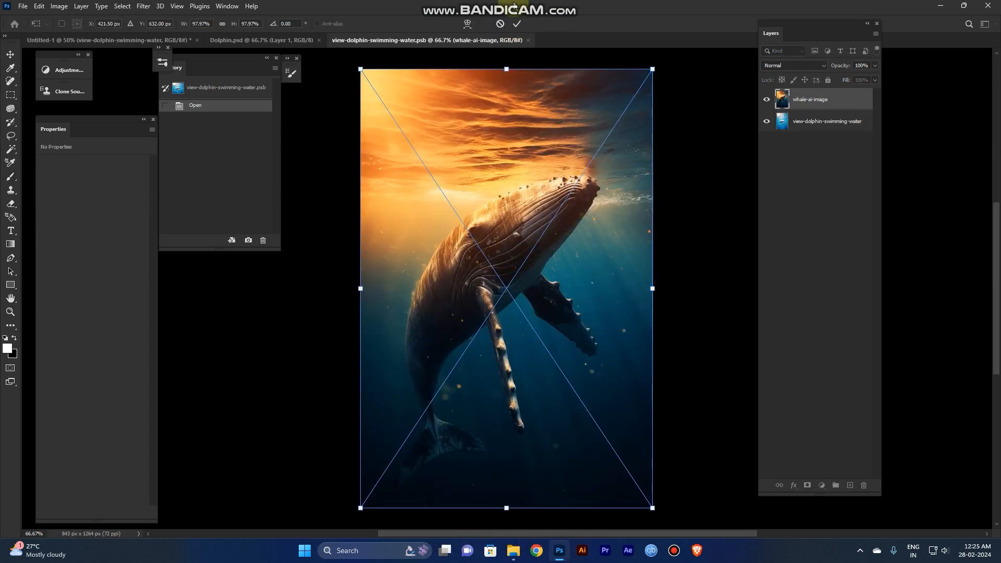
# Commit the whale placement, rasterize the whale-ai-image layer, and save the .psb contents
pyautogui.click(515, 23)
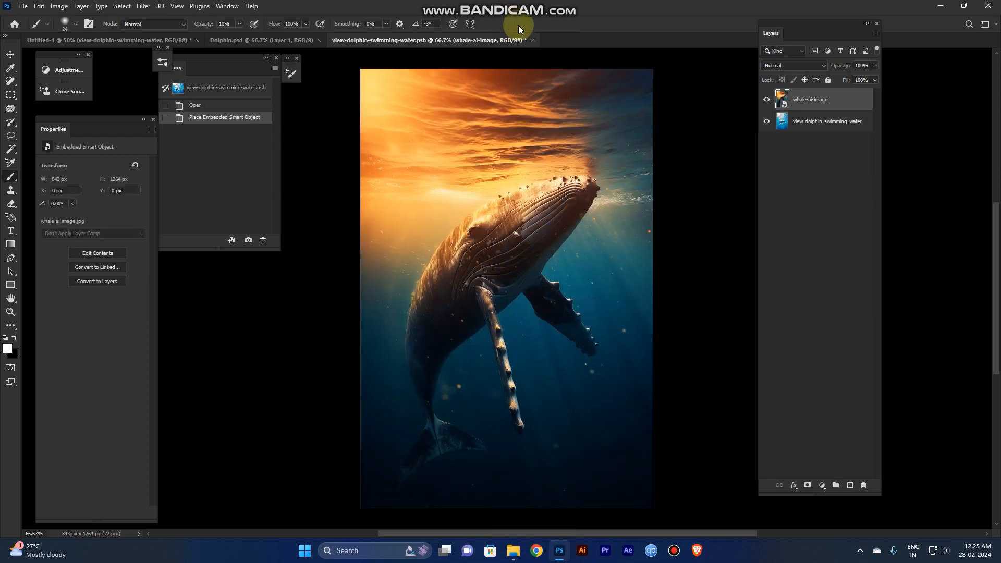
pyautogui.rightClick(809, 99)
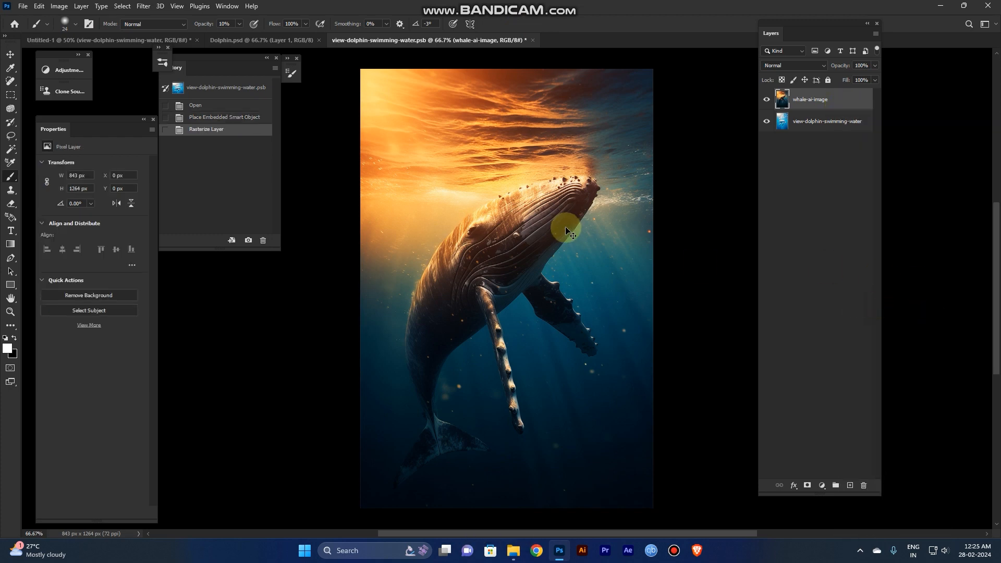
pyautogui.press('ctrl+s')
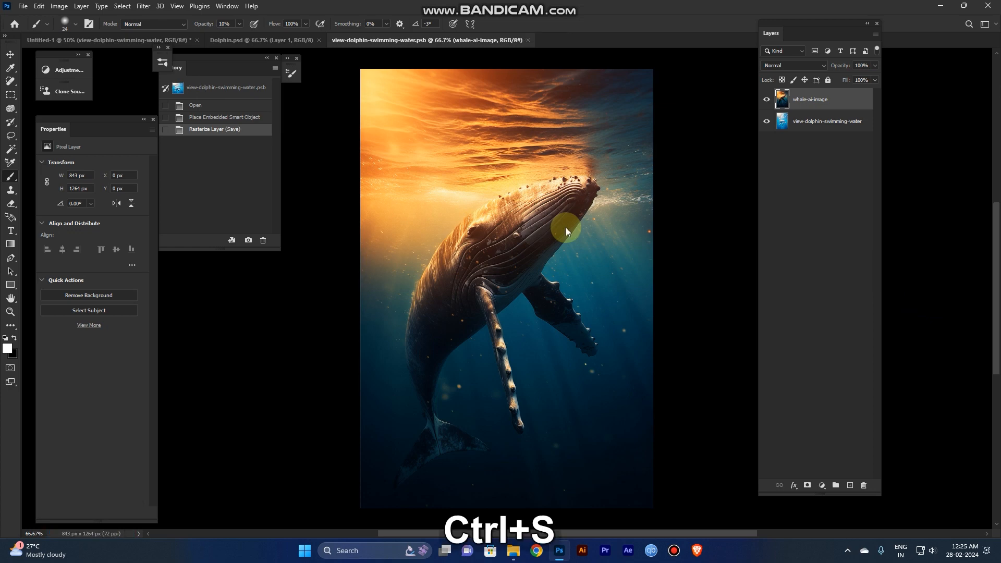